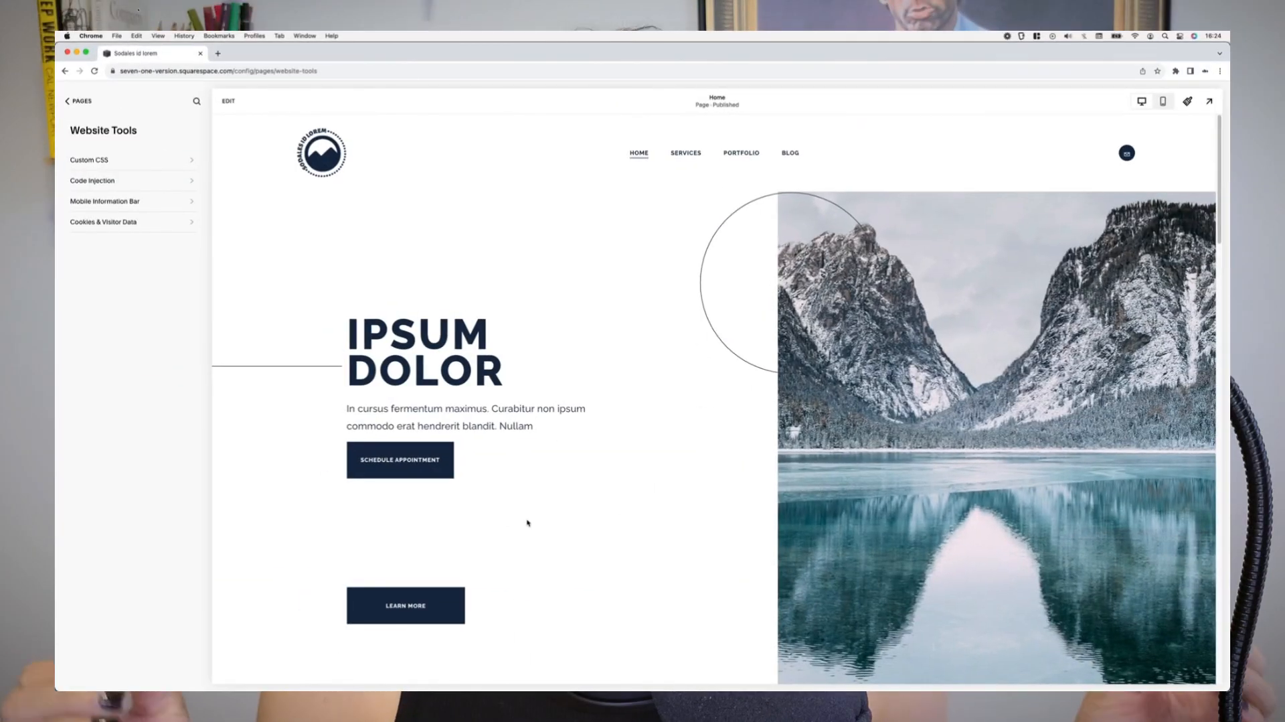
mouse_move(293, 223)
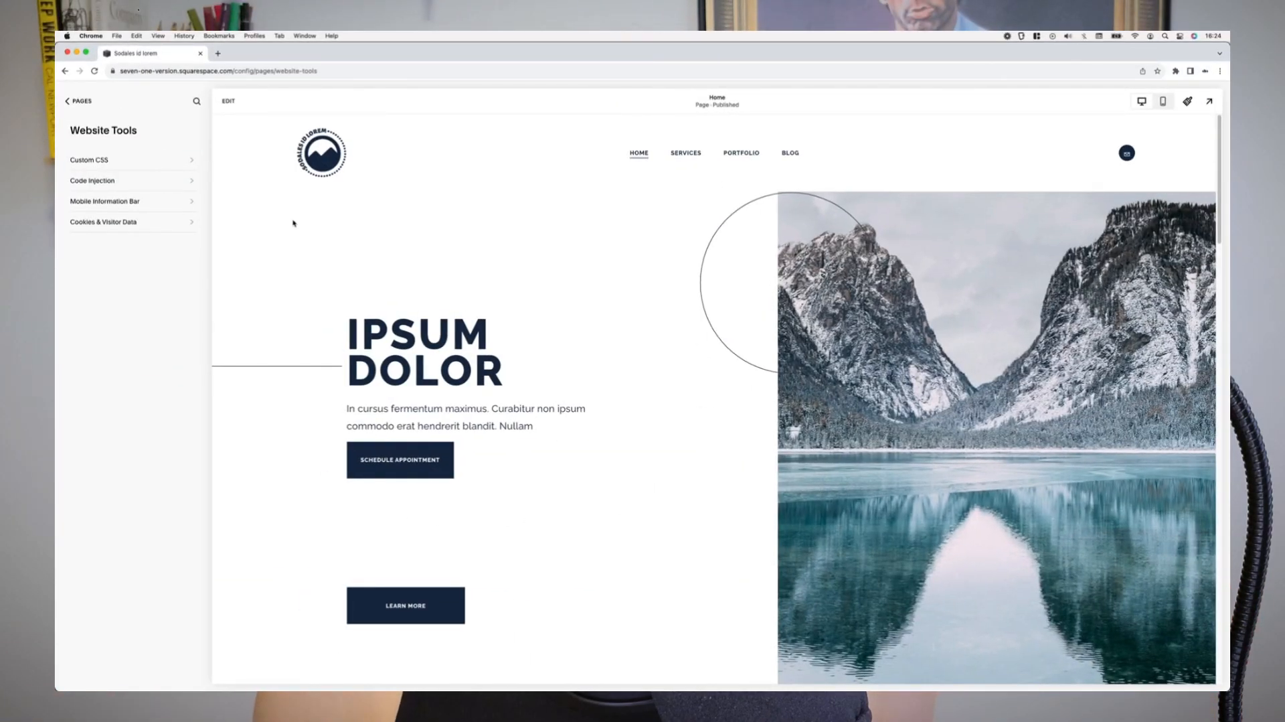
- Enter the homepage editor and select the hero's embedded code block
left_click(228, 101)
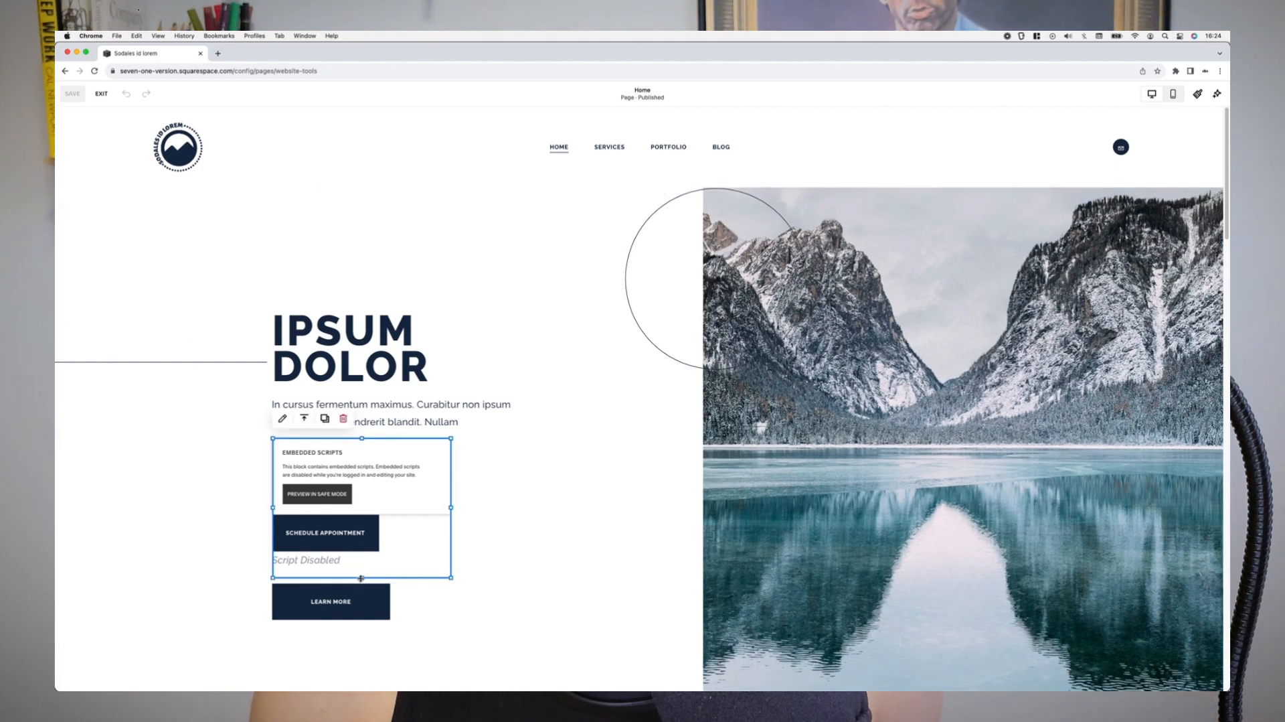
left_click(101, 93)
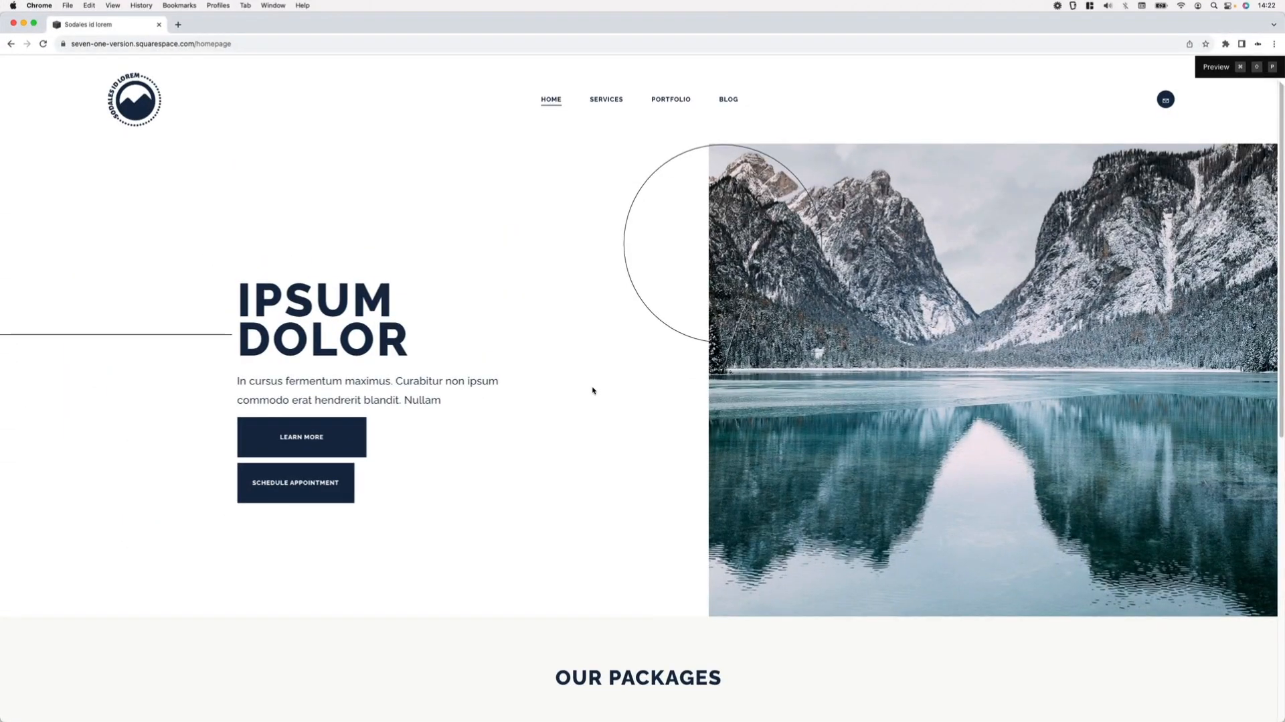
mouse_move(562, 495)
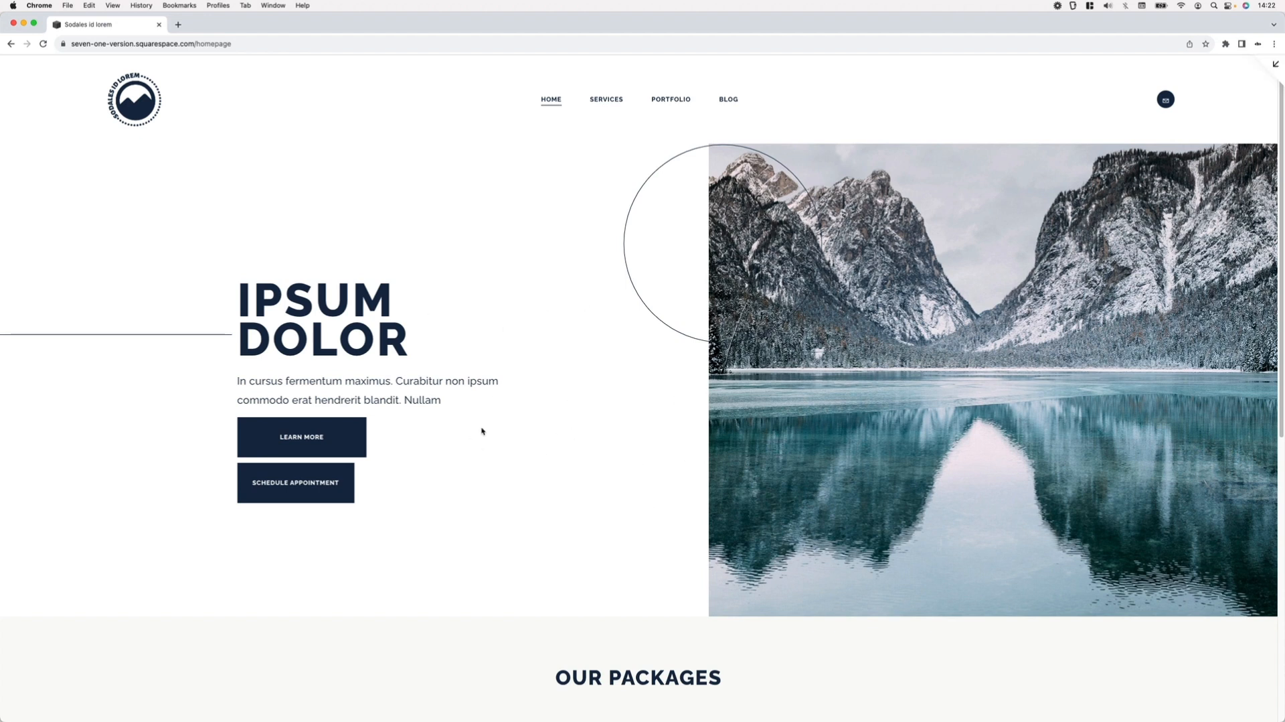
mouse_move(344, 427)
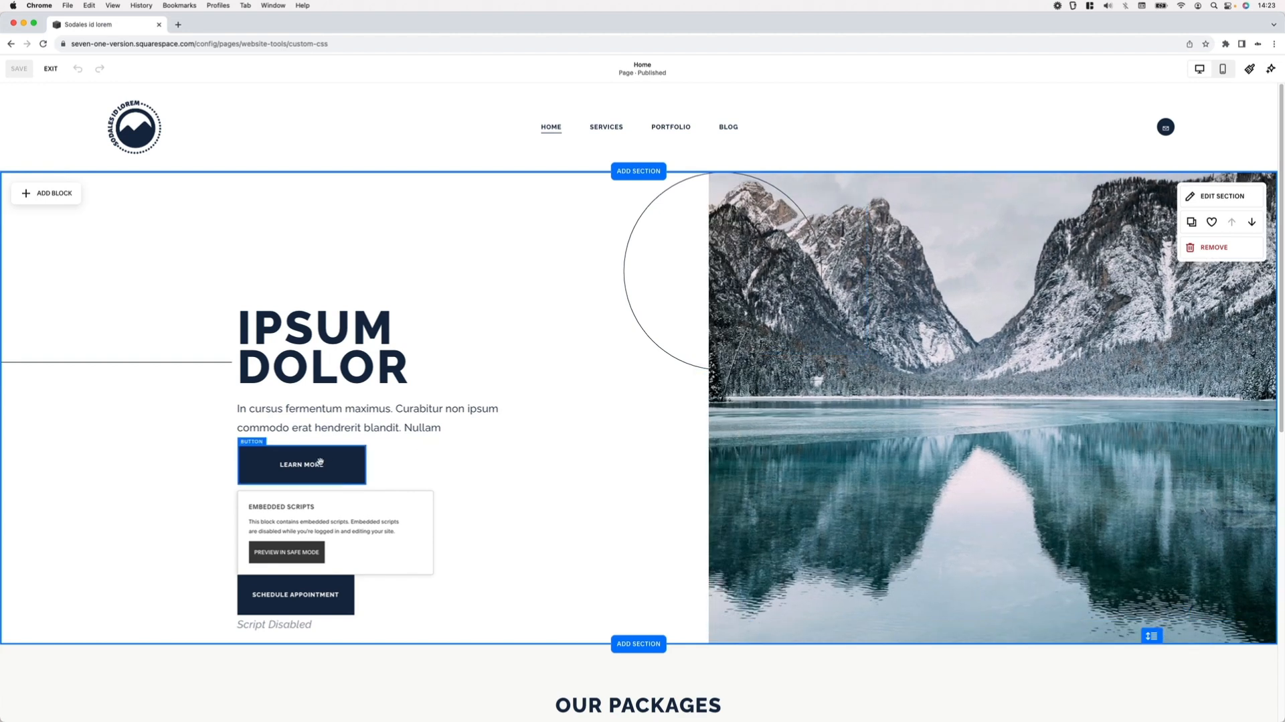
left_click(300, 463)
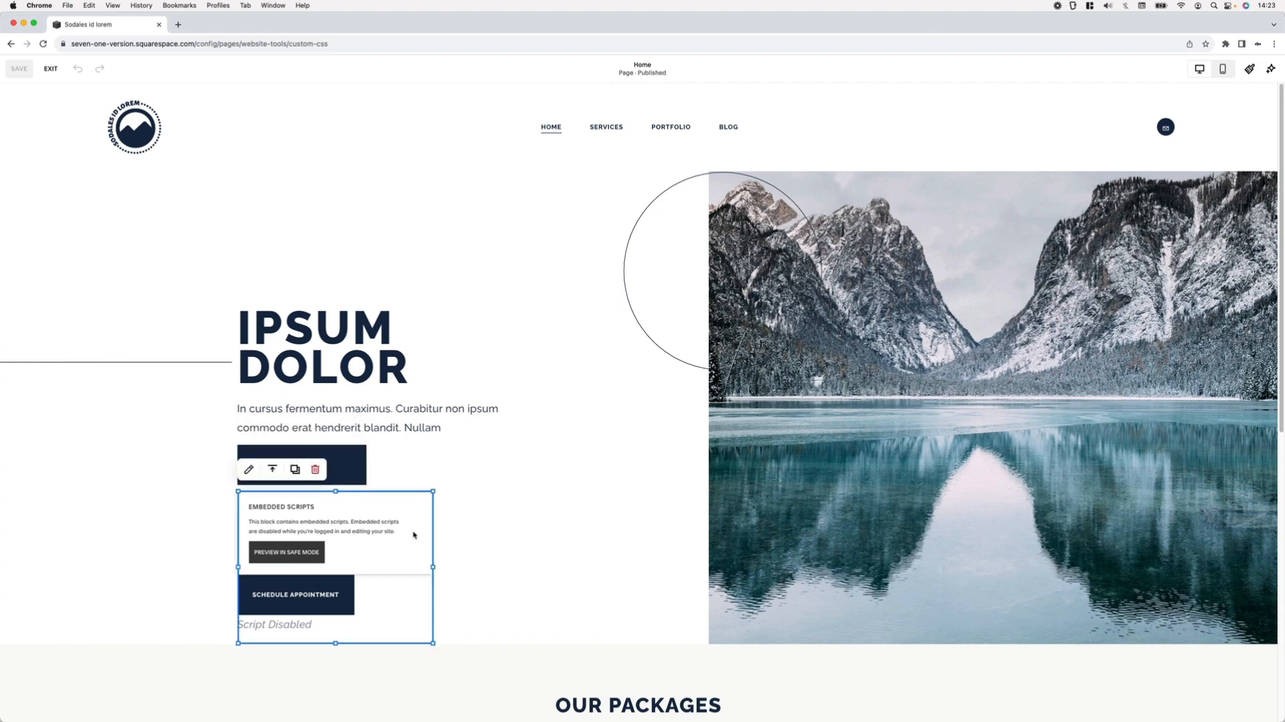
mouse_move(406, 532)
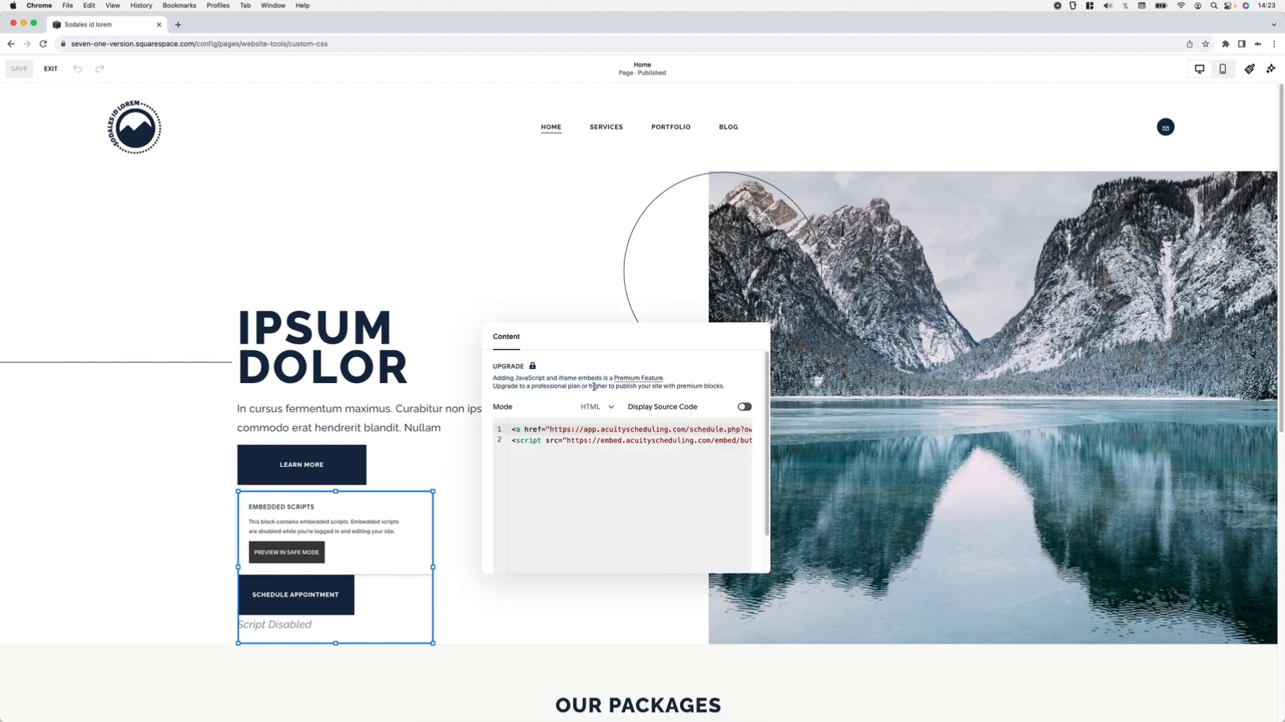
mouse_move(354, 574)
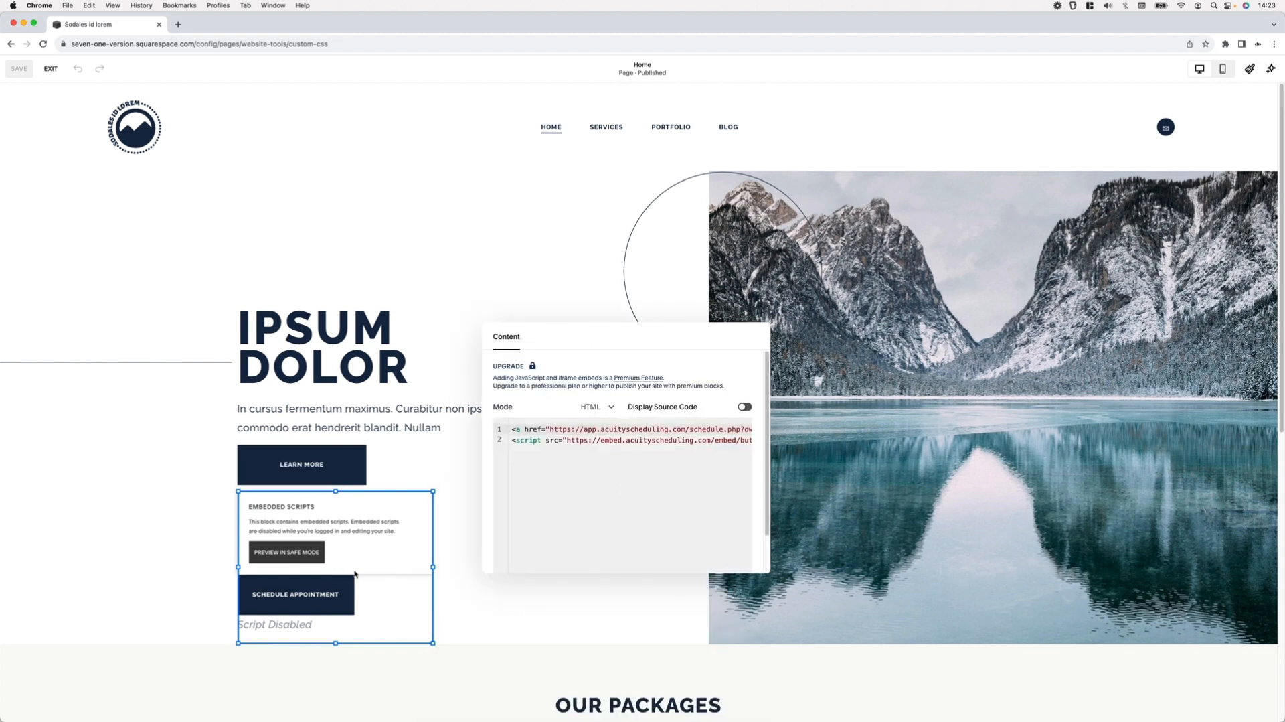
mouse_move(351, 590)
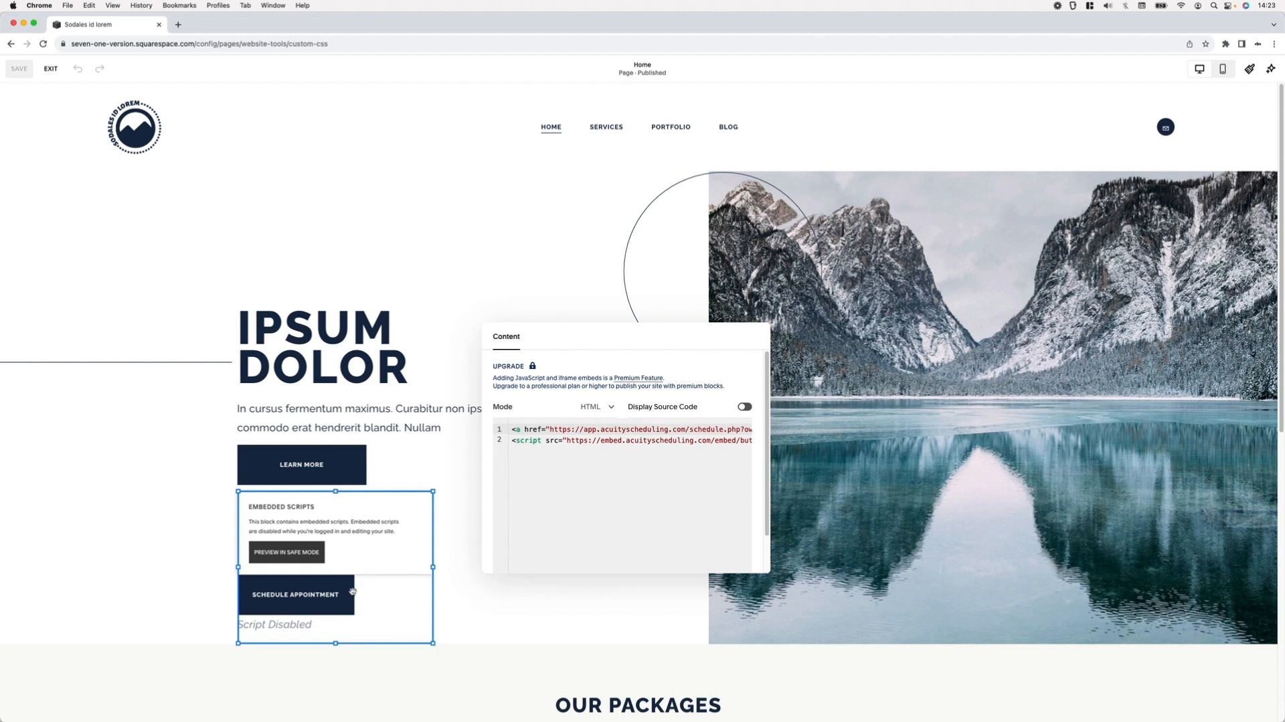
mouse_move(353, 455)
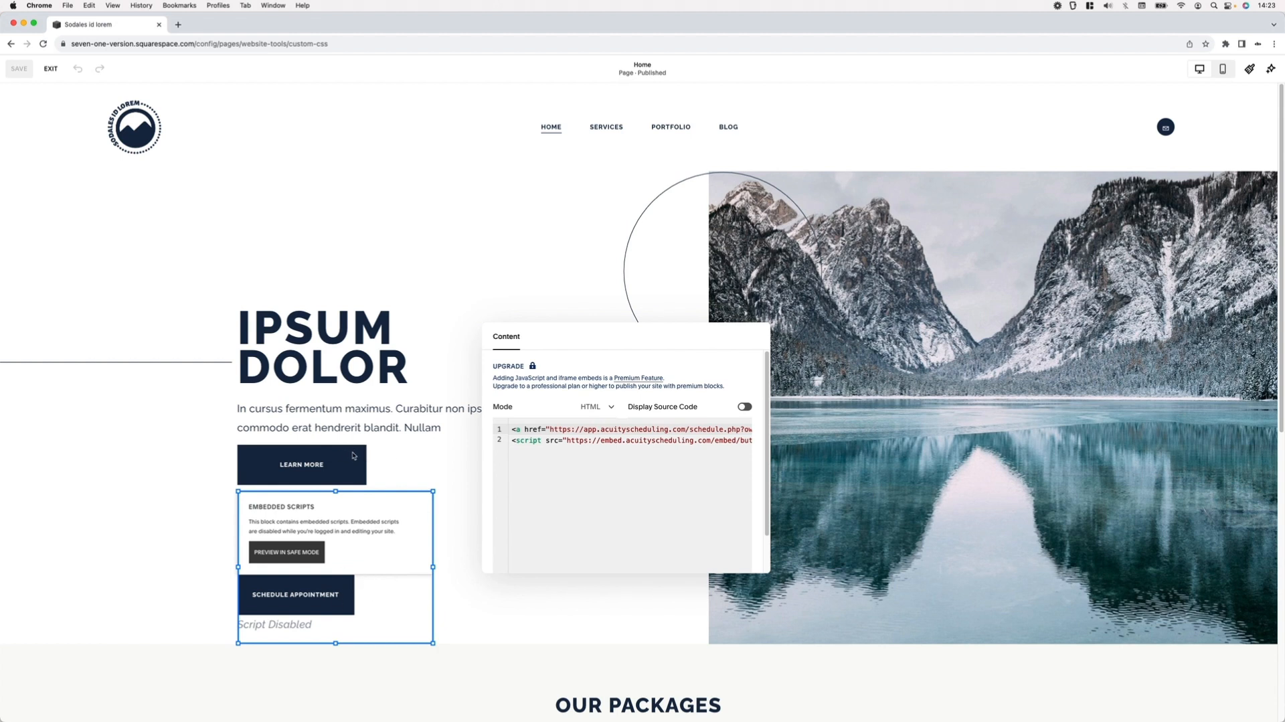
mouse_move(369, 576)
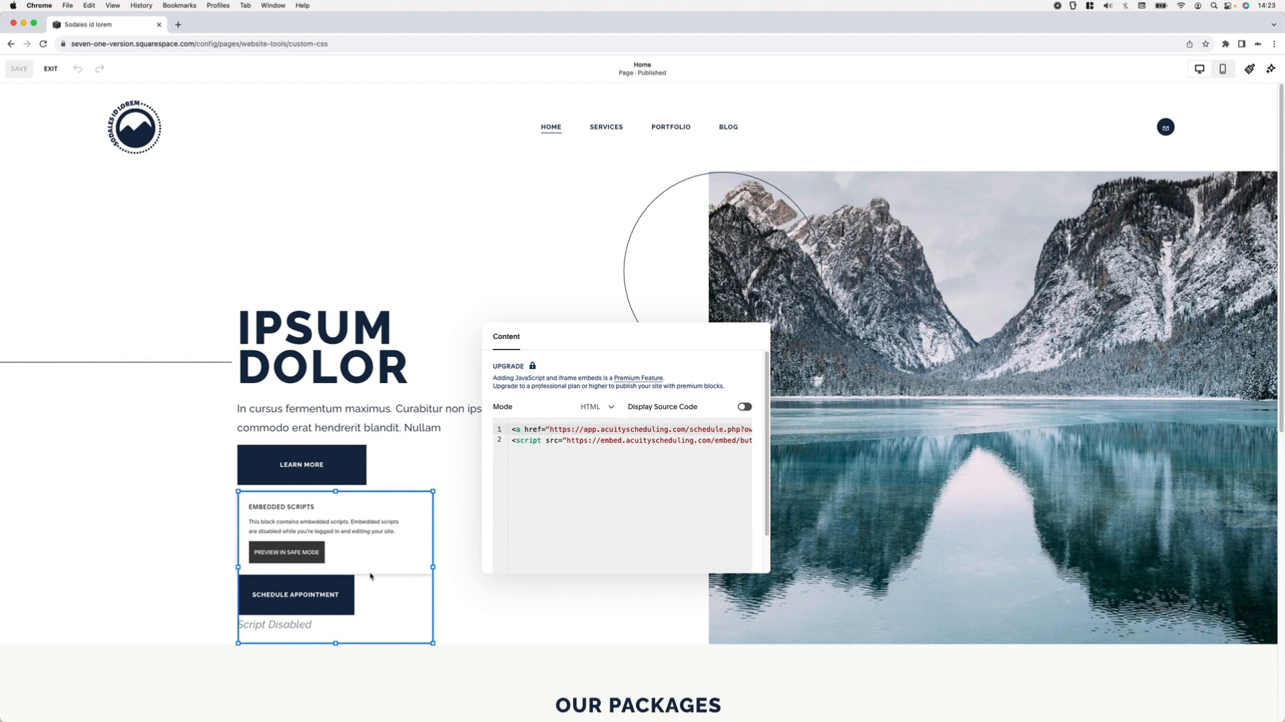
mouse_move(450, 531)
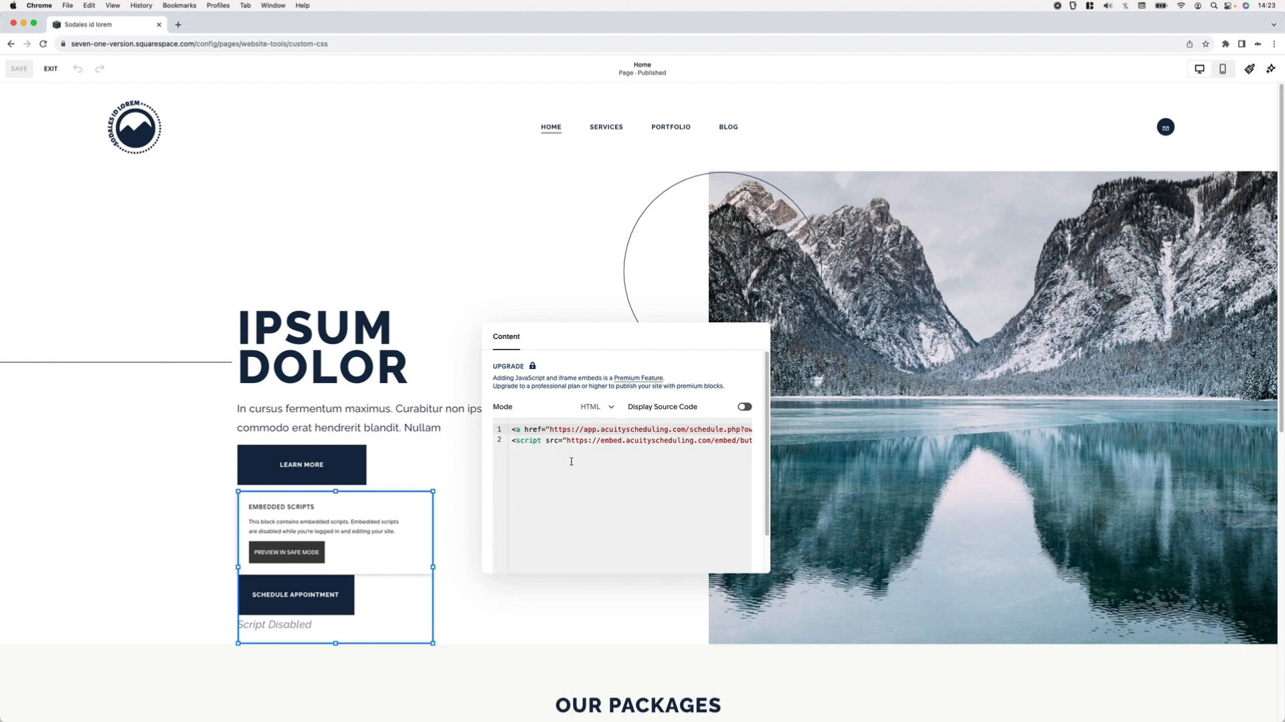
mouse_move(684, 452)
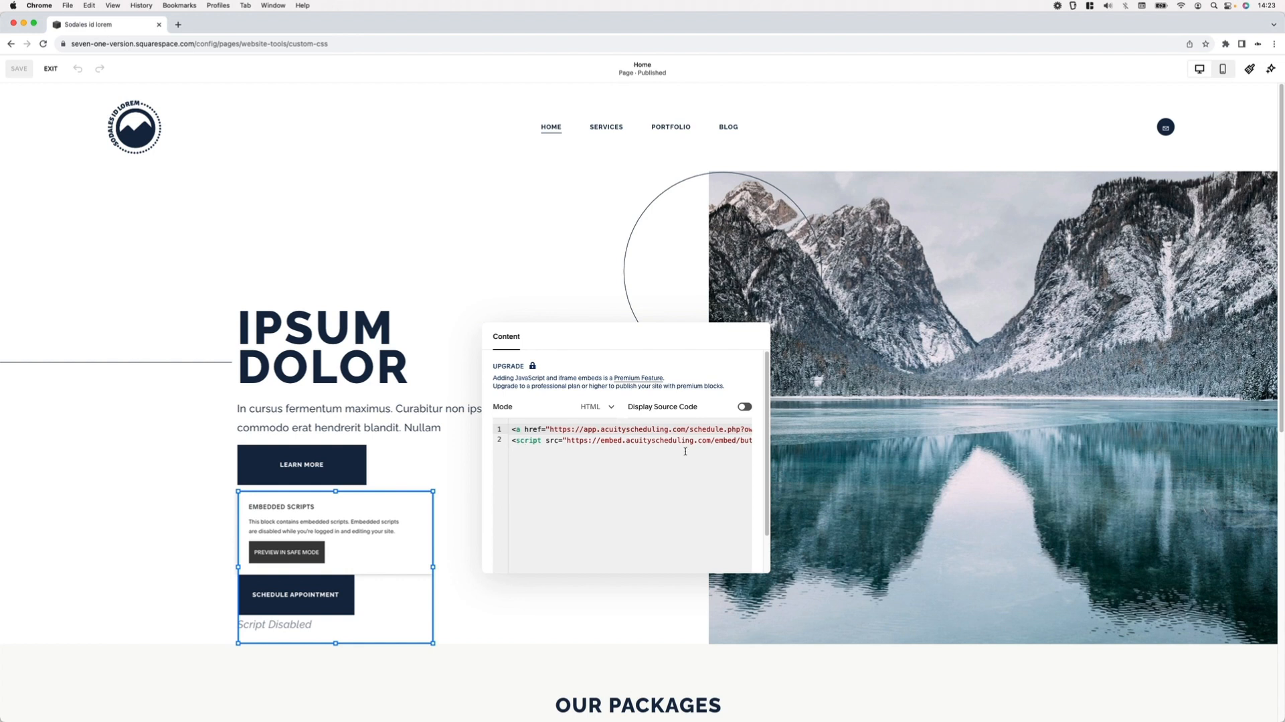
mouse_move(461, 496)
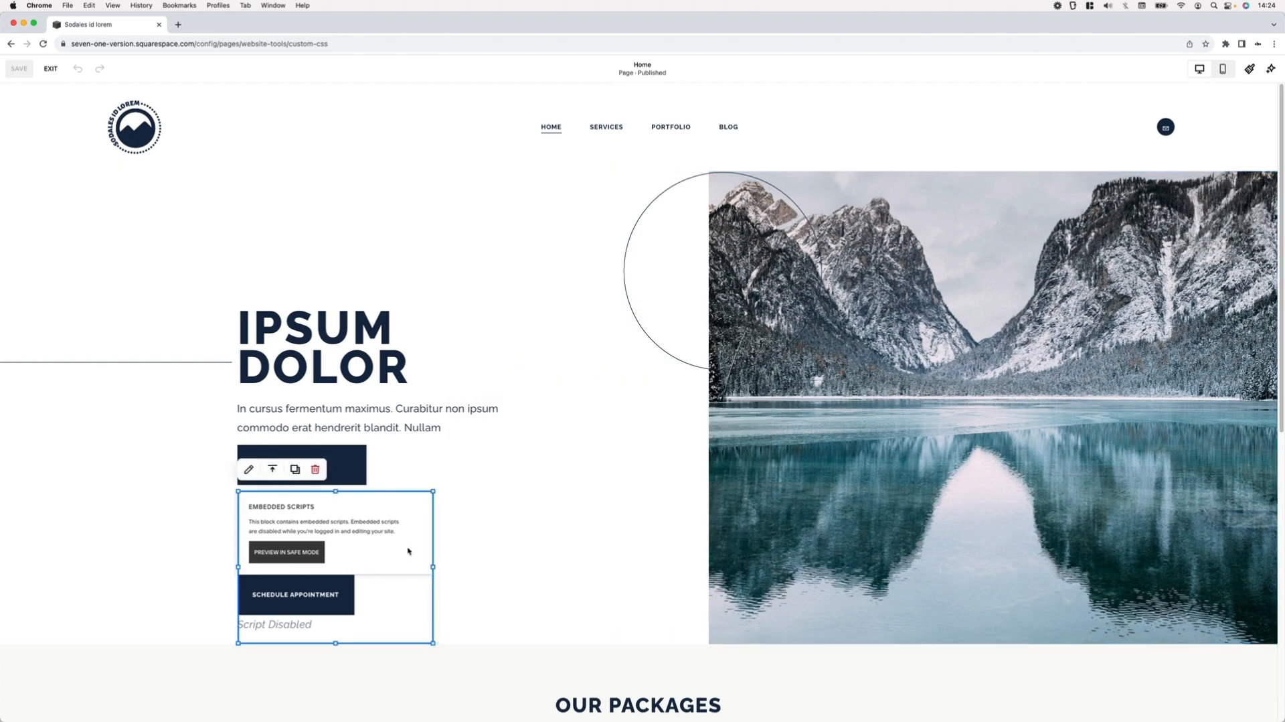
mouse_move(381, 579)
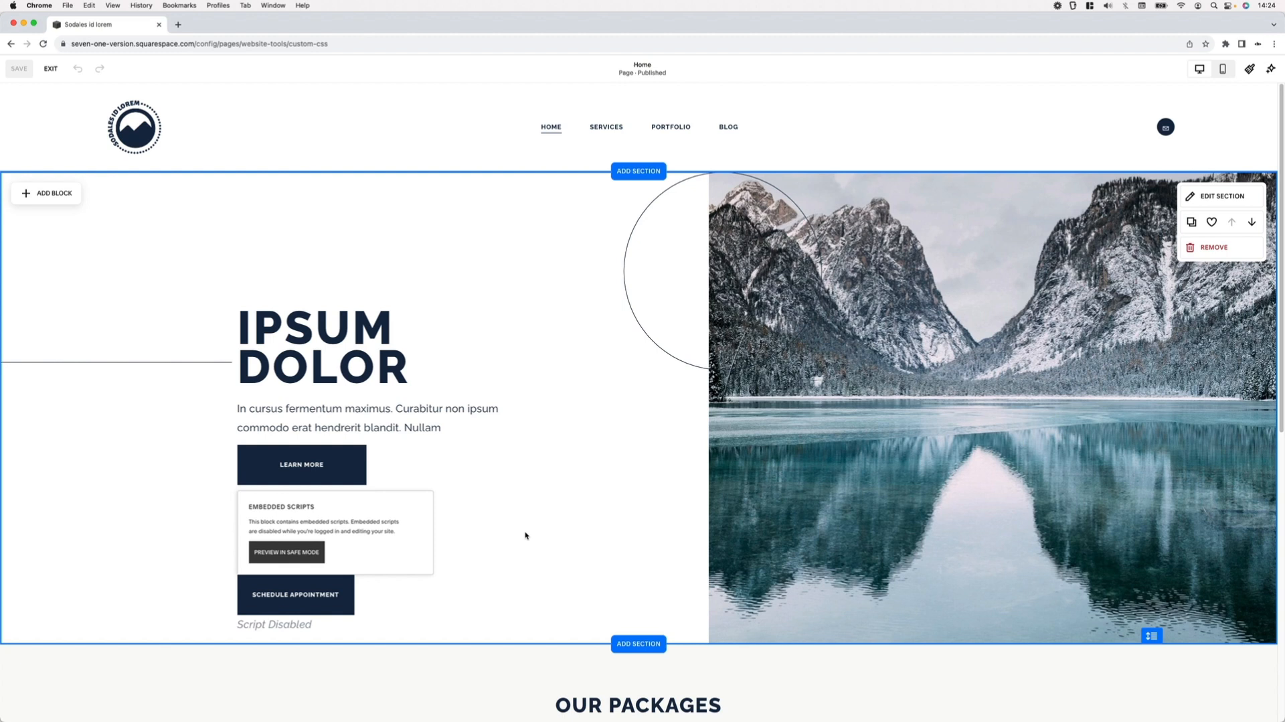
mouse_move(529, 521)
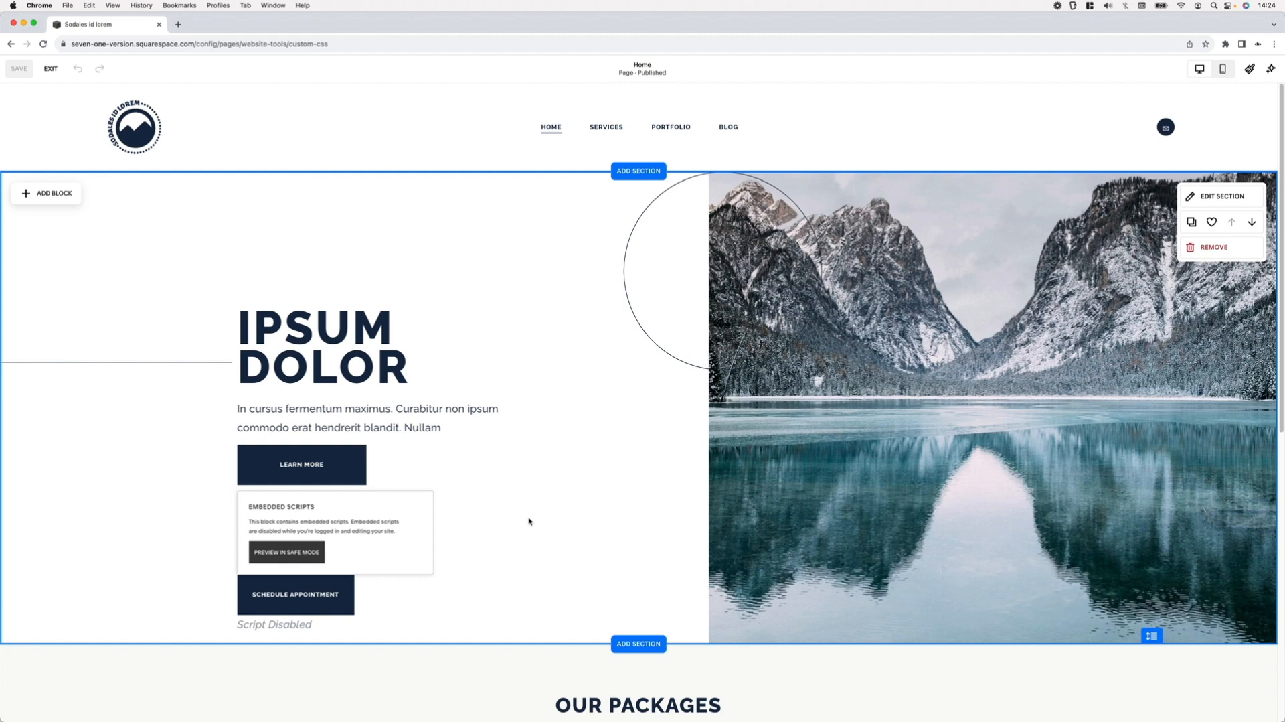
- Pick up the embedded scripts block holding Schedule Appointment to reposition it under Learn More
left_click(366, 418)
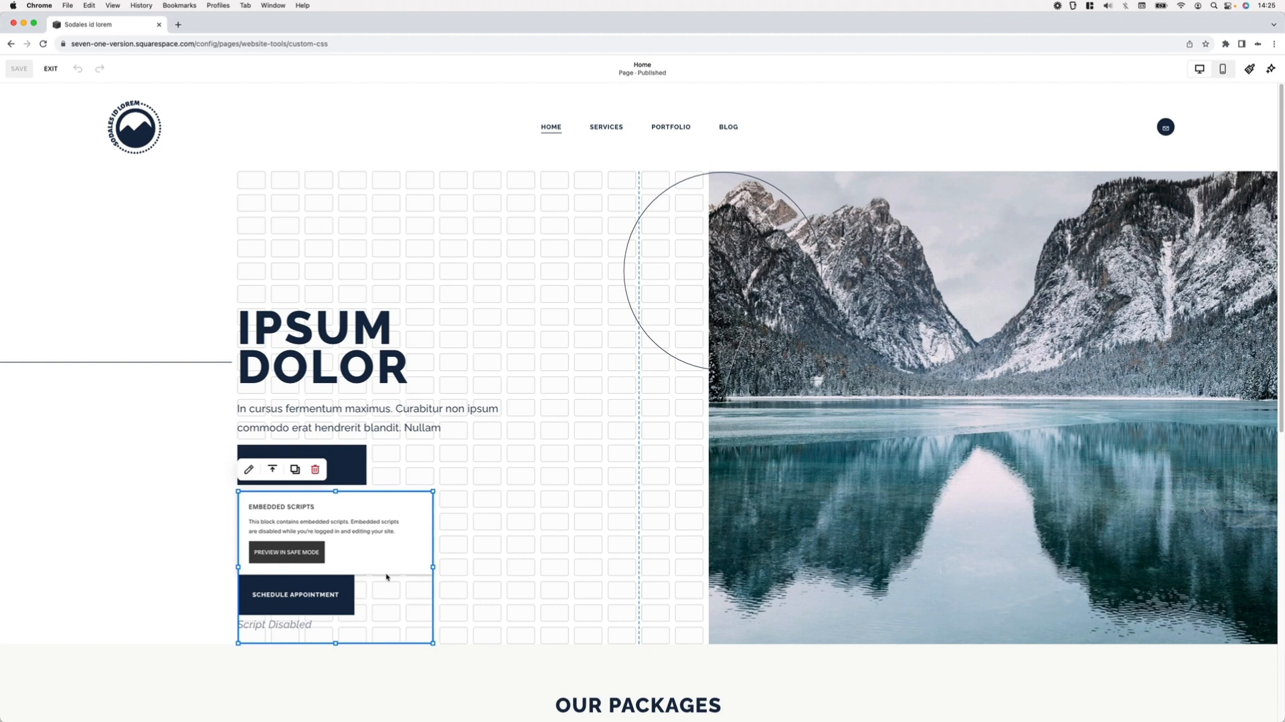
mouse_move(519, 480)
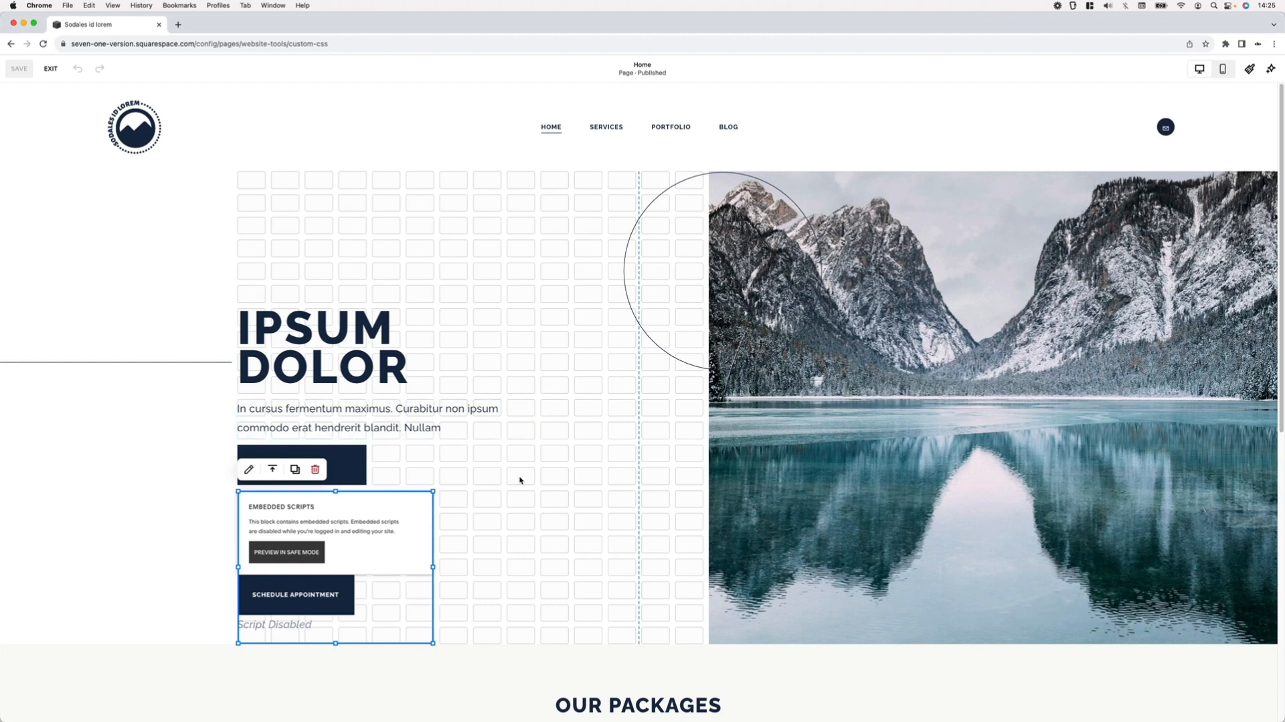
mouse_move(418, 571)
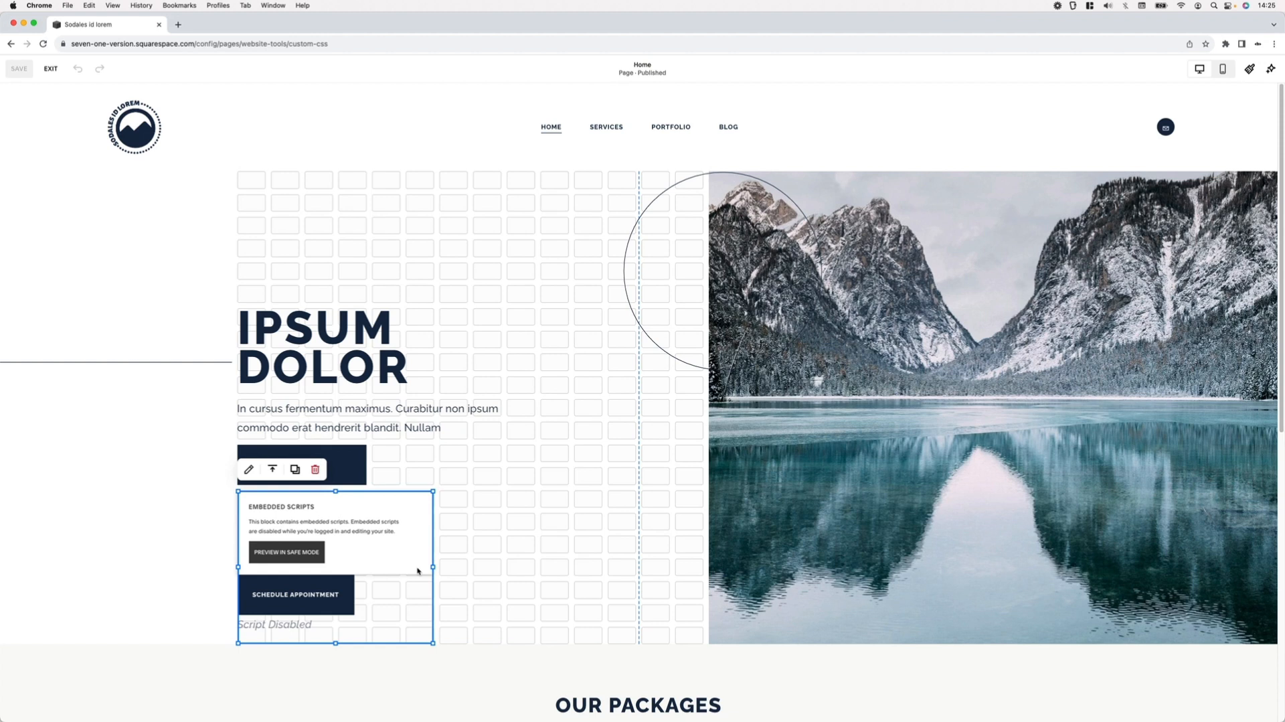
mouse_move(453, 493)
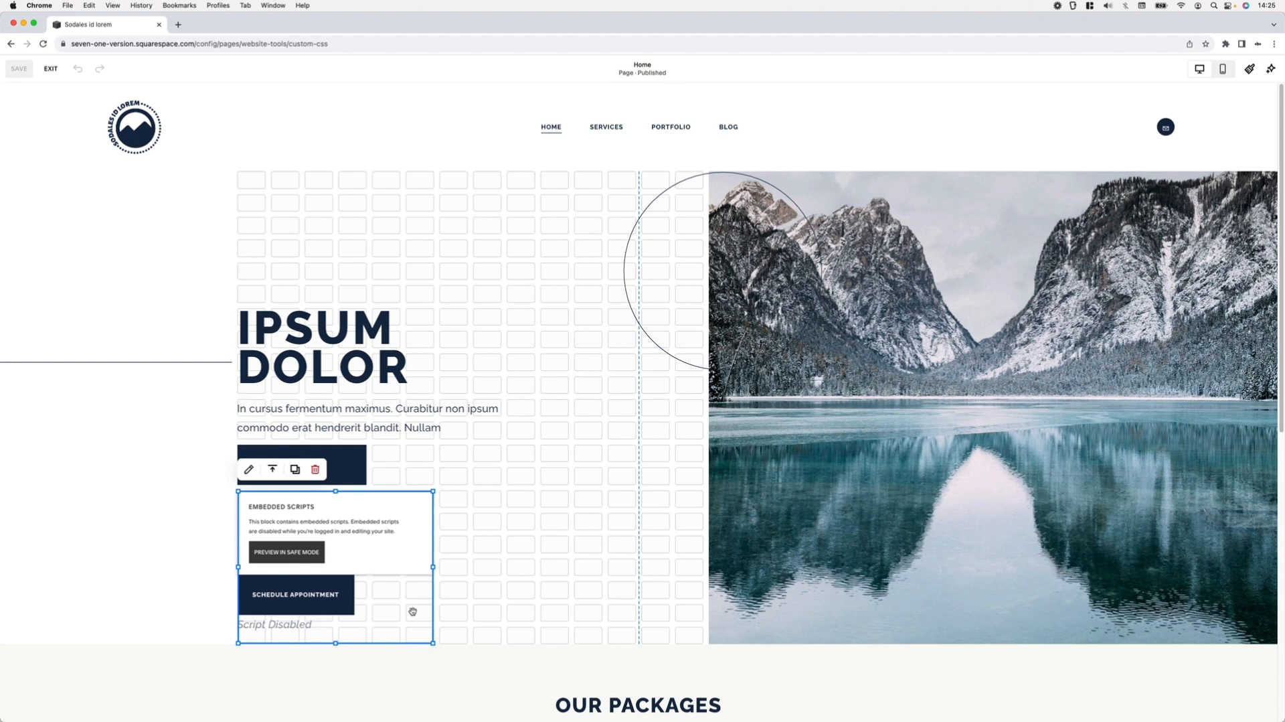
mouse_move(376, 517)
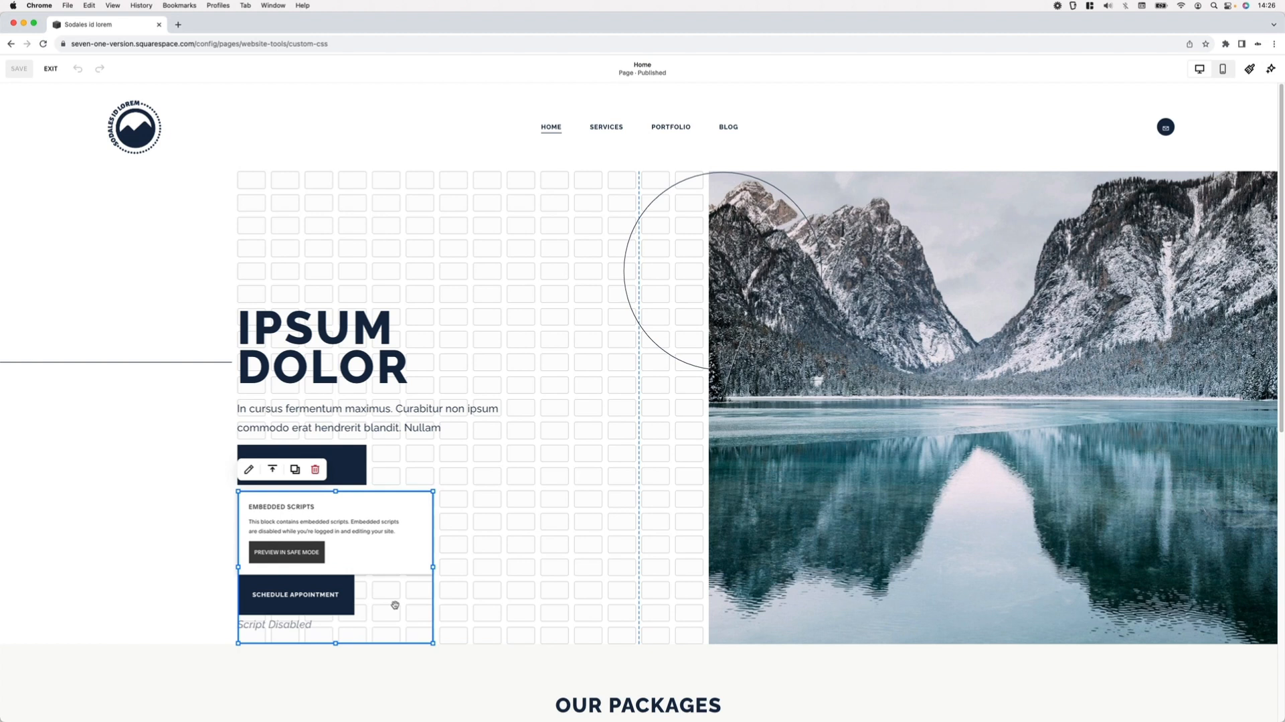
mouse_move(378, 557)
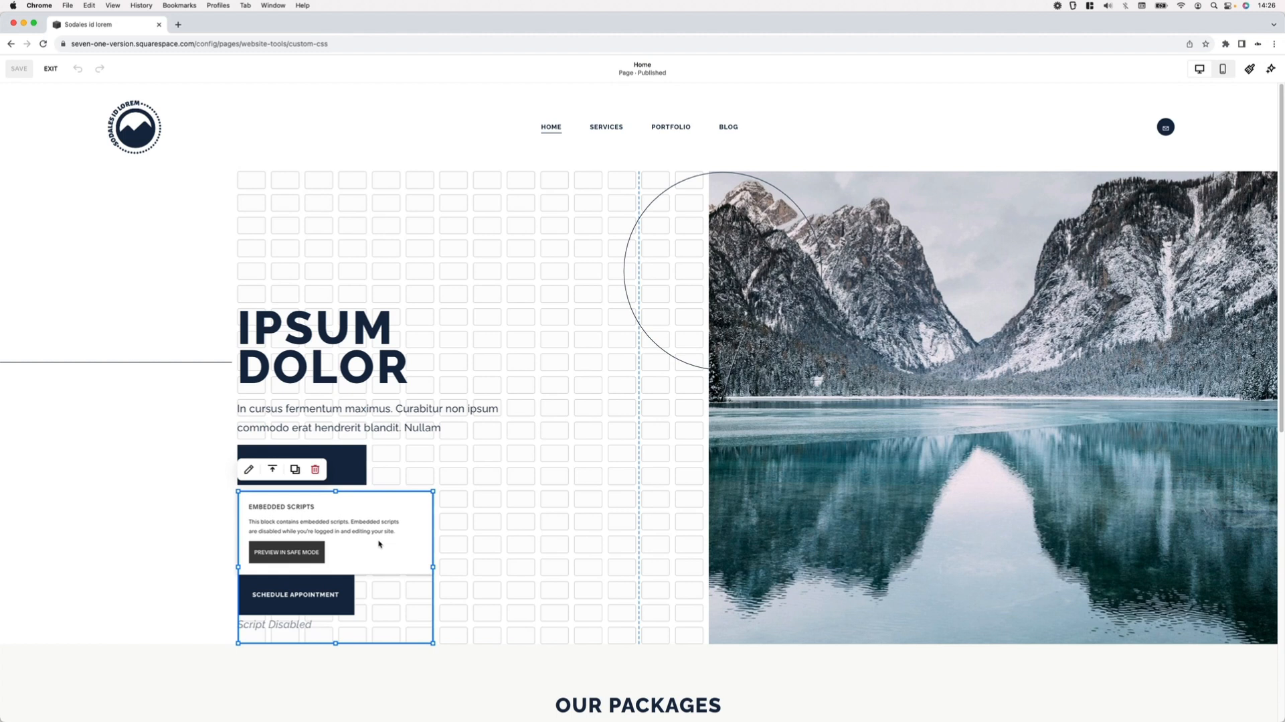
mouse_move(381, 550)
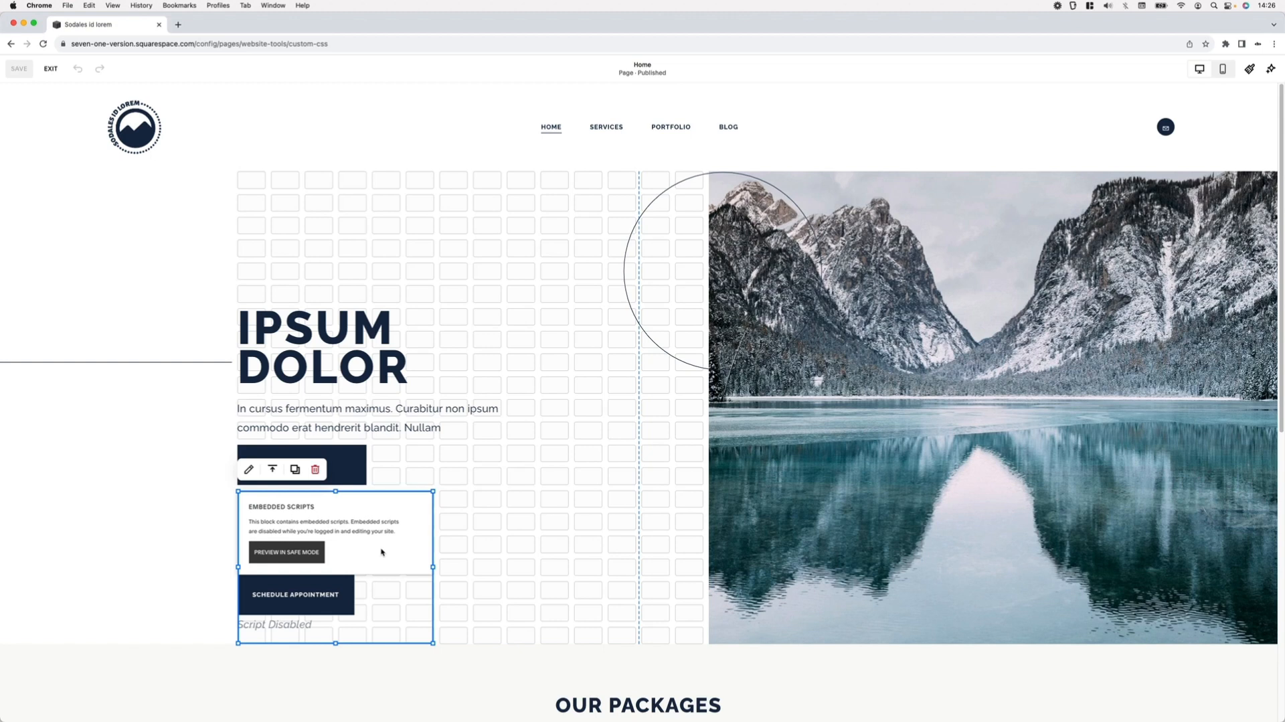
mouse_move(279, 629)
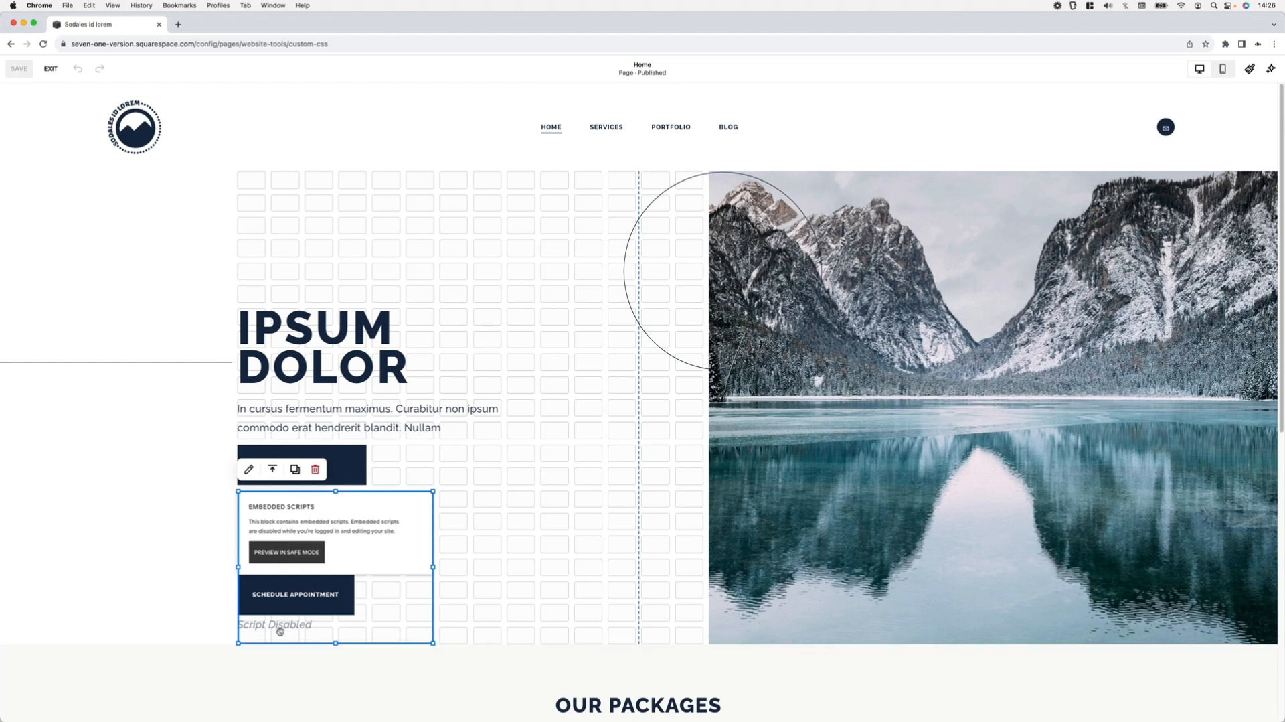
mouse_move(395, 628)
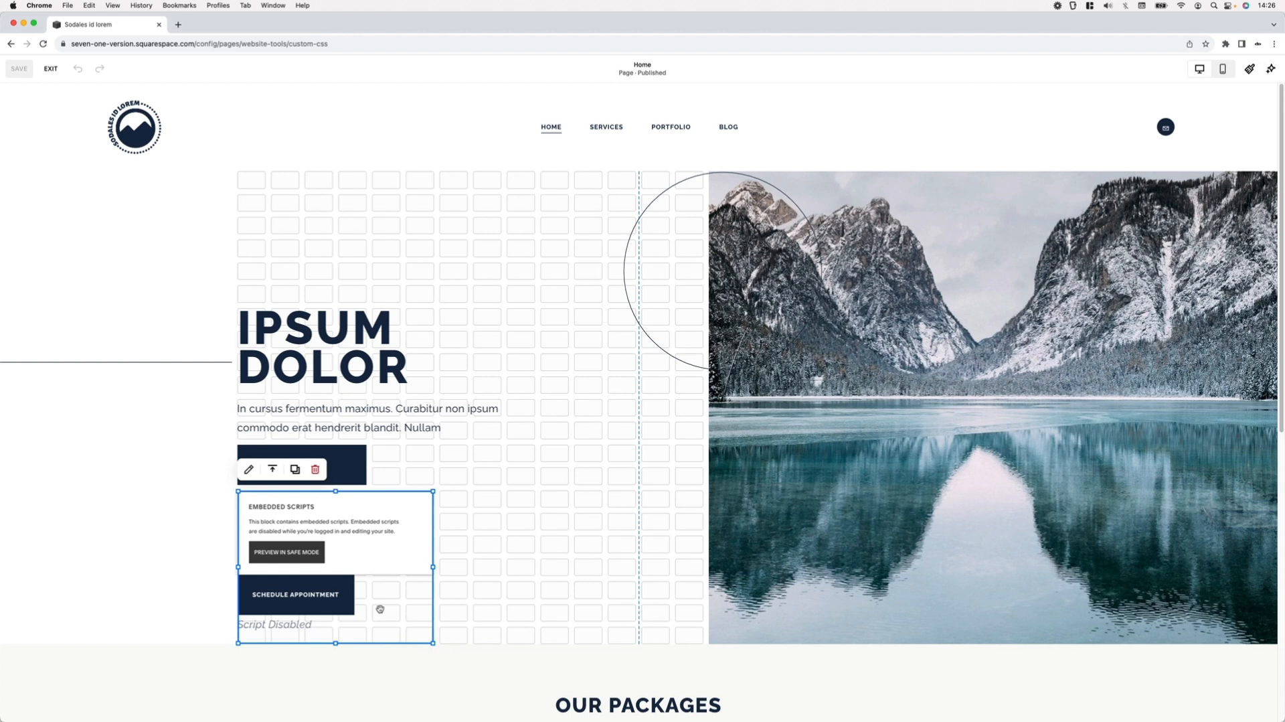
mouse_move(465, 502)
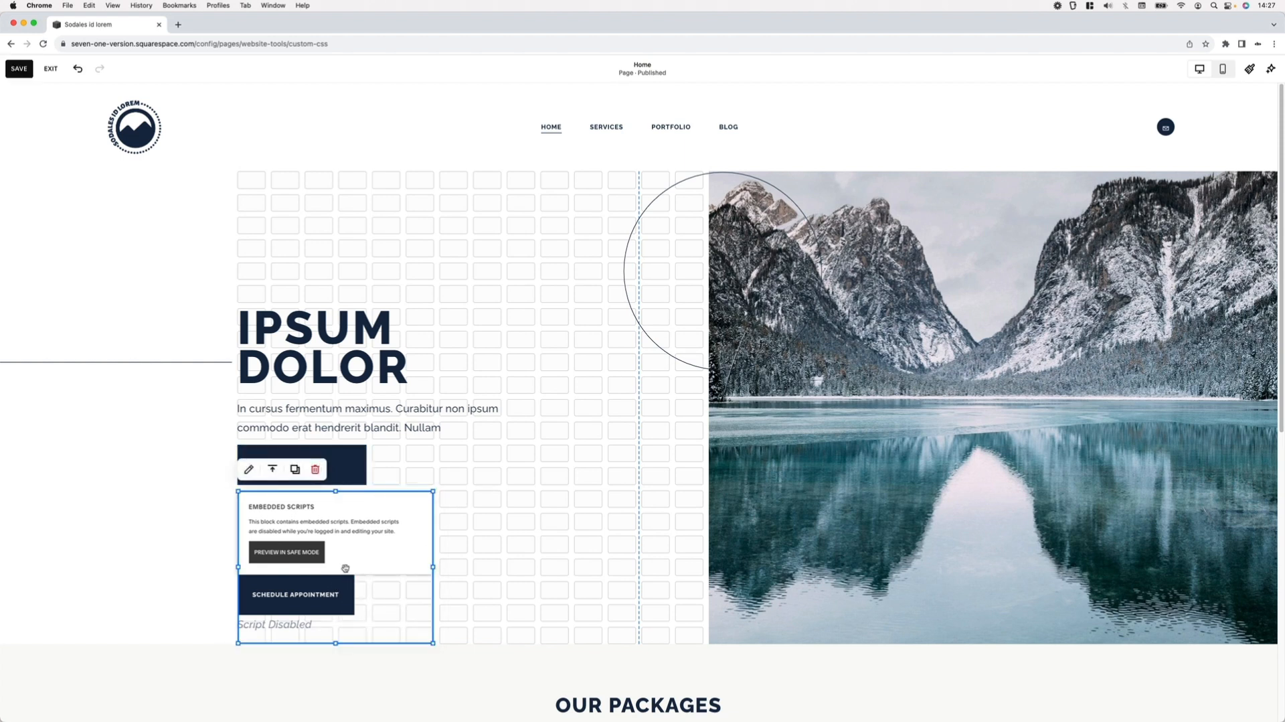
mouse_move(377, 606)
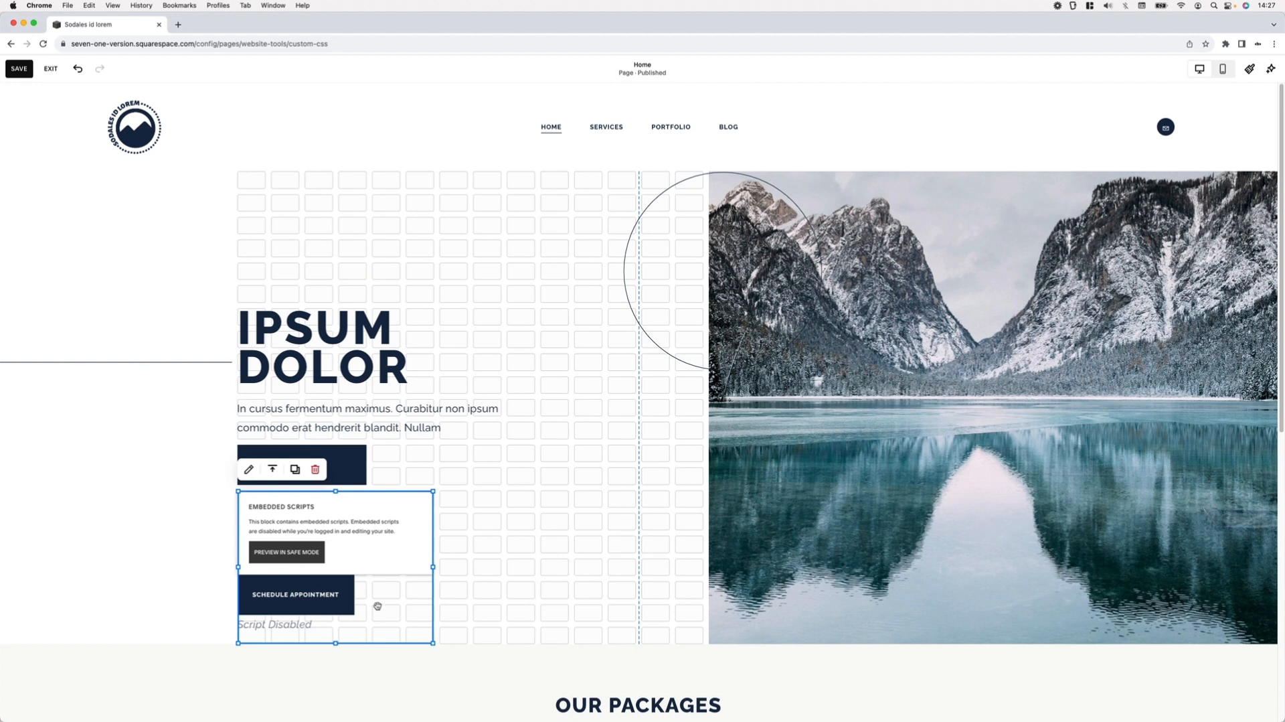
mouse_move(445, 500)
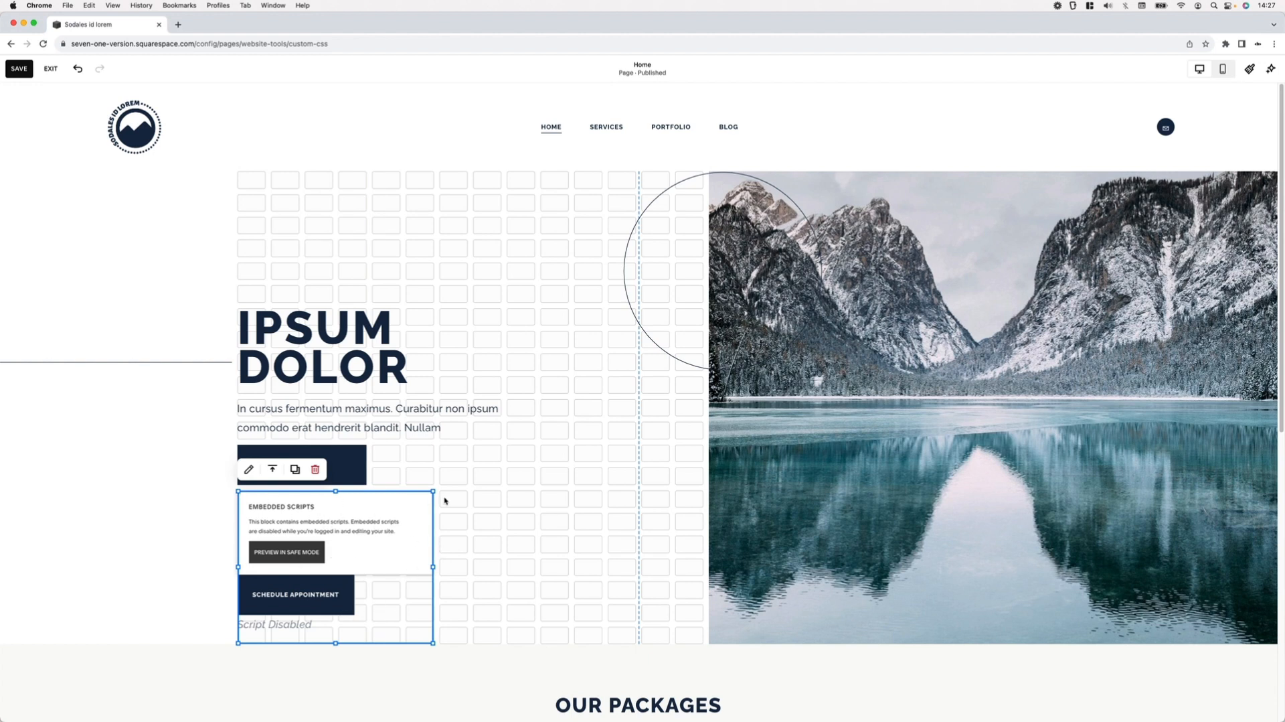
mouse_move(377, 514)
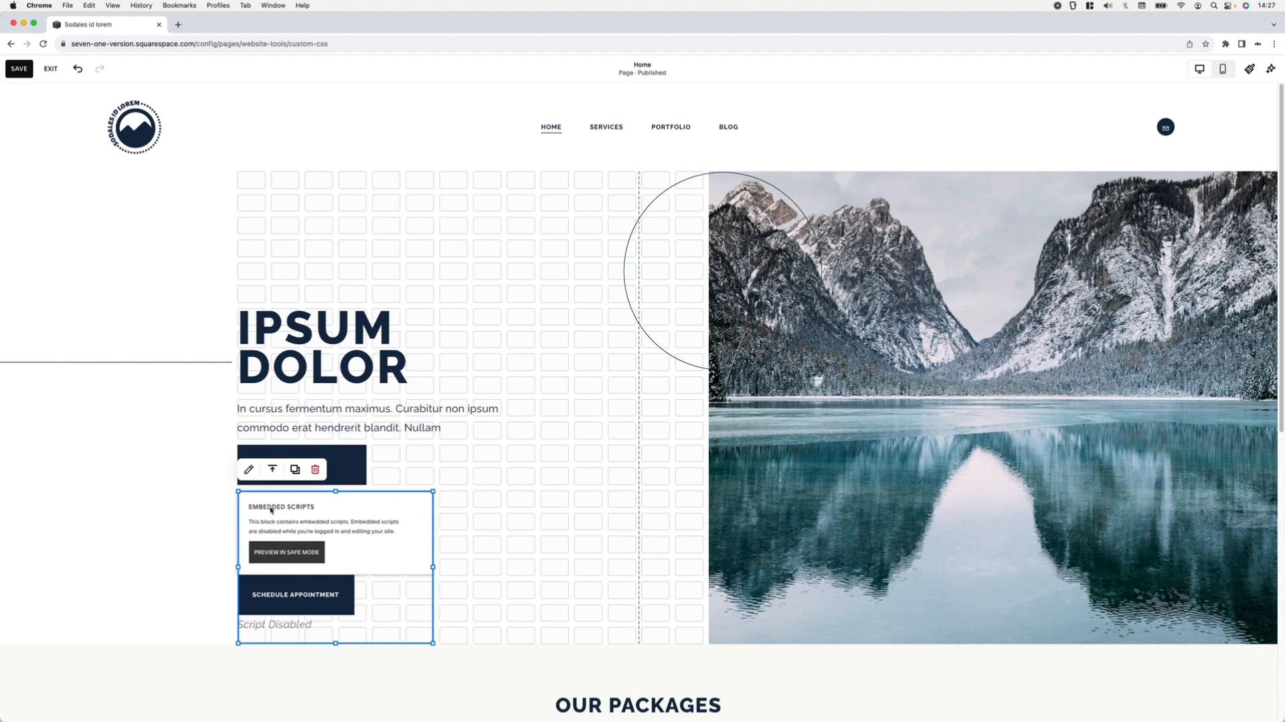
mouse_move(405, 542)
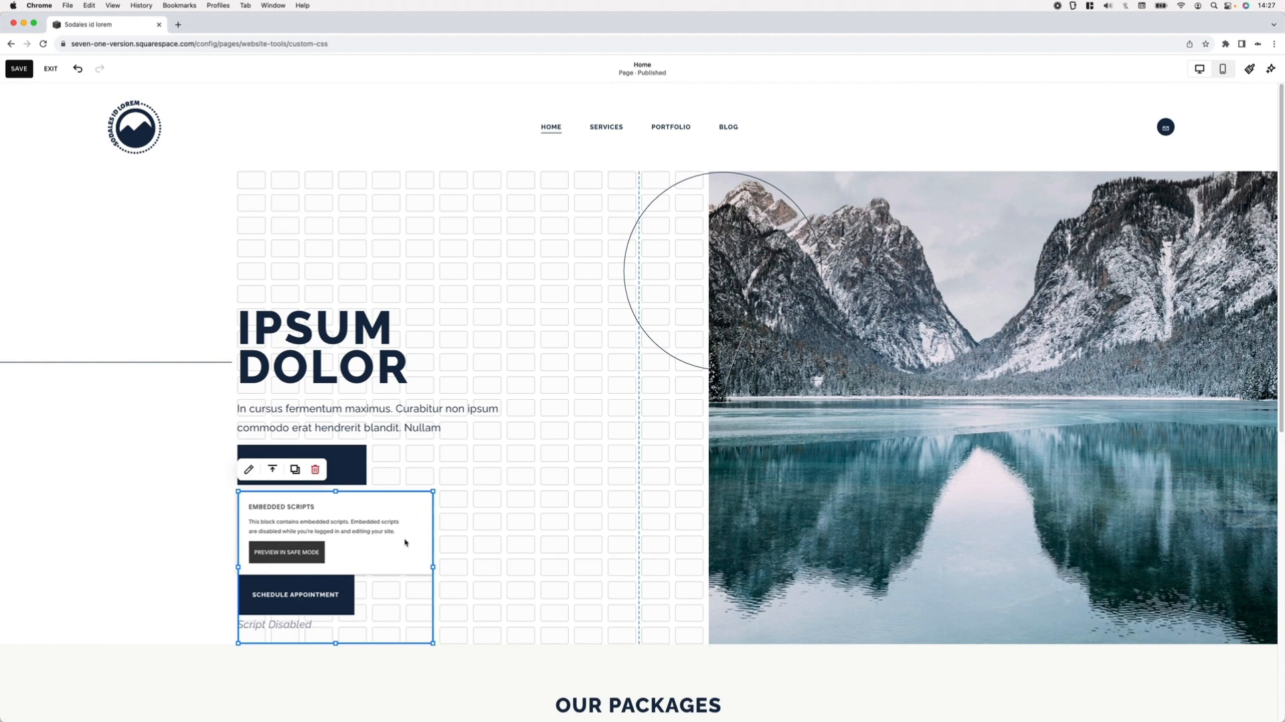
mouse_move(402, 513)
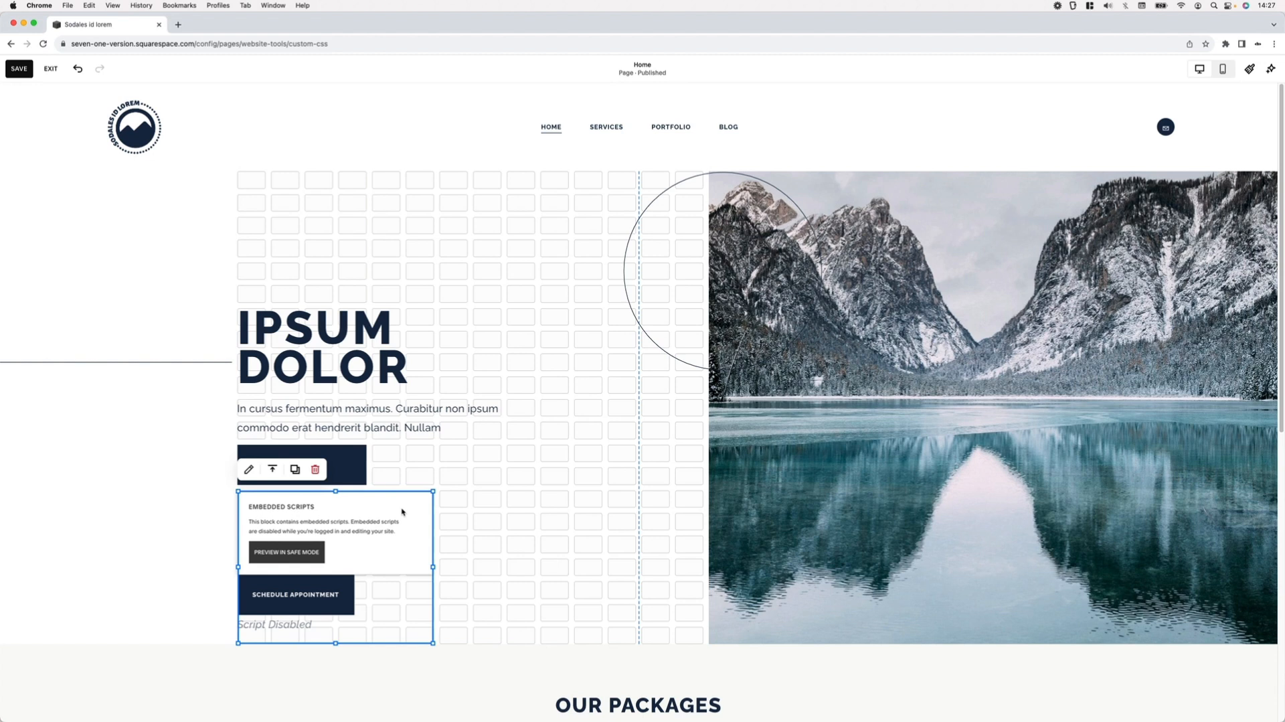
mouse_move(449, 531)
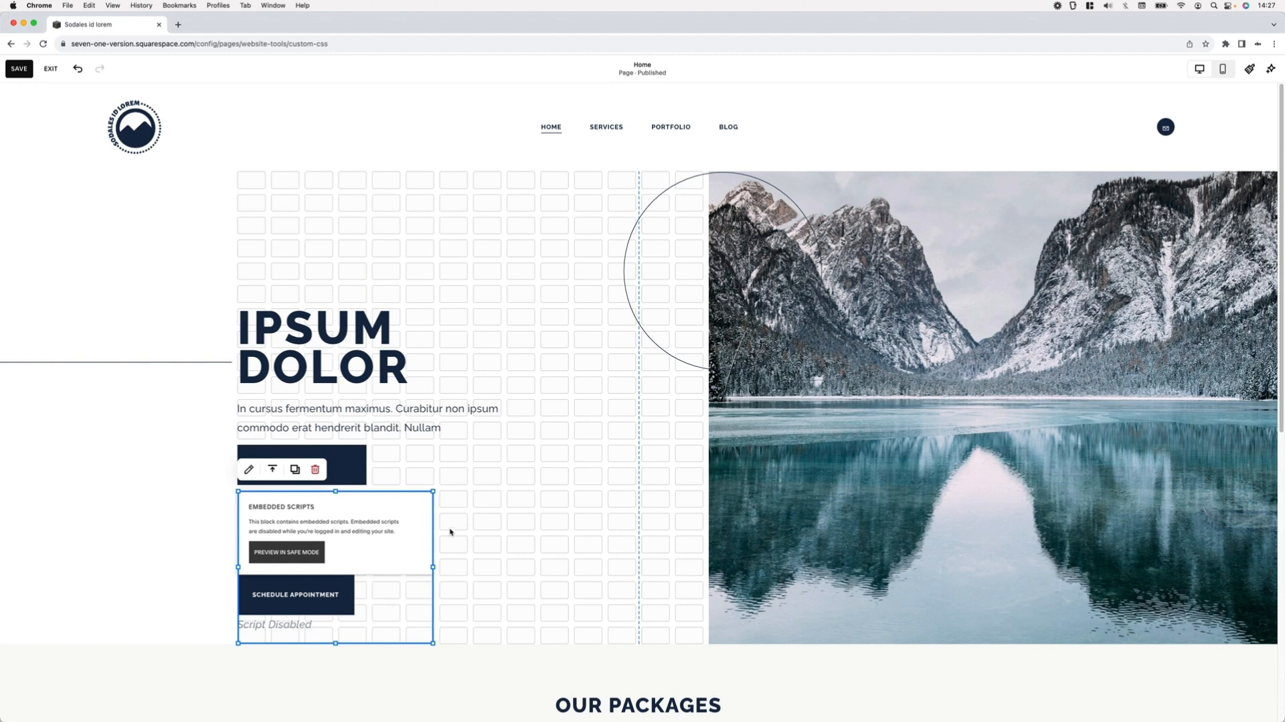
mouse_move(476, 631)
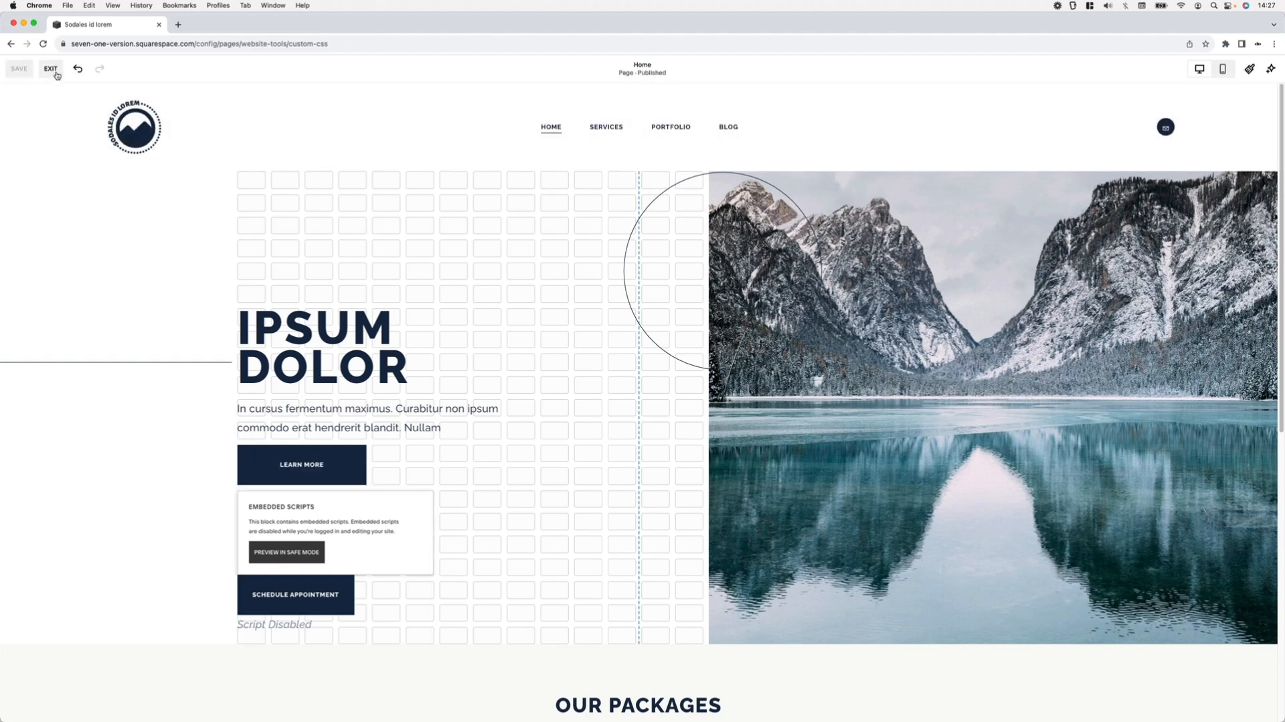
- Preview the stacked hero buttons and inspect the Schedule Appointment code block's element in DevTools
left_click(51, 68)
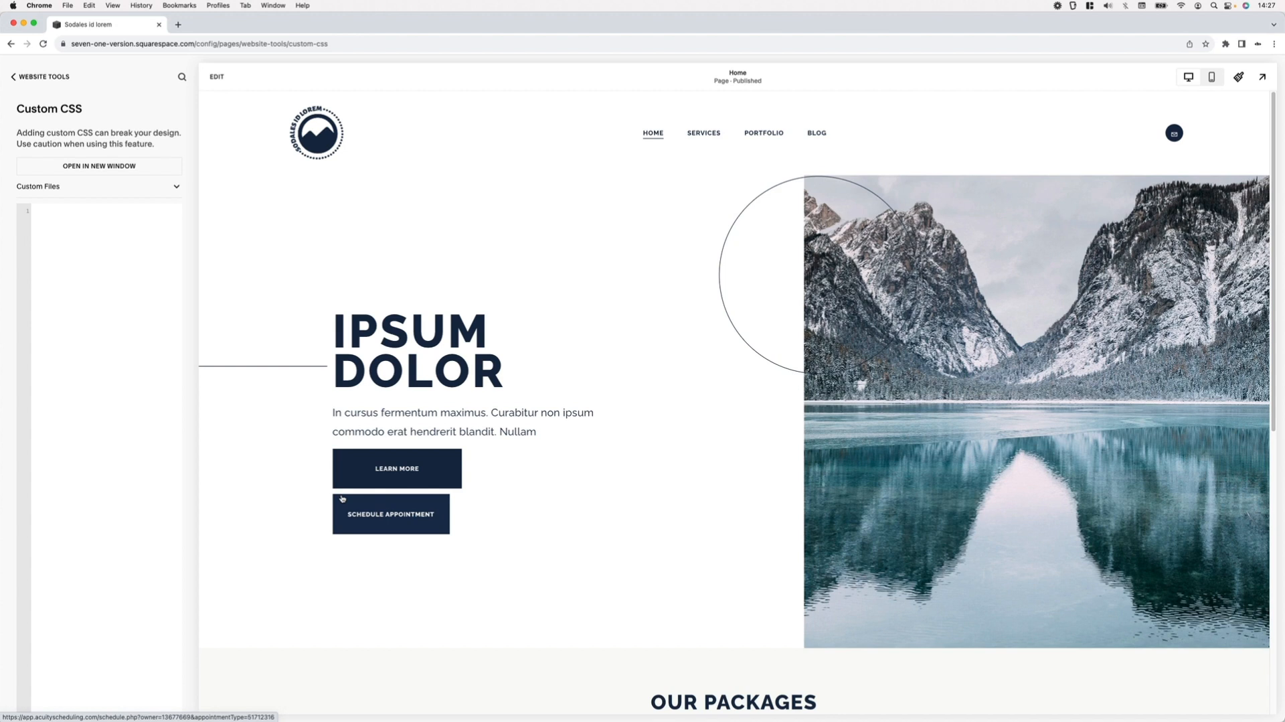
mouse_move(434, 526)
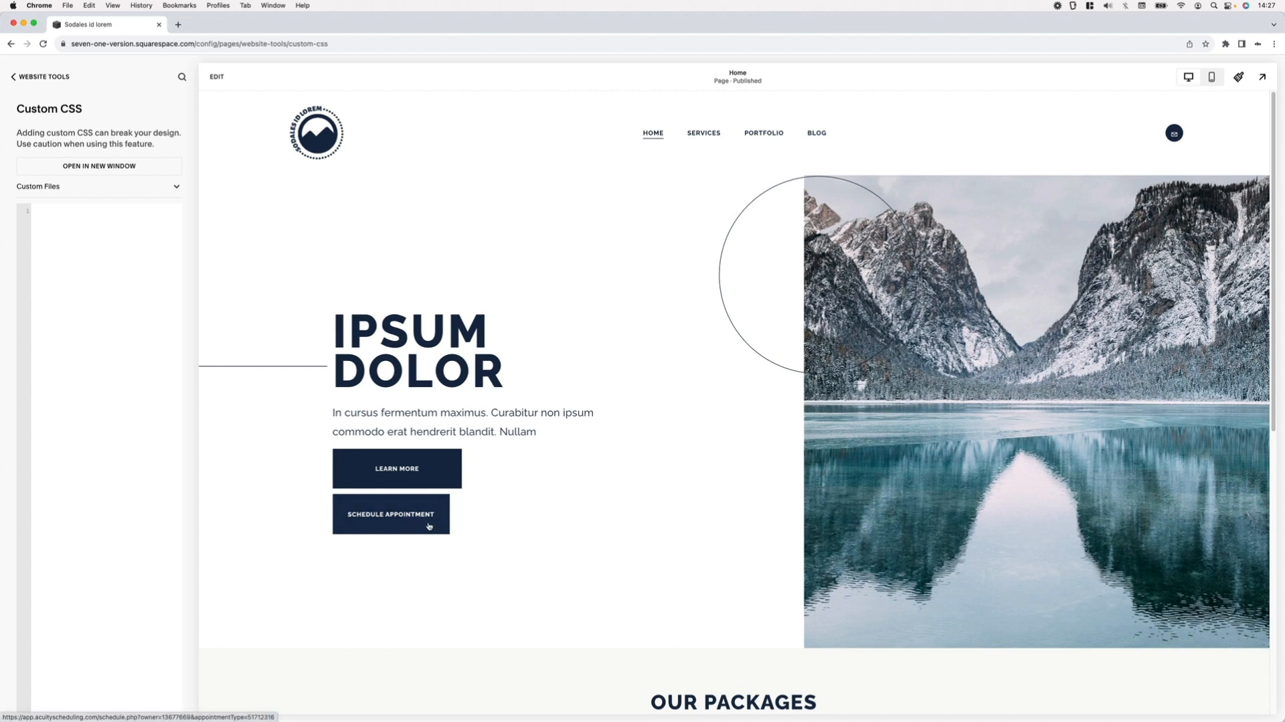
mouse_move(449, 522)
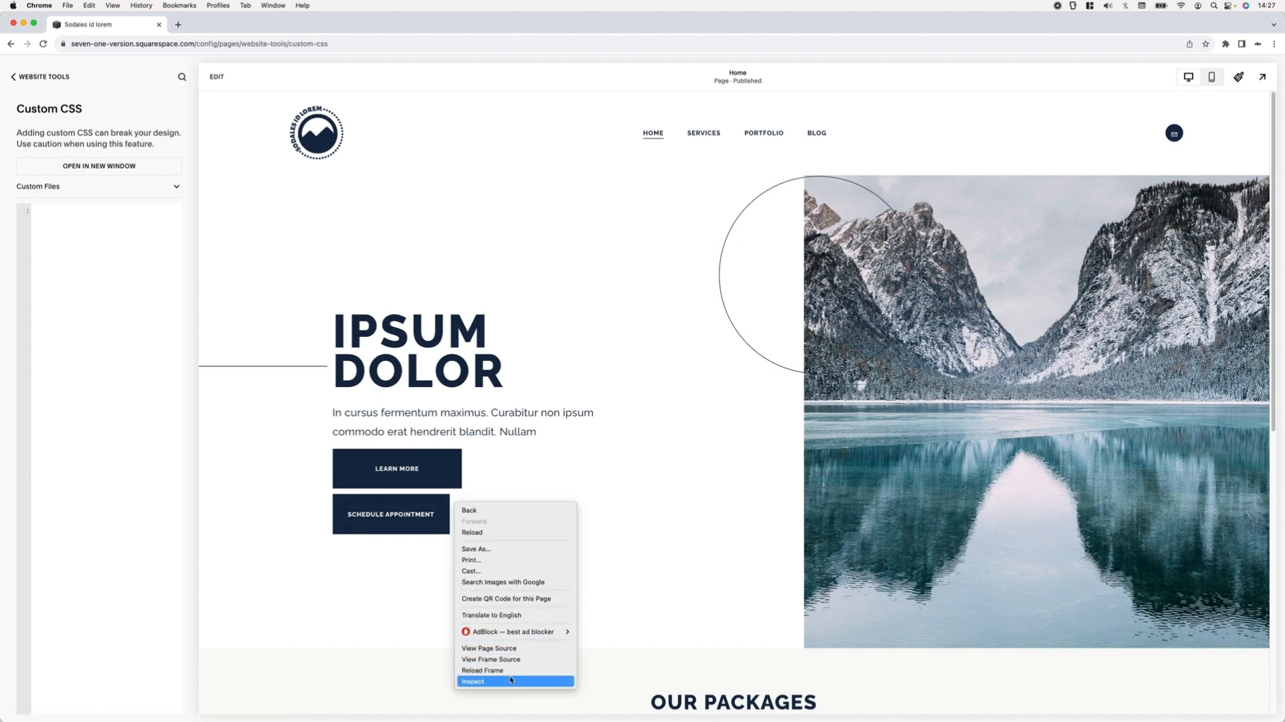
left_click(471, 680)
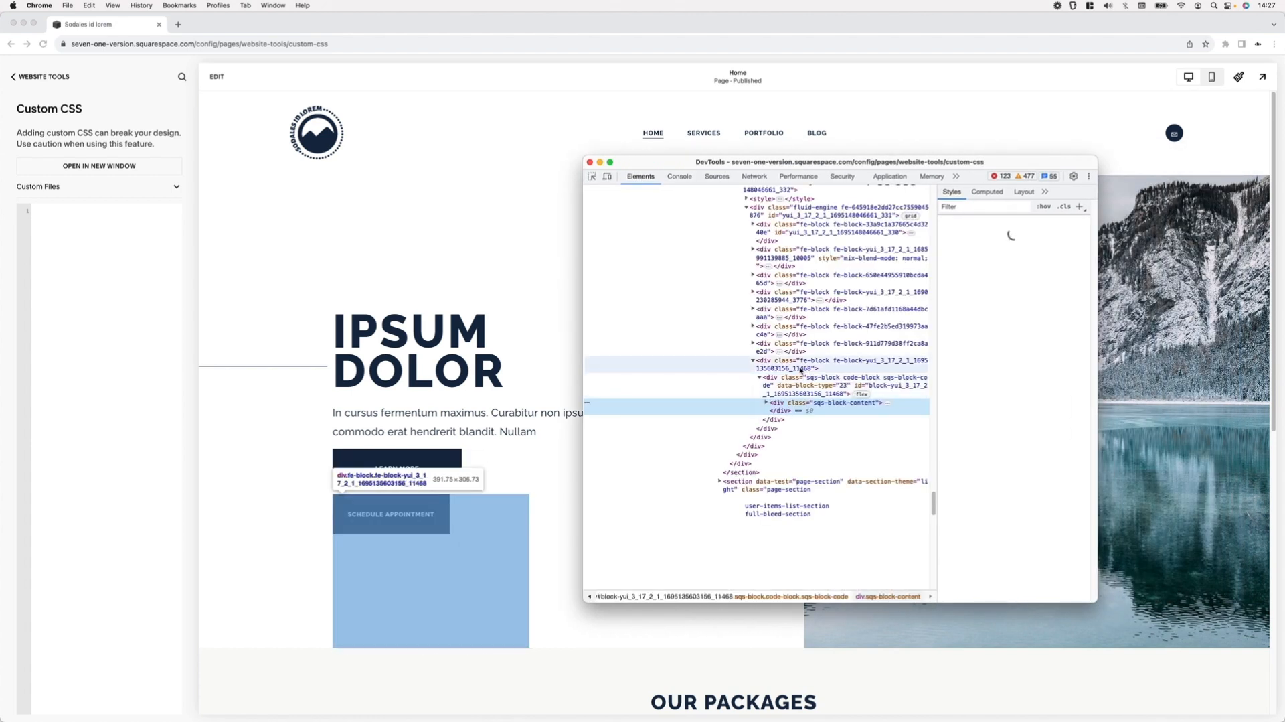
left_click(752, 361)
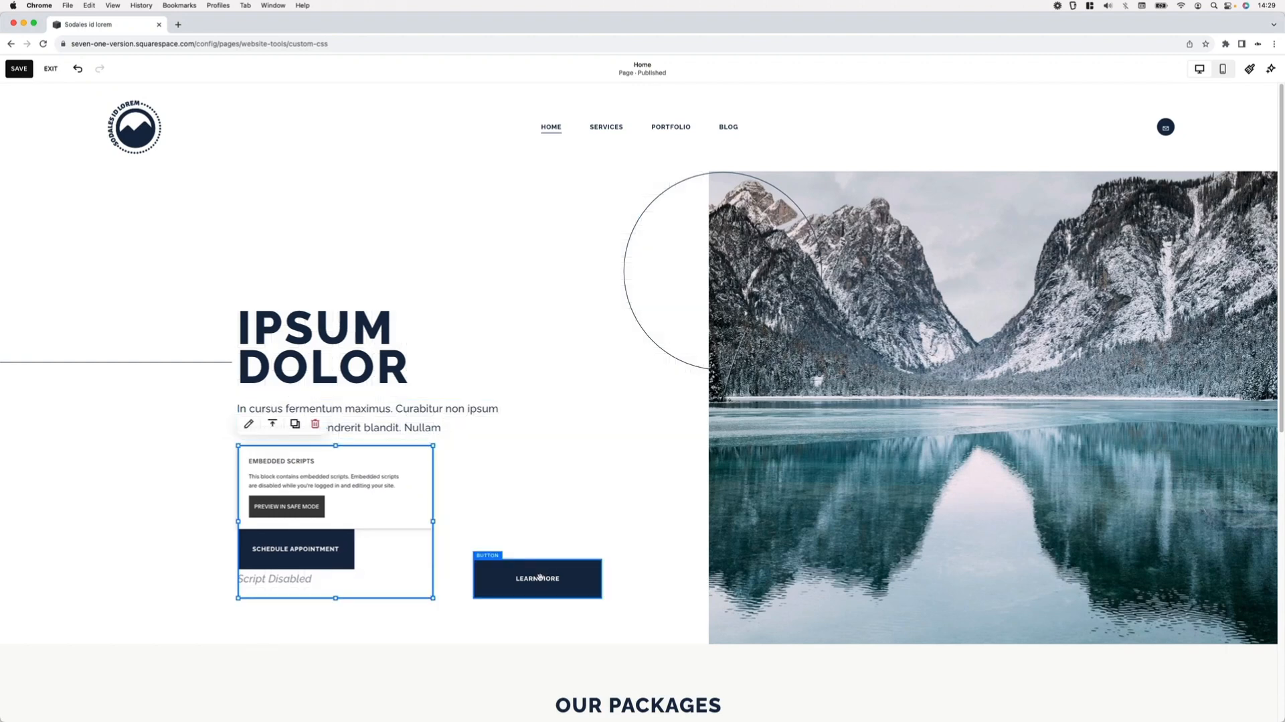
- Drag Learn More below the appointment code block, save the hero layout and preview it
left_click_drag(537, 577, 307, 624)
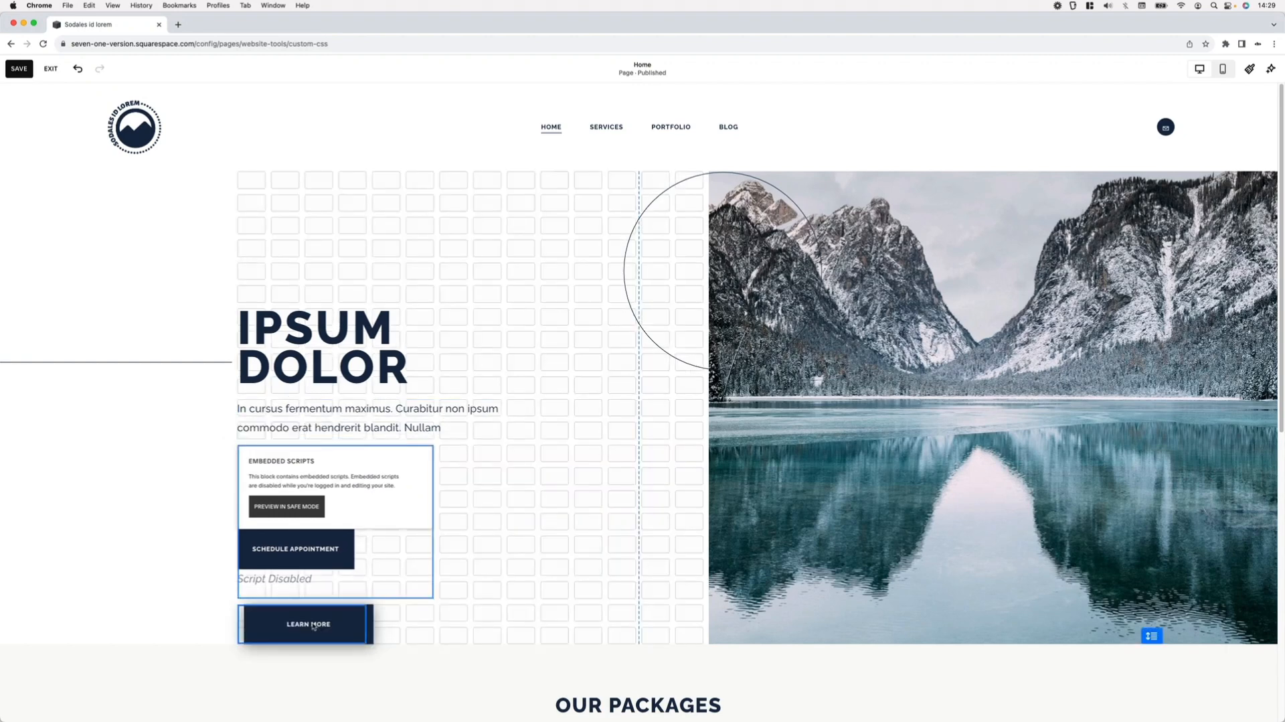
left_click(302, 623)
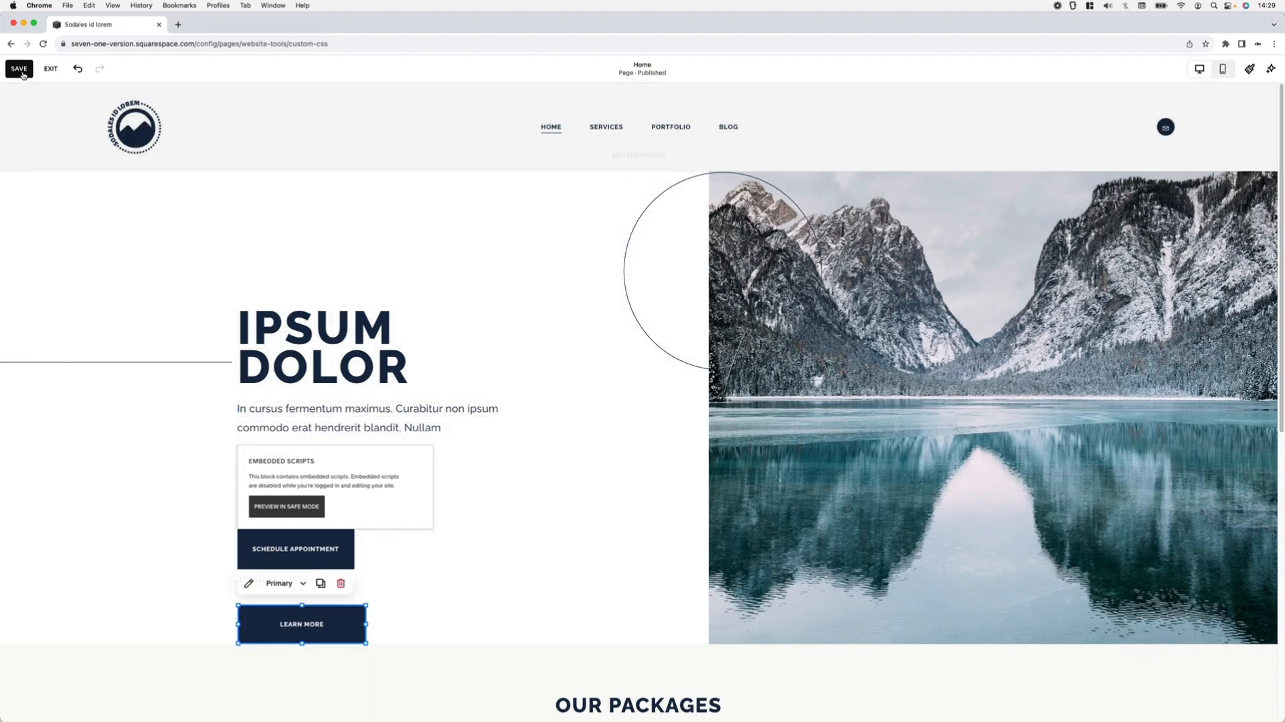
left_click(18, 69)
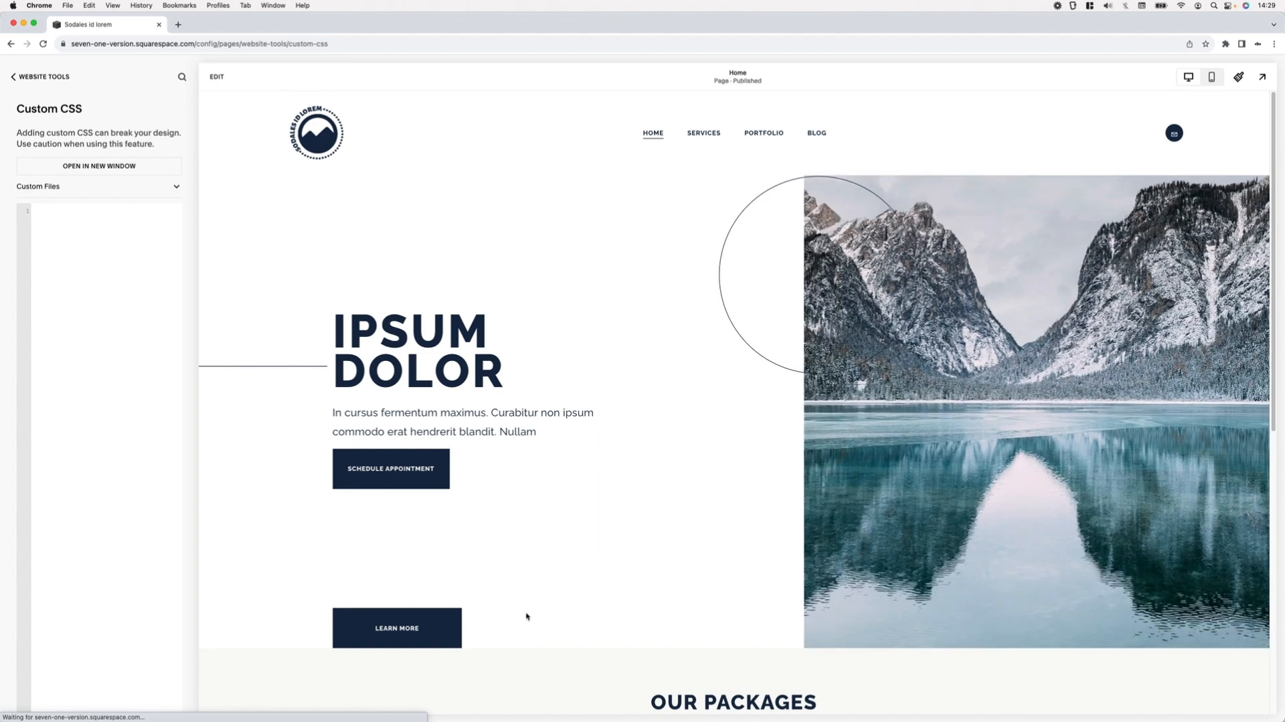
mouse_move(499, 443)
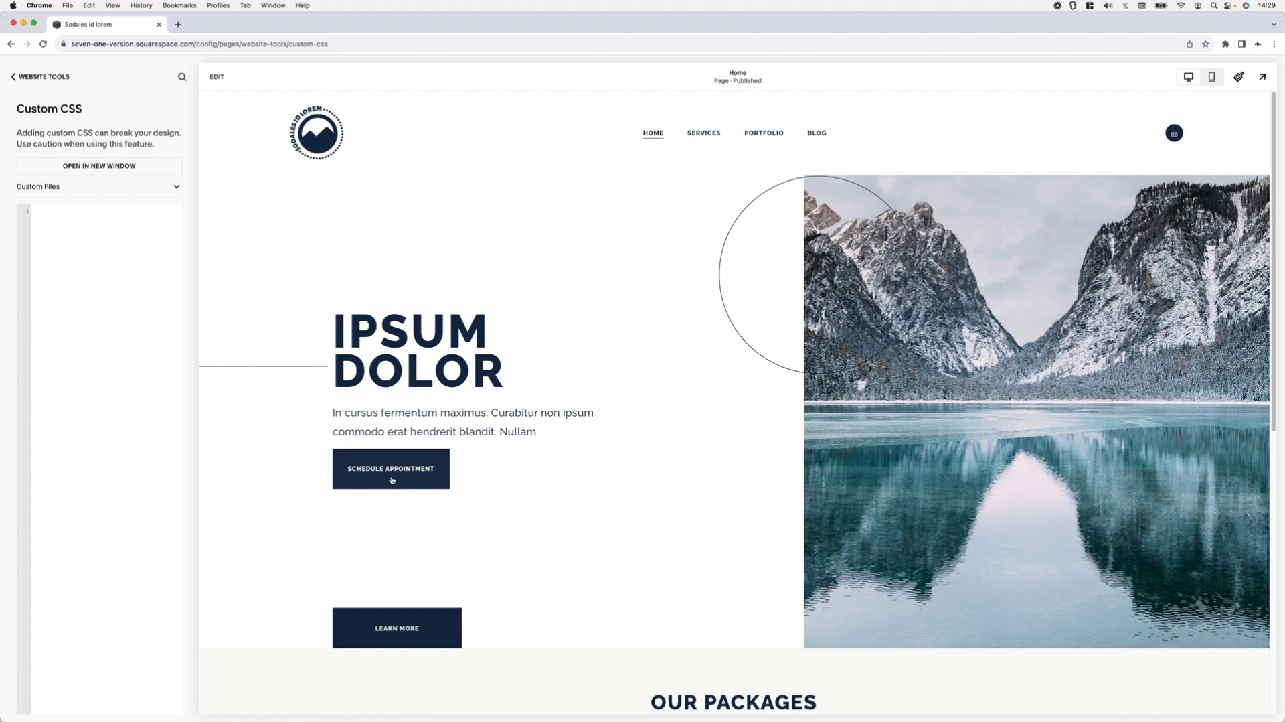
mouse_move(437, 519)
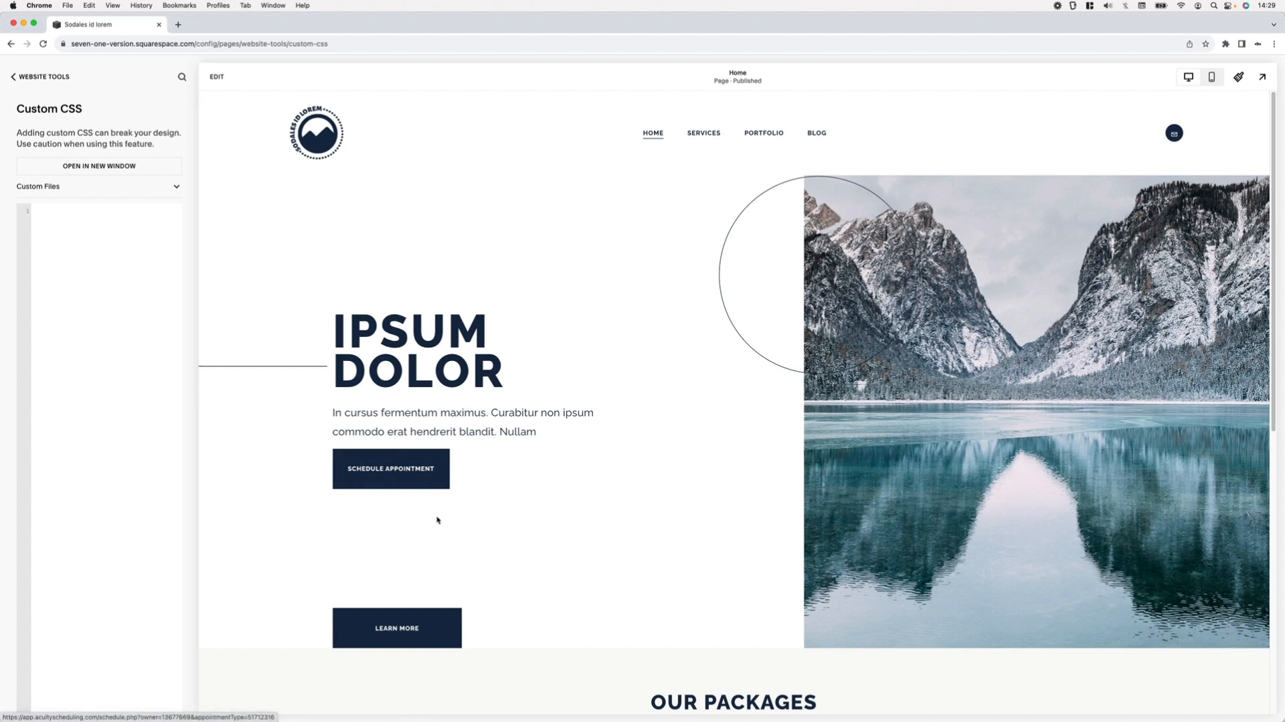
mouse_move(530, 571)
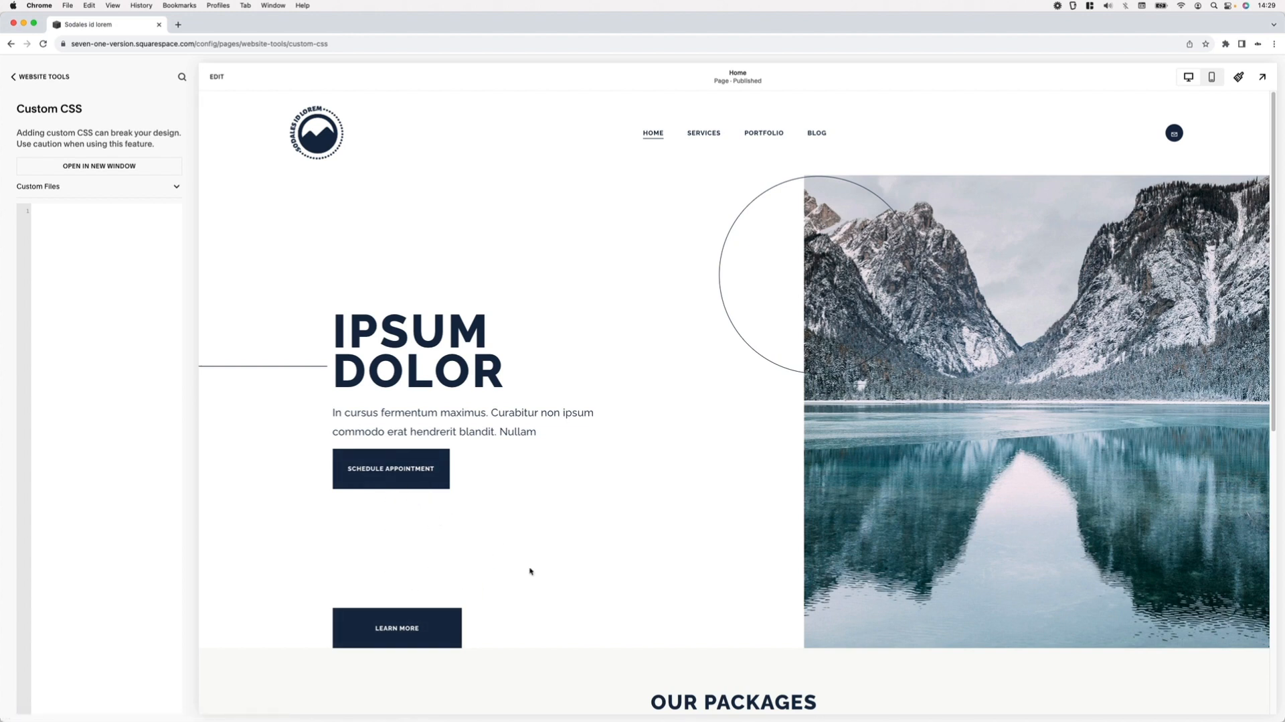
mouse_move(447, 558)
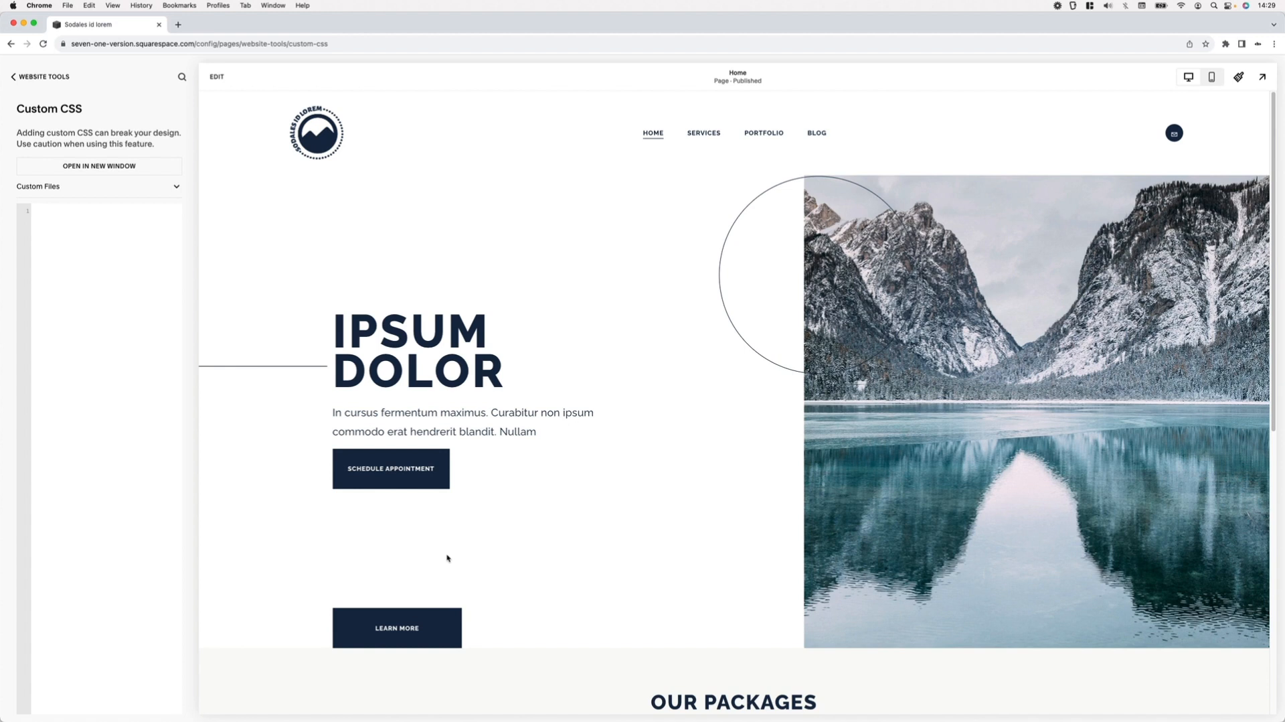
mouse_move(355, 522)
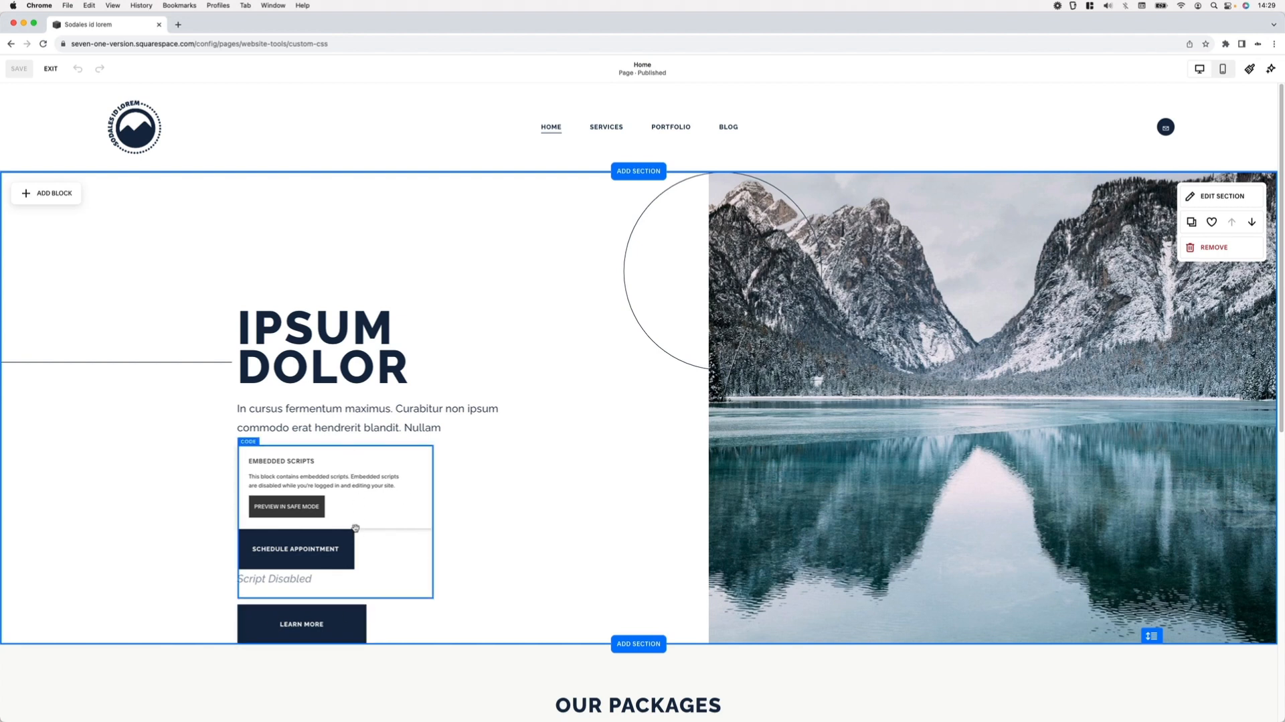
mouse_move(364, 532)
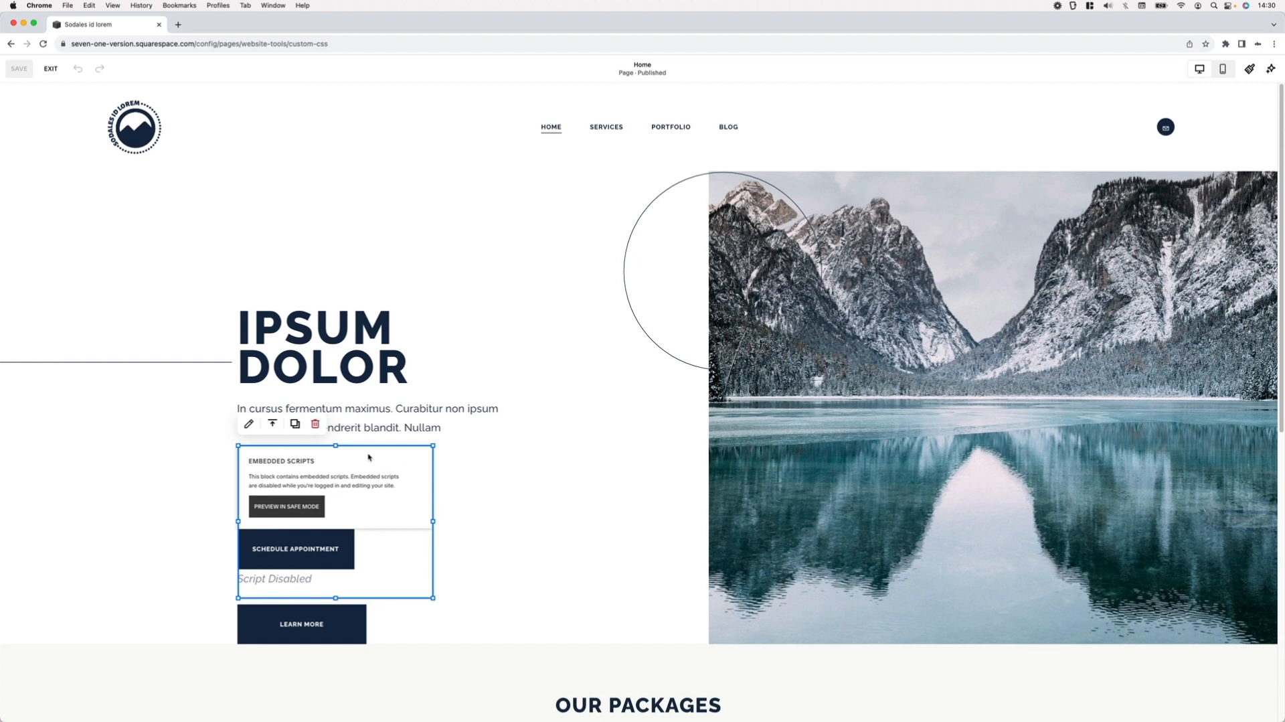
mouse_move(296, 584)
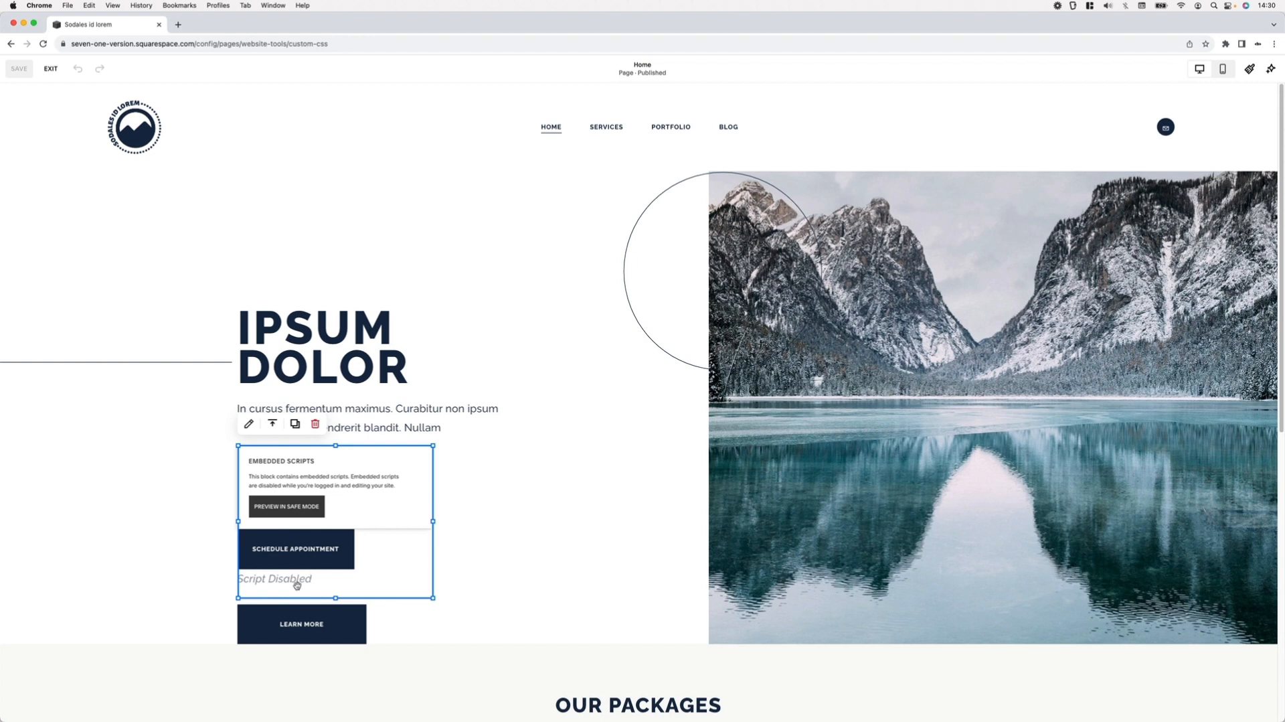
mouse_move(409, 484)
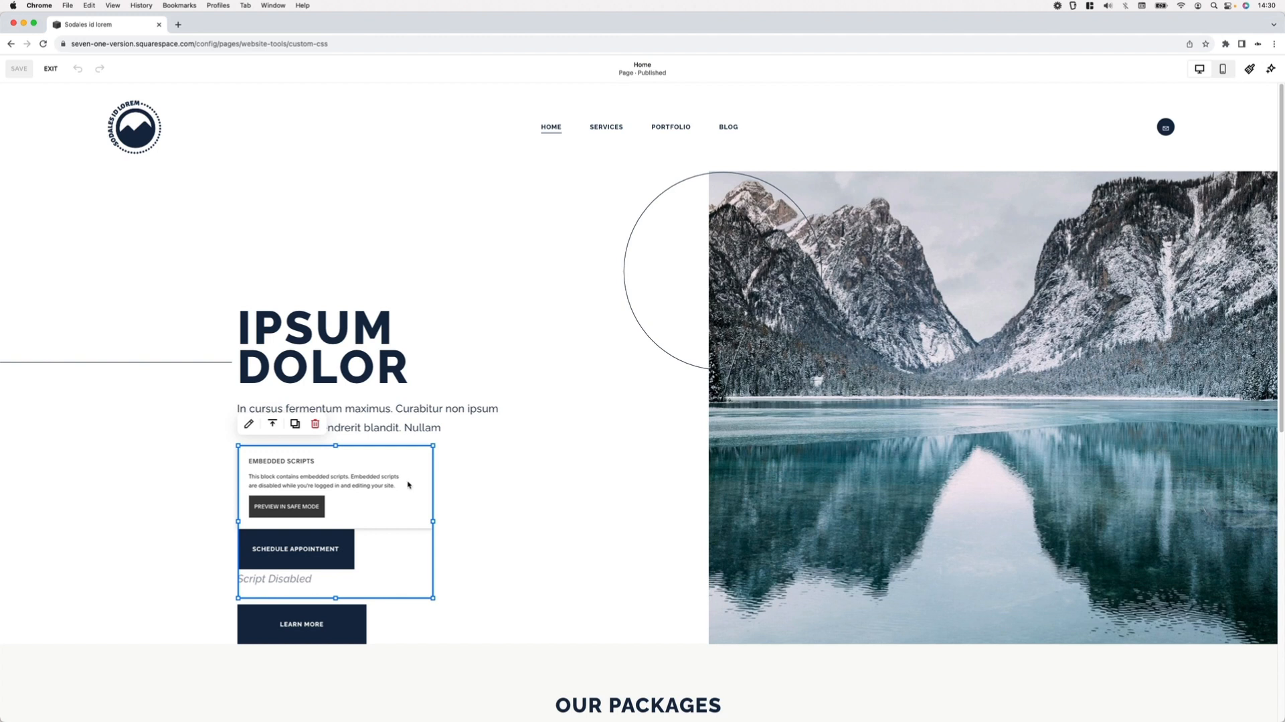
mouse_move(347, 455)
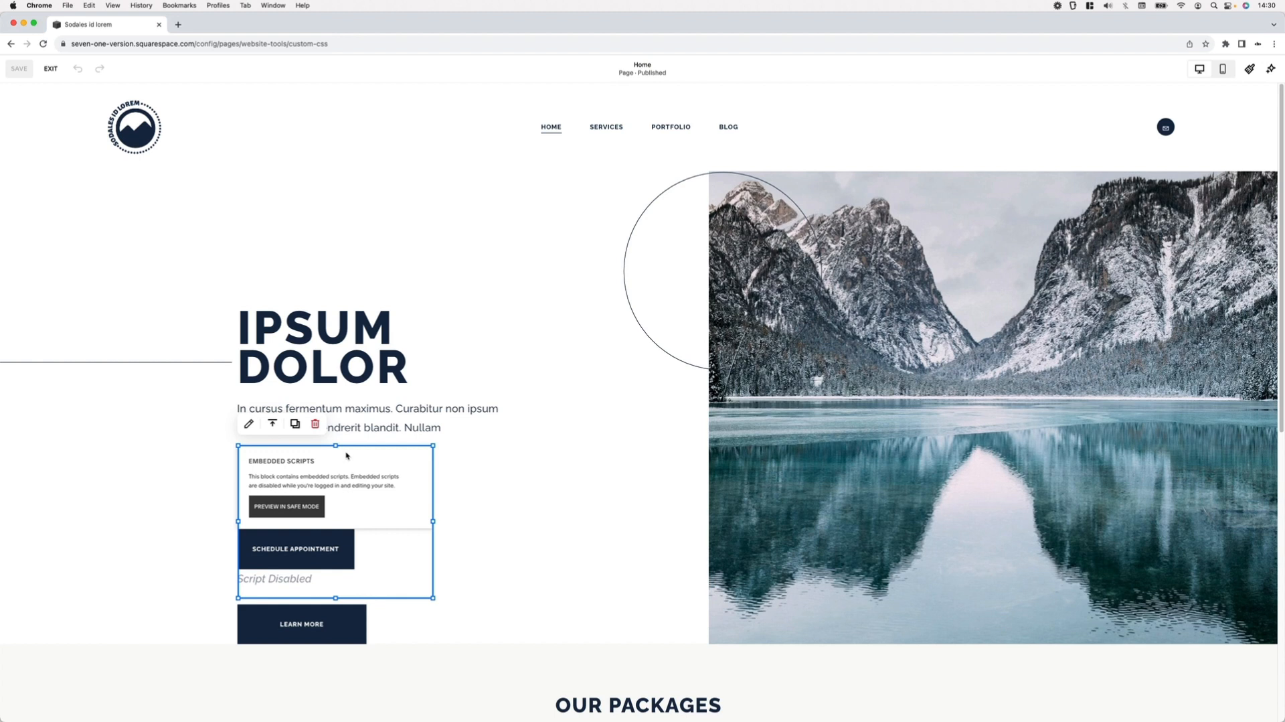
mouse_move(378, 490)
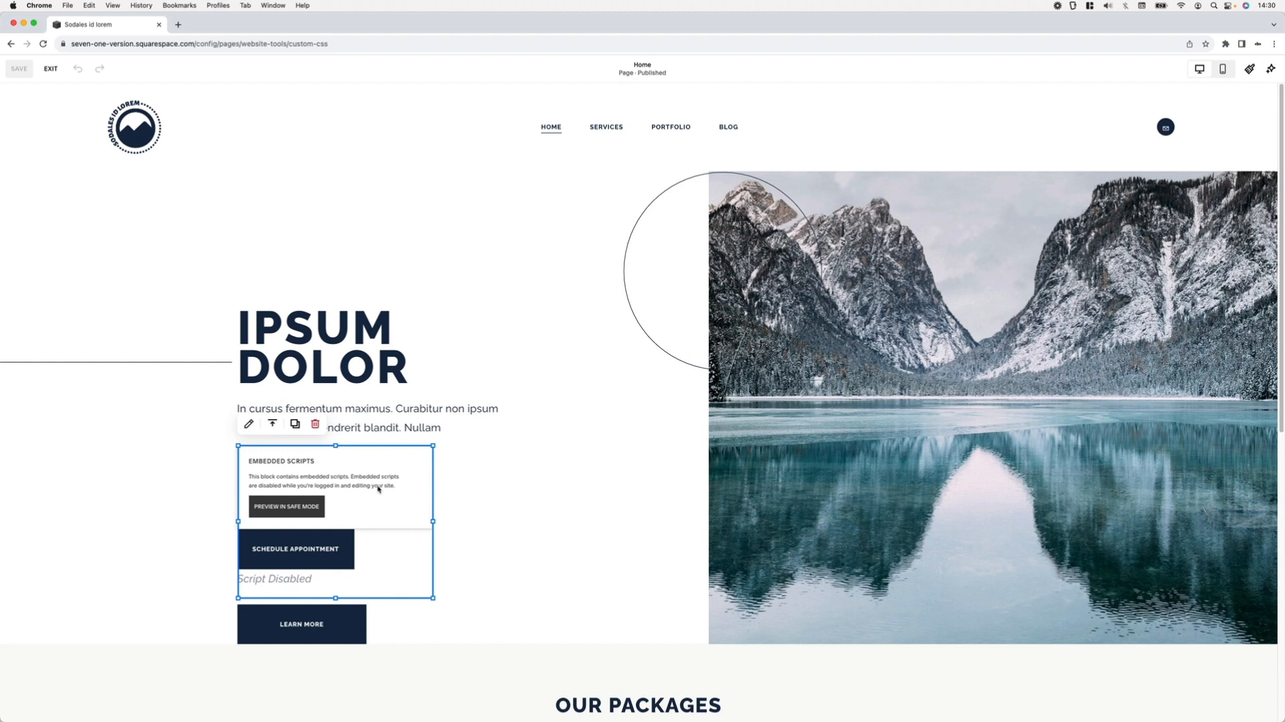
mouse_move(379, 583)
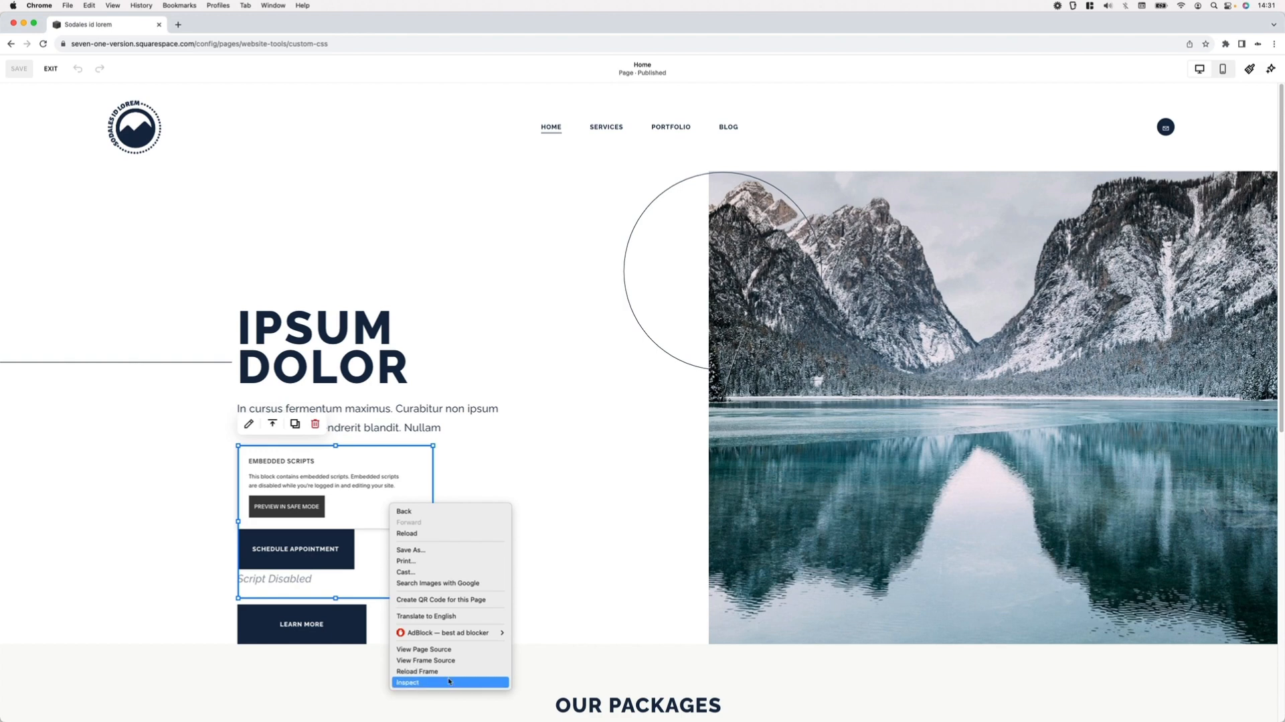
- Inspect the embedded-scripts notice and its parent div.sqs-blockStatus container's style rules
left_click(407, 682)
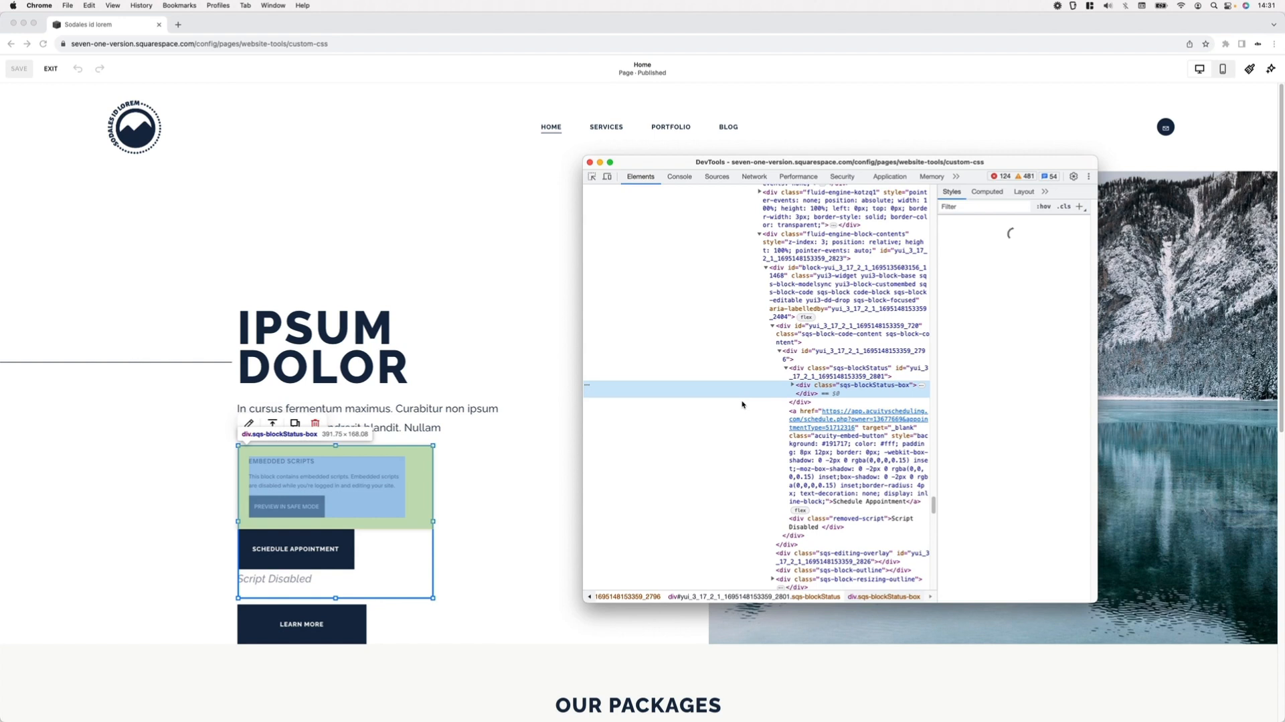
left_click(850, 385)
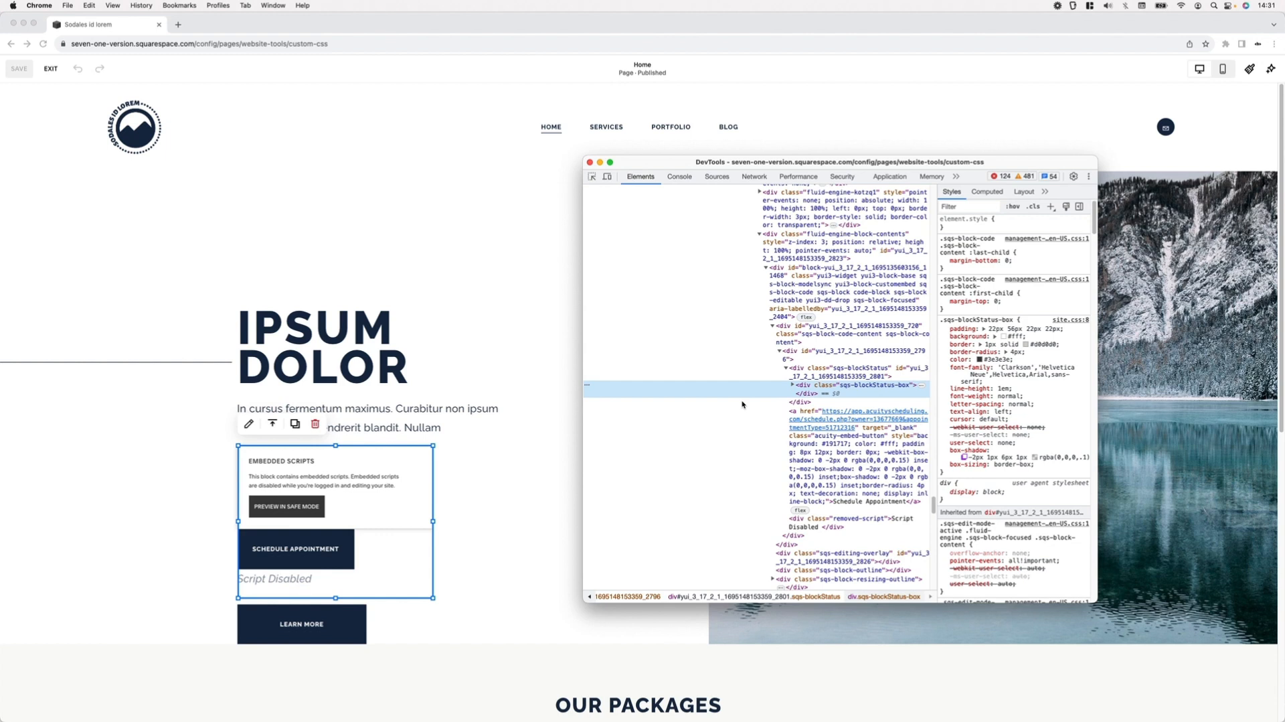
mouse_move(817, 385)
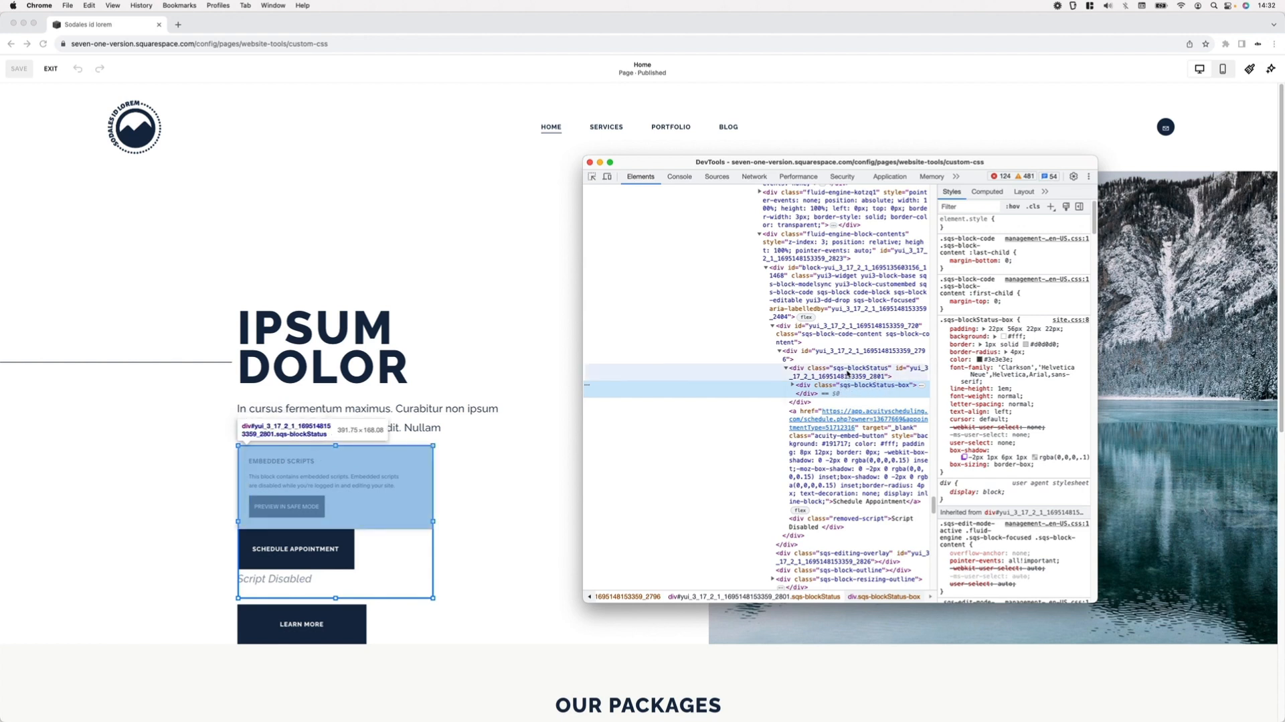
left_click(826, 351)
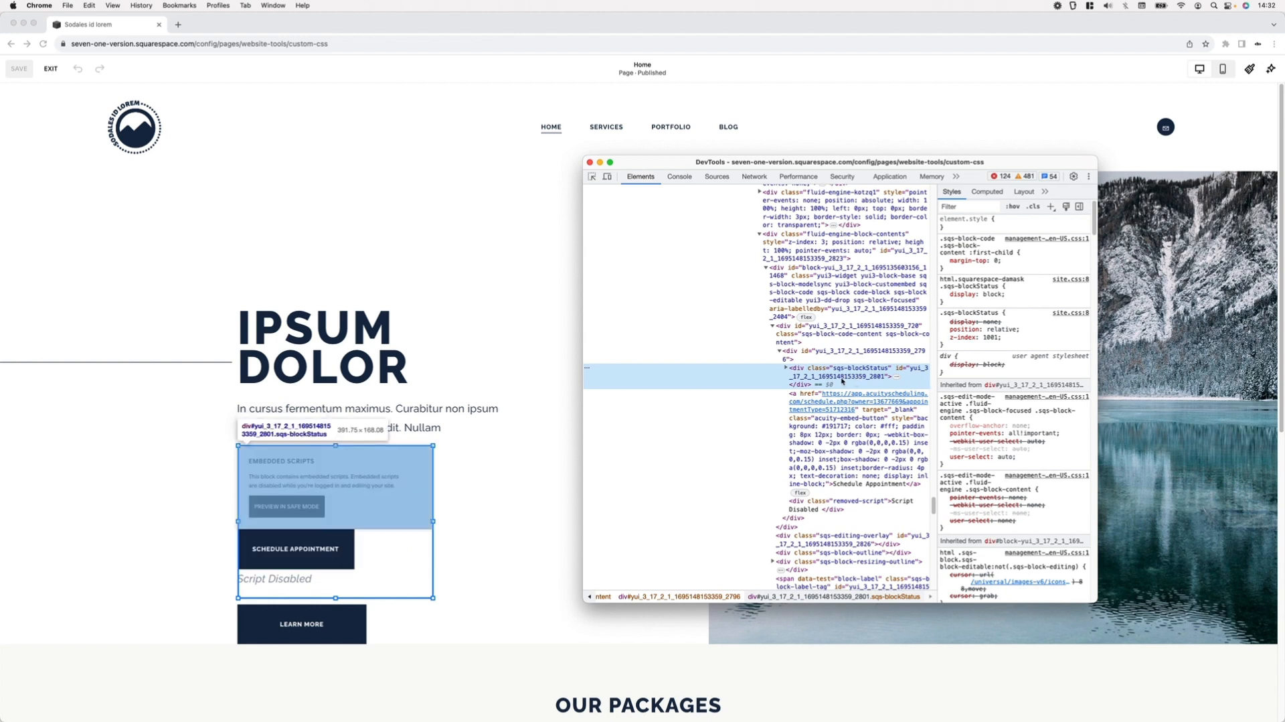
mouse_move(857, 445)
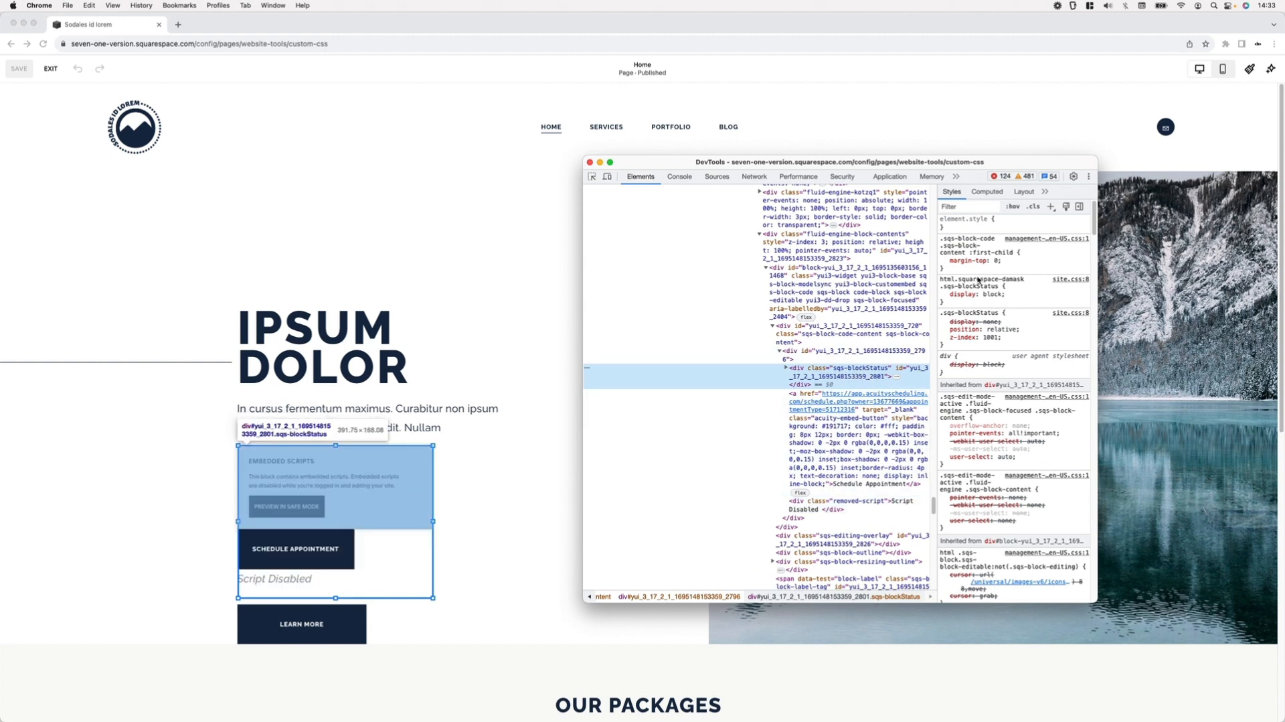
- Examine the html.squarespace-damask .sqs-blockStatus rule that keeps the notice displayed
left_click(944, 294)
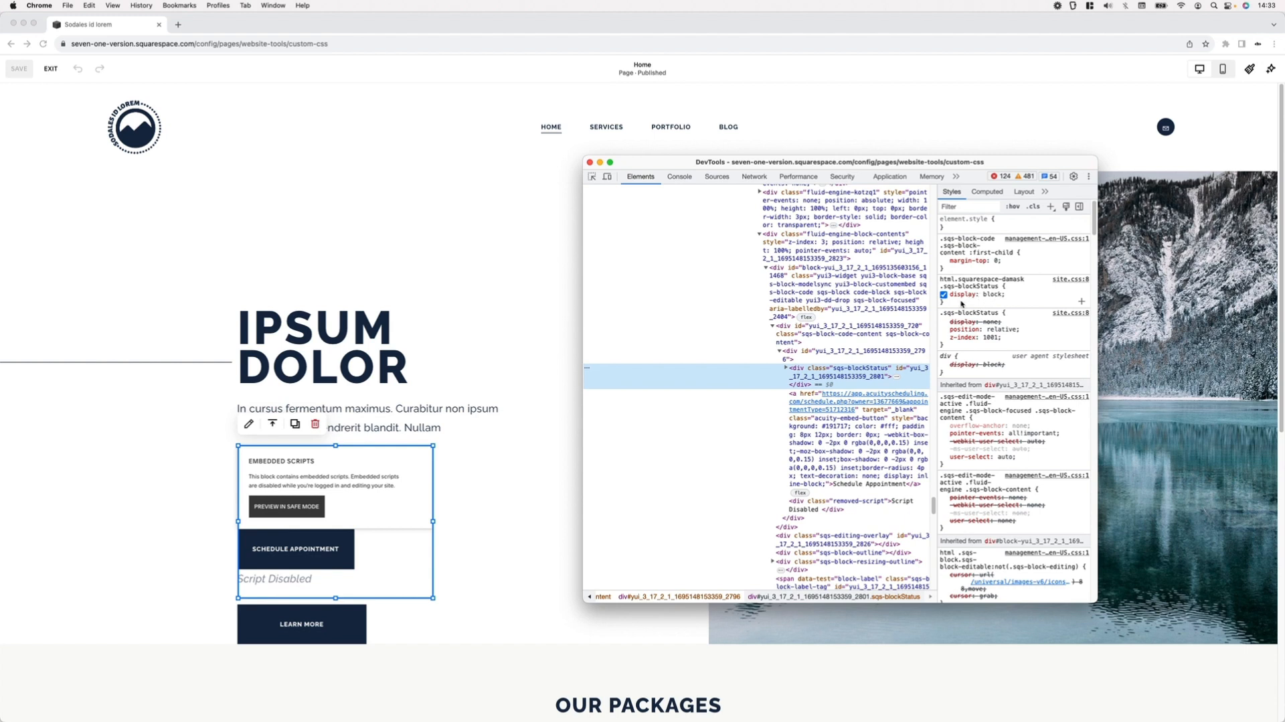
mouse_move(961, 302)
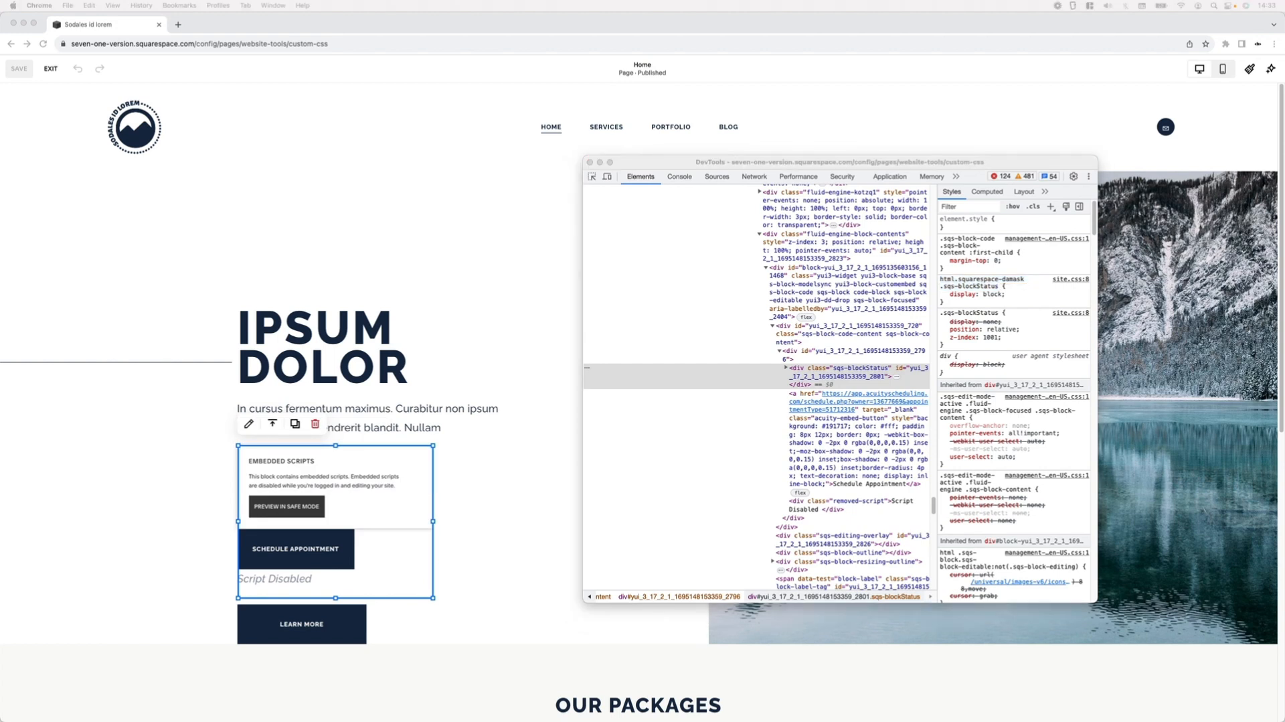
mouse_move(884, 353)
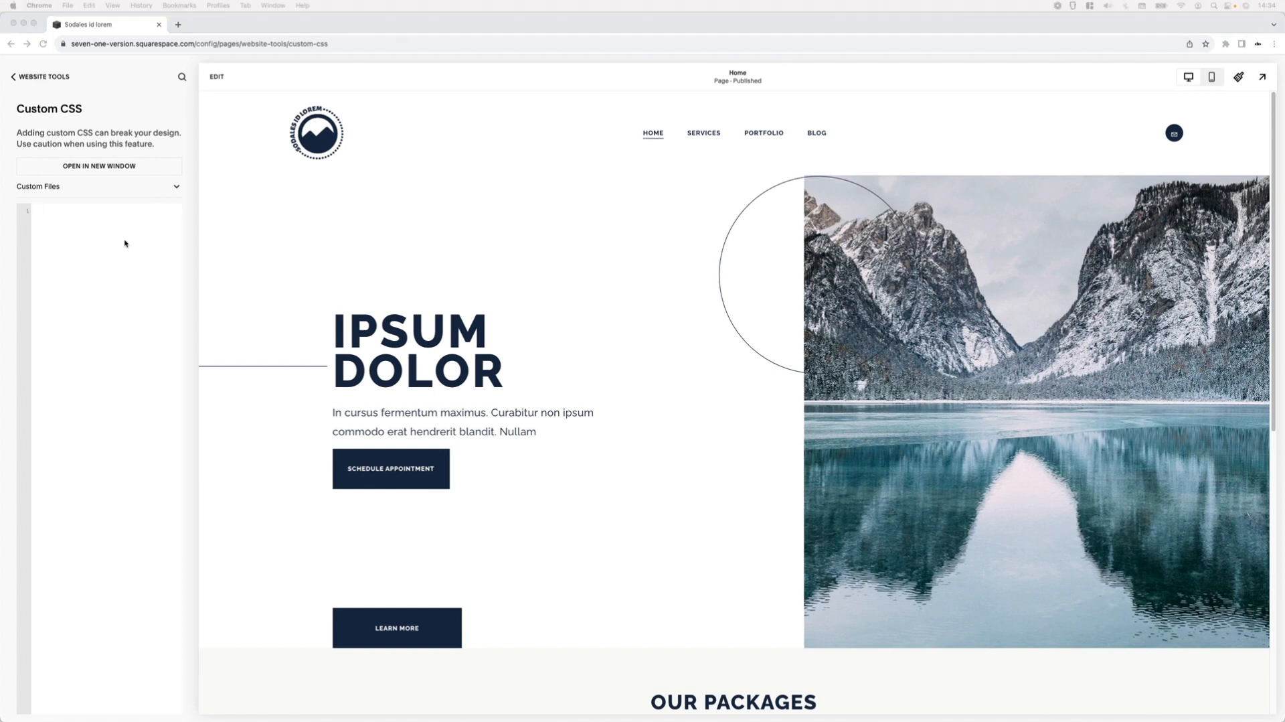
- Save Custom CSS hiding html.squarespace-damask .sqs-blockStatus and .sqs-block .removed-script with display: none
type("html.squarespace-damask .sqs-blockStatus")
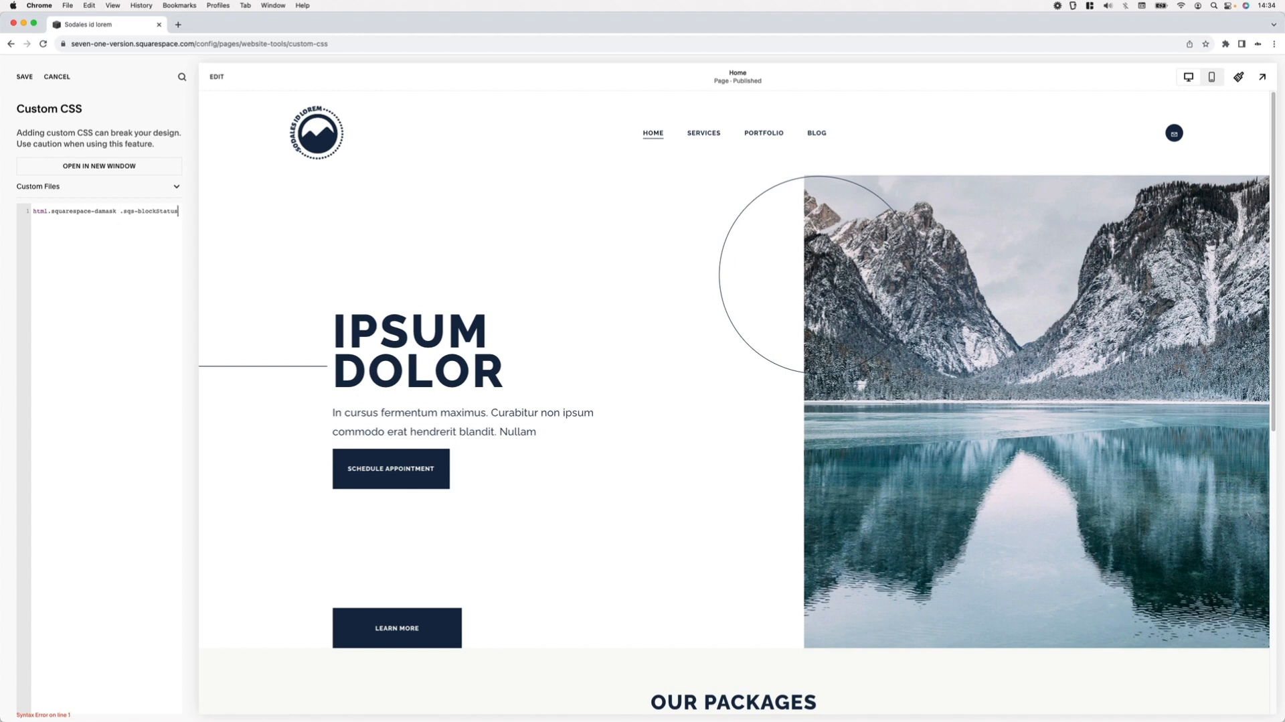
type(",")
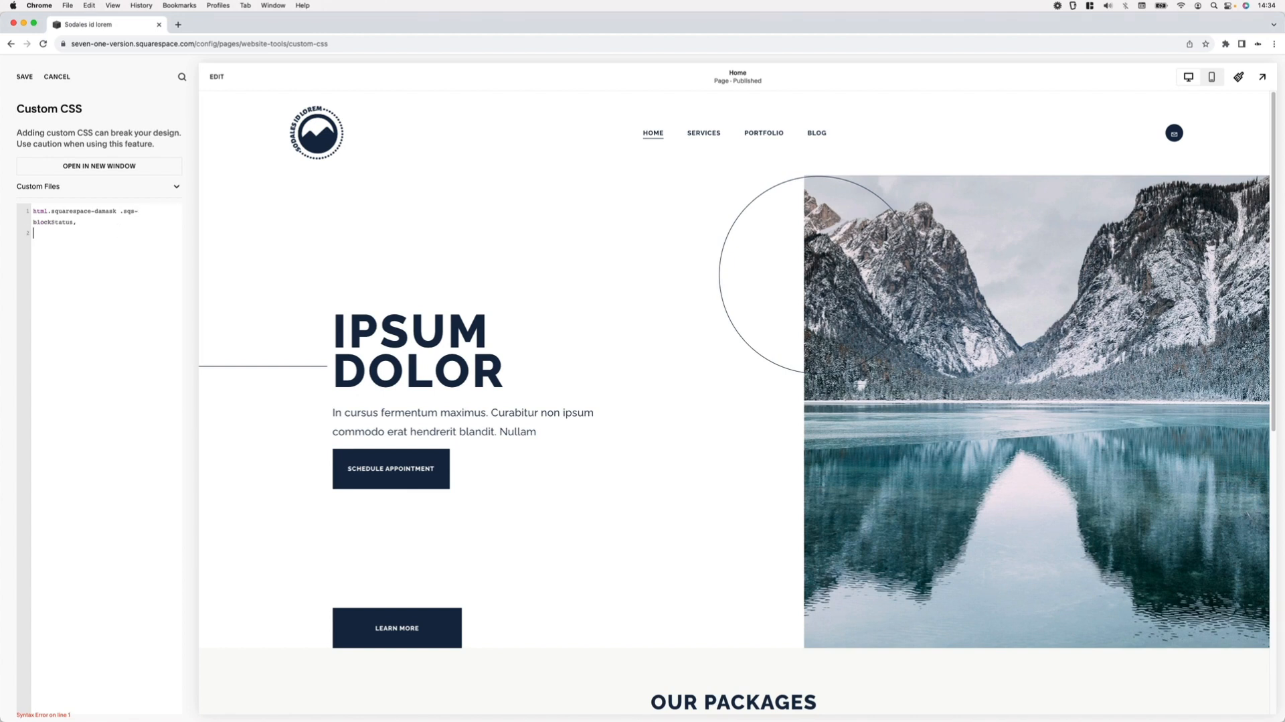
type(".sqs-block .removed-script")
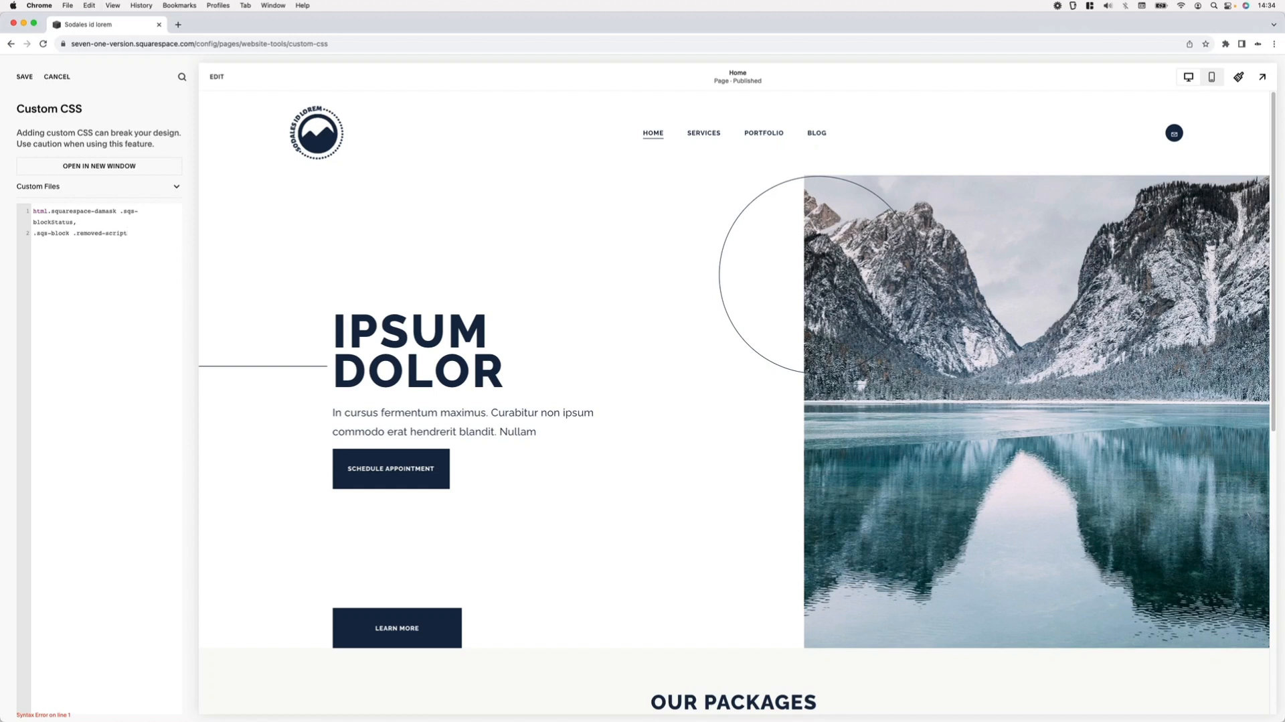
type("{")
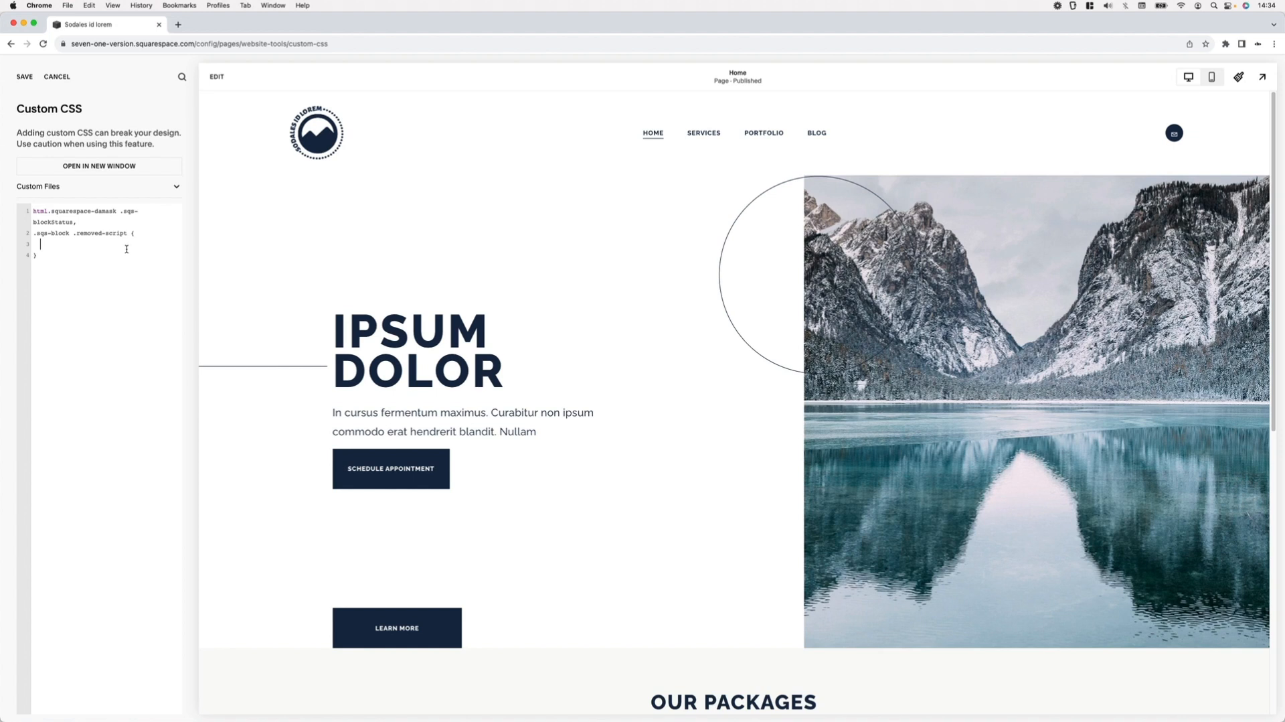
type("display:")
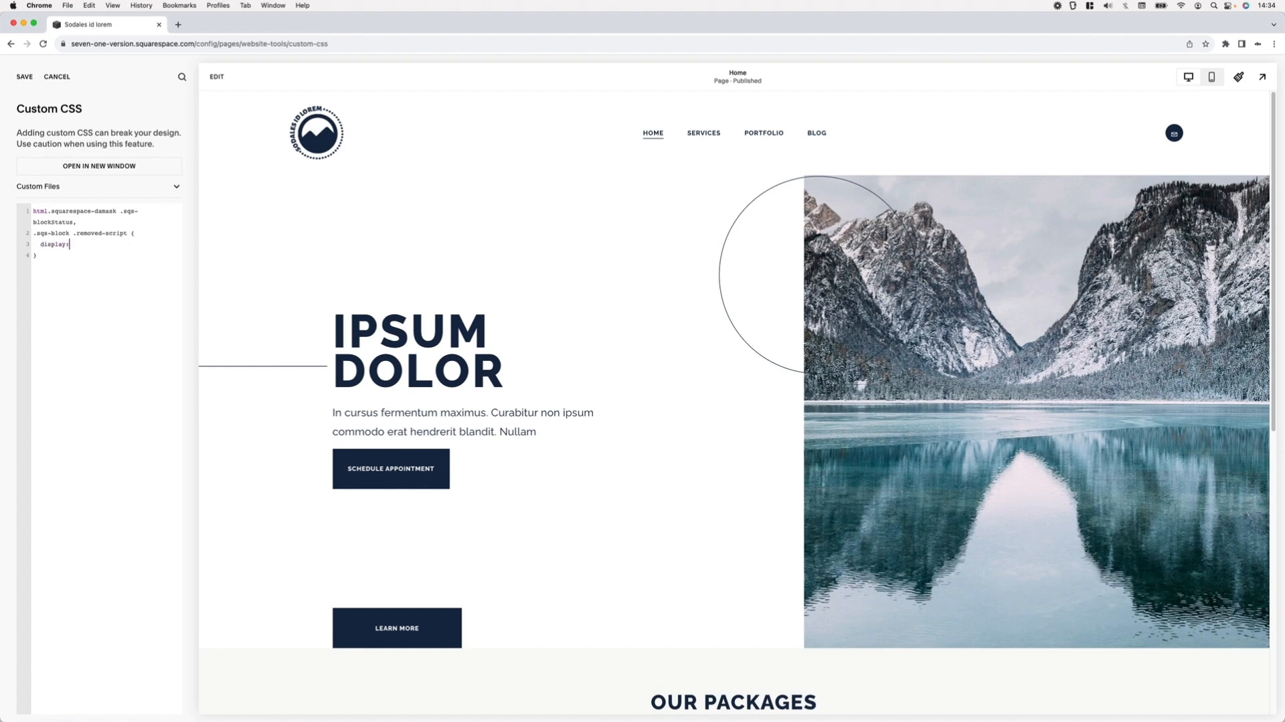
type("none;")
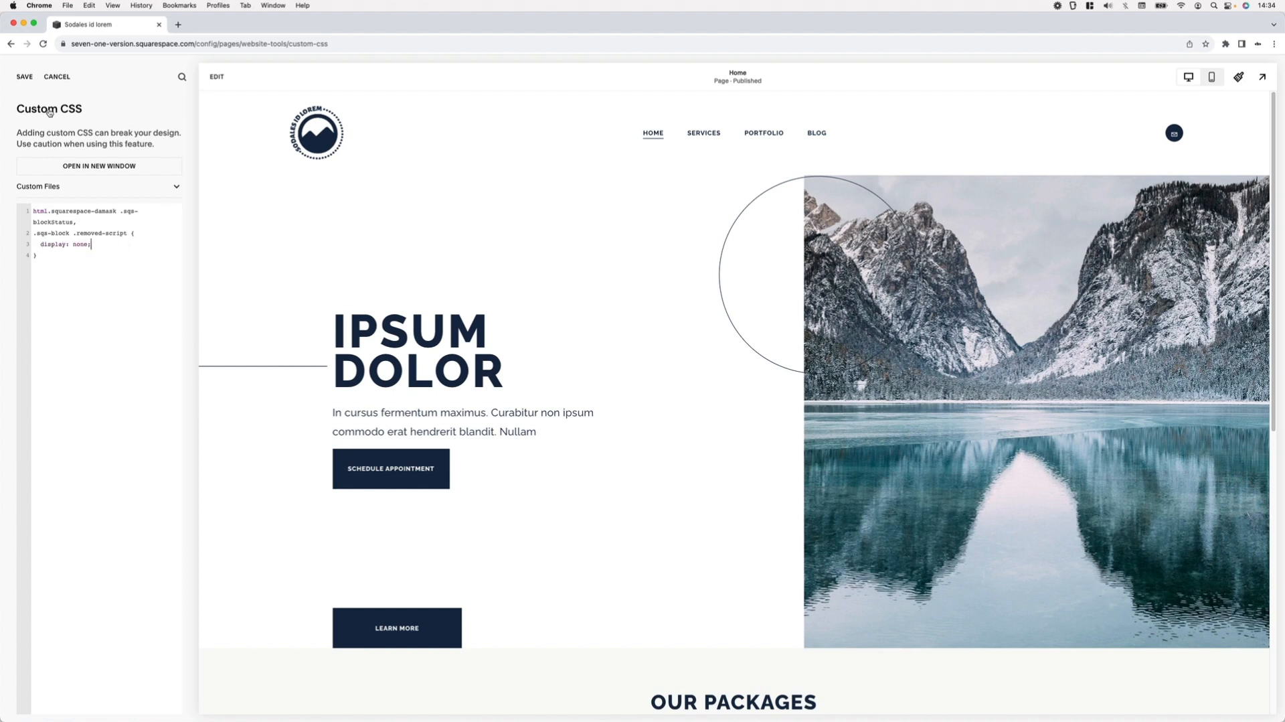
left_click(24, 77)
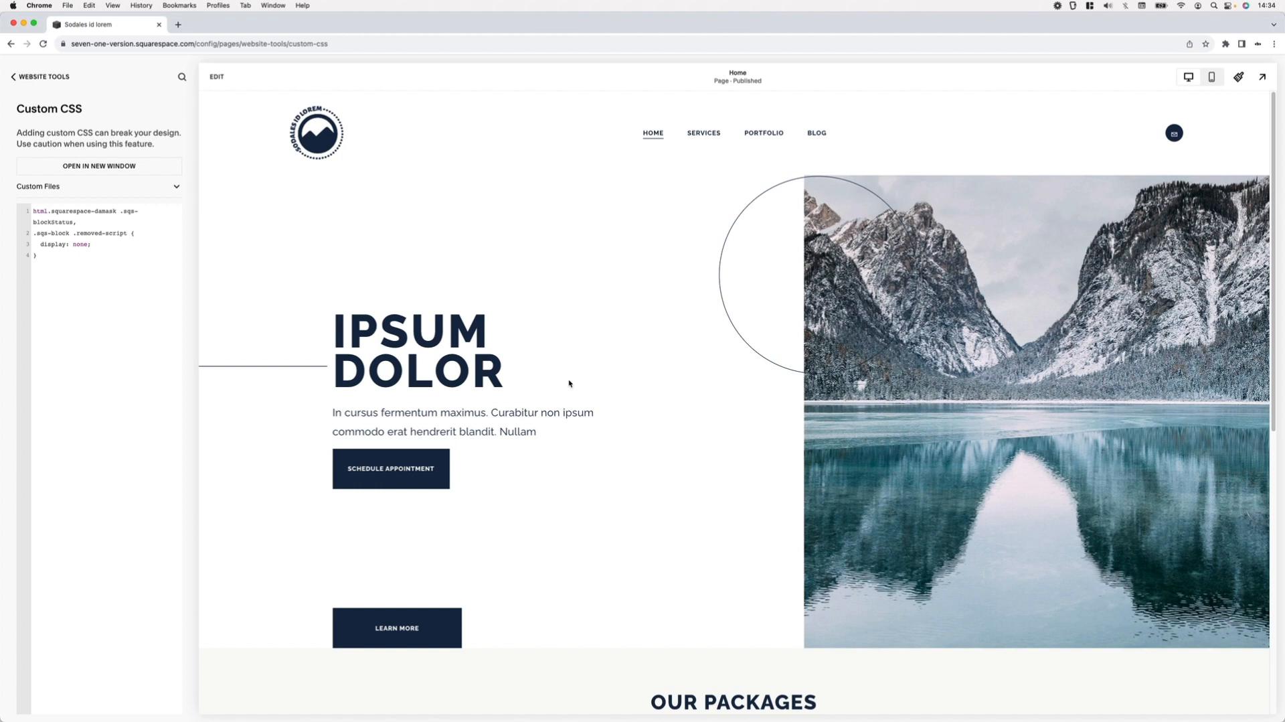
mouse_move(511, 458)
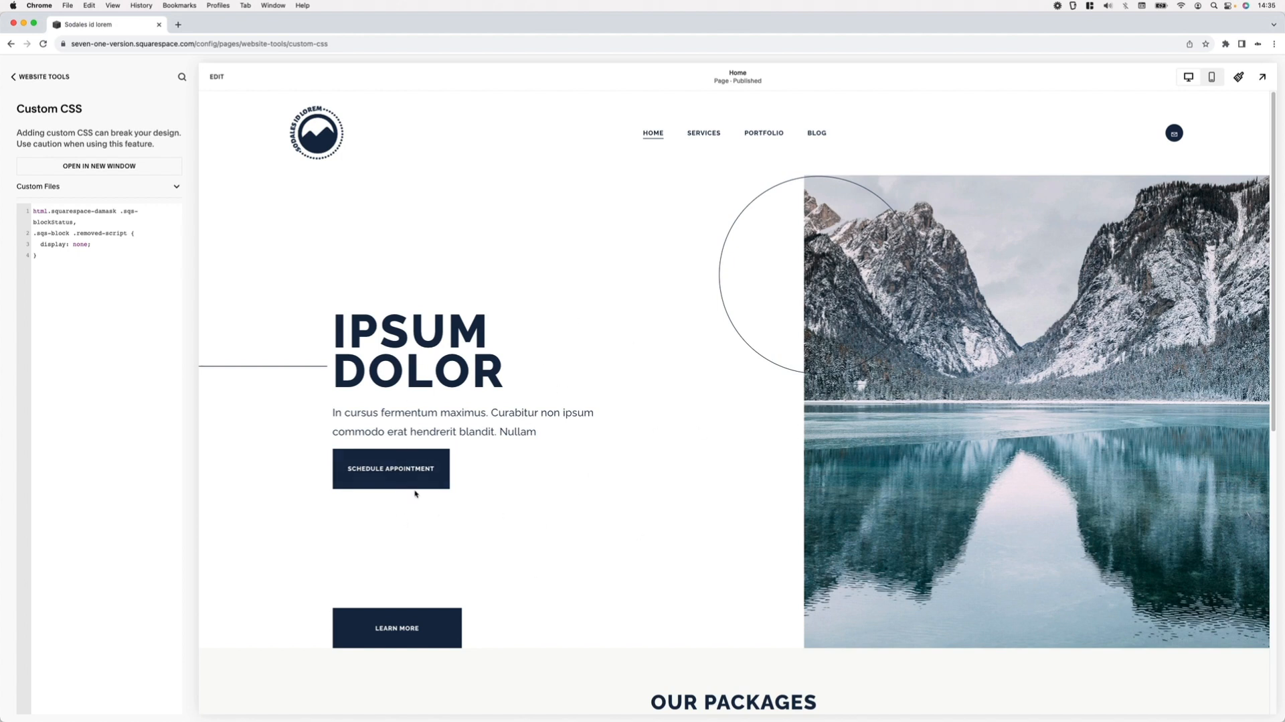
mouse_move(326, 293)
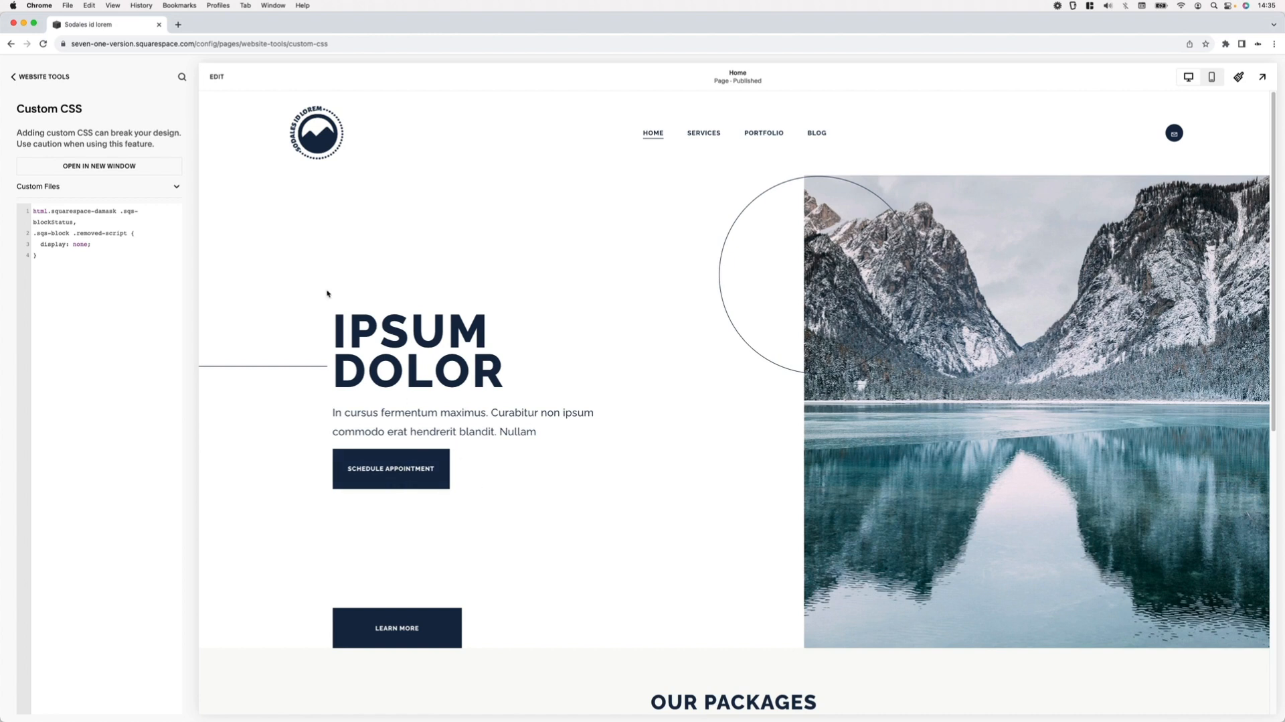
mouse_move(634, 475)
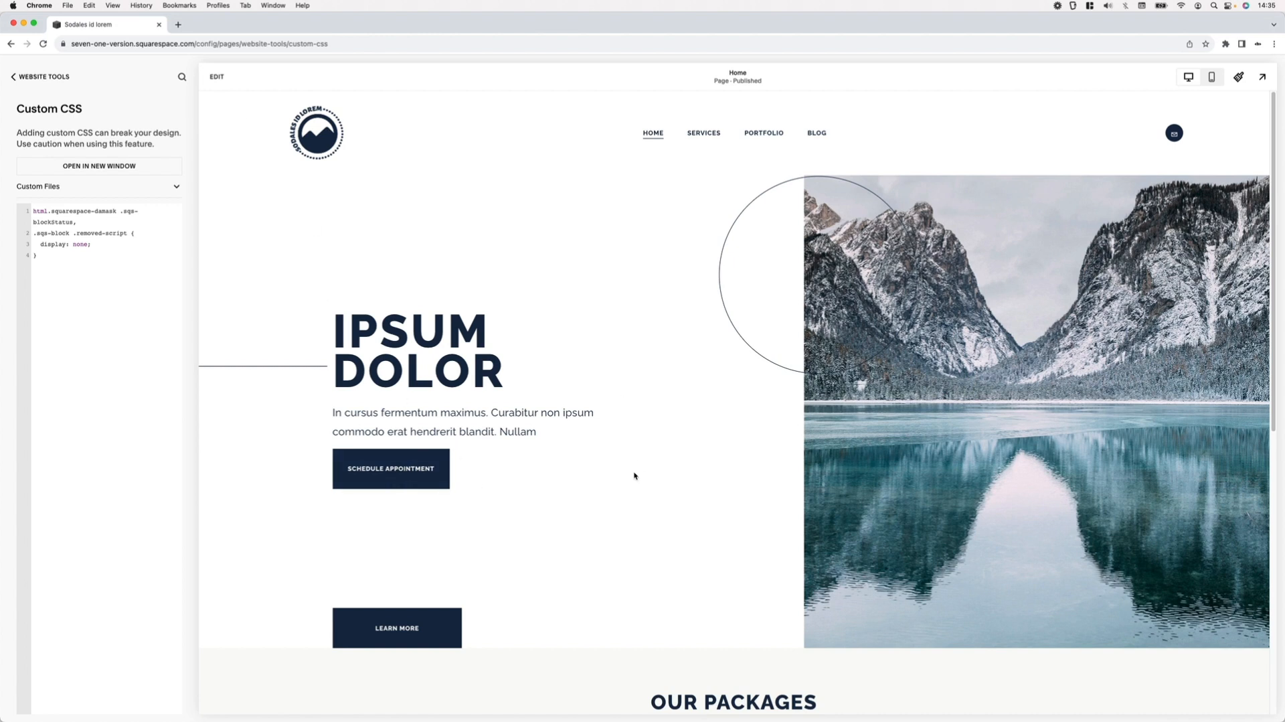
mouse_move(521, 589)
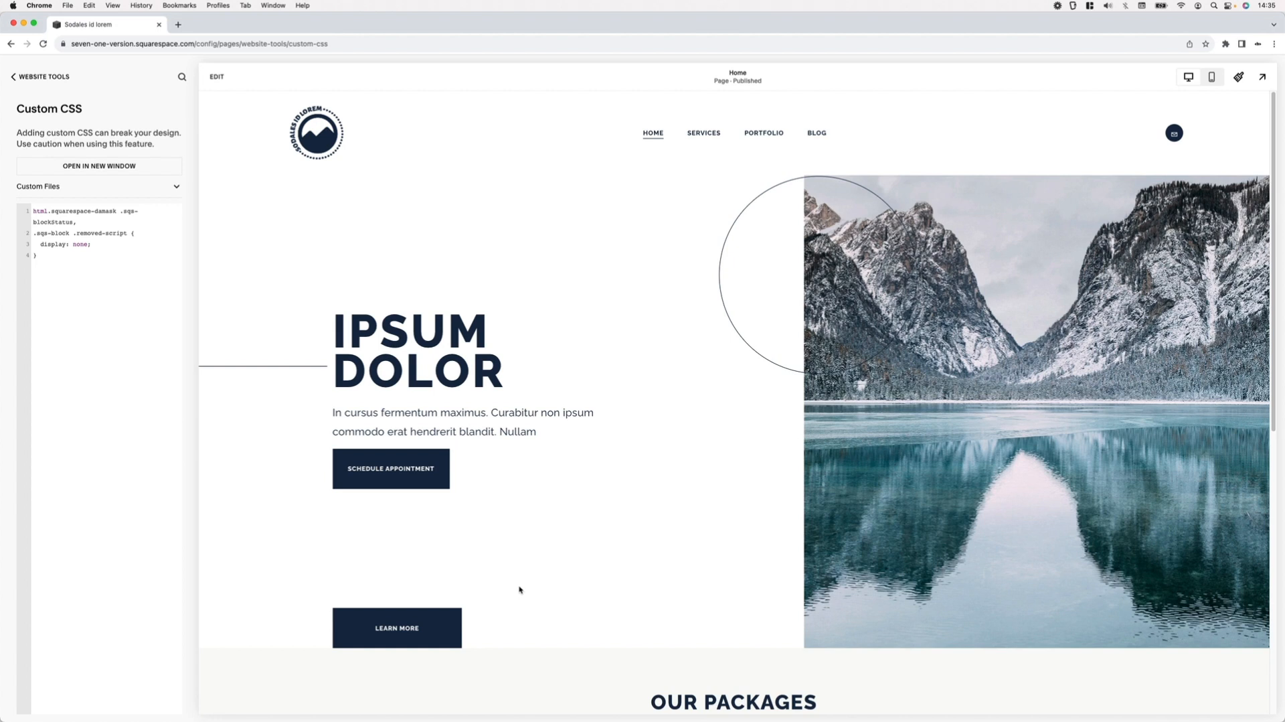
mouse_move(241, 85)
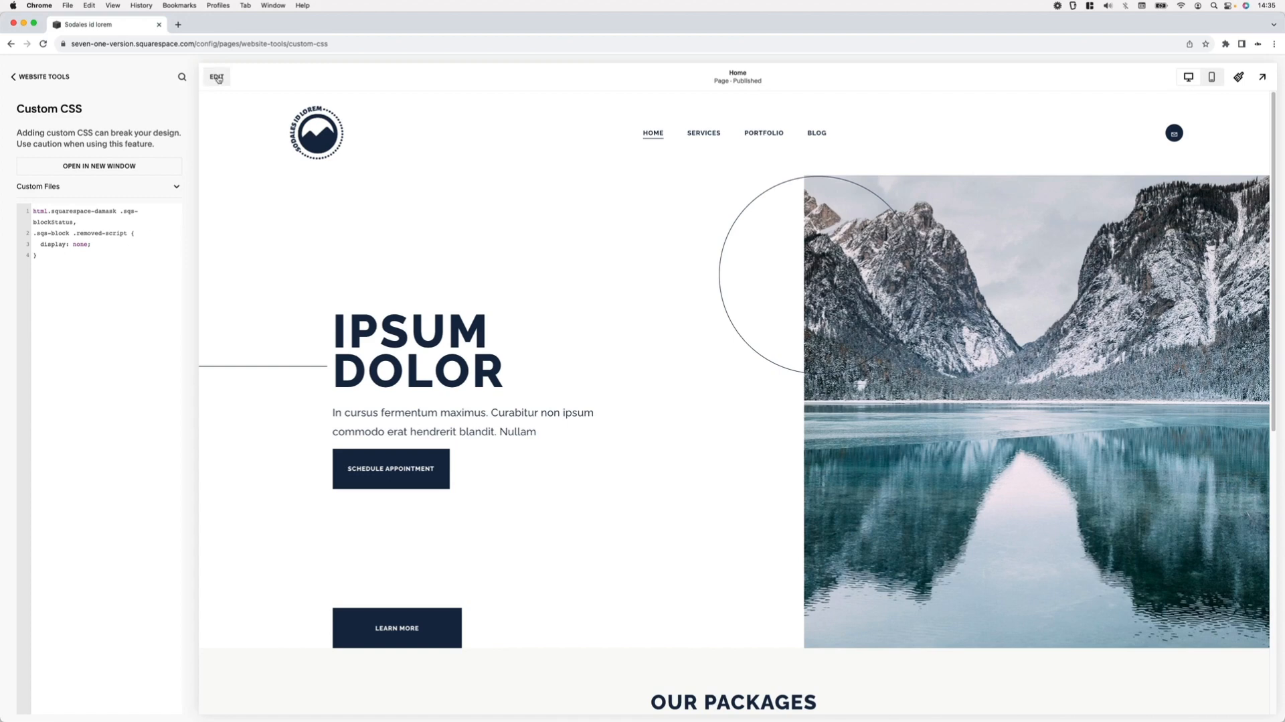
- Shrink the code block to button height, snap Learn More directly beneath Schedule Appointment, and exit editing
left_click(216, 77)
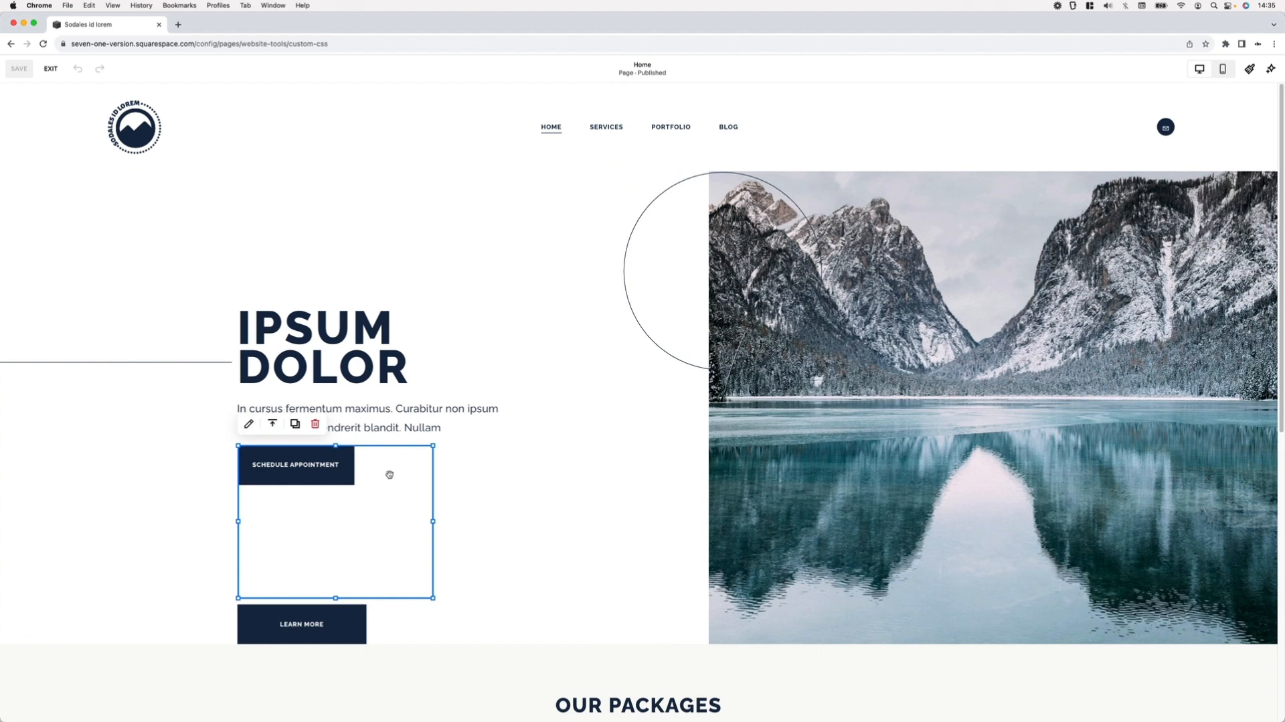
mouse_move(307, 510)
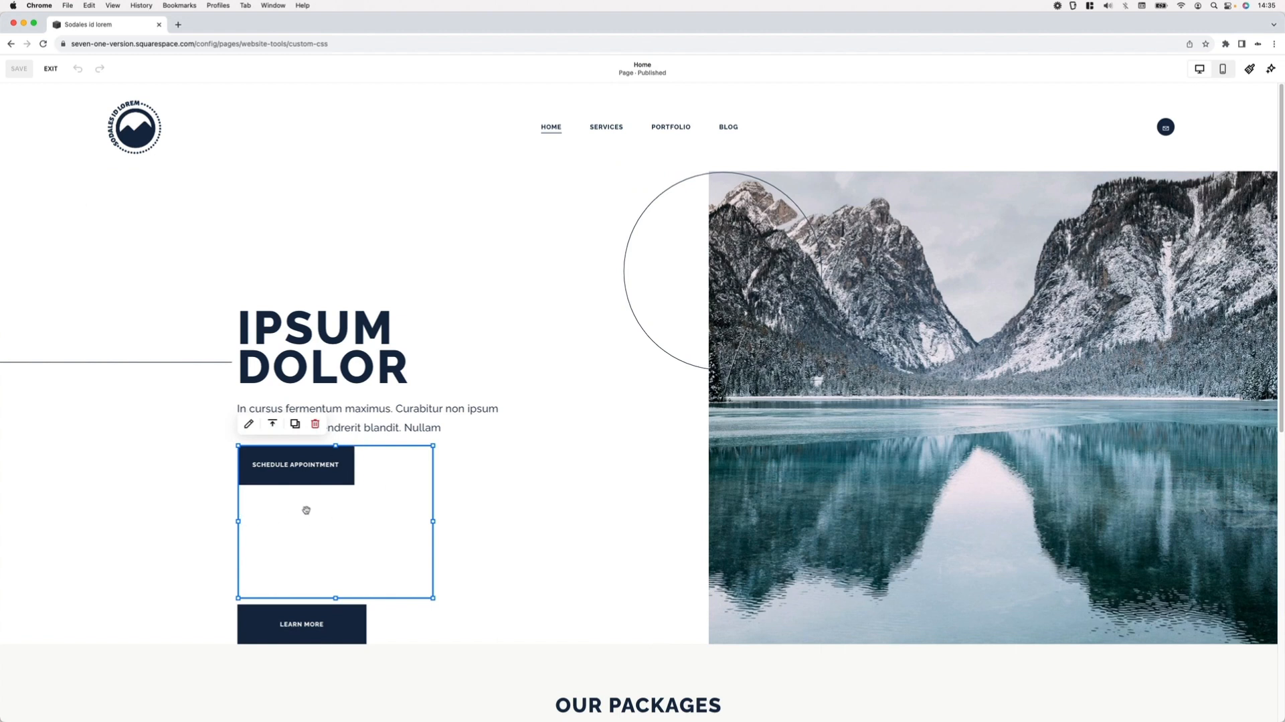
mouse_move(356, 539)
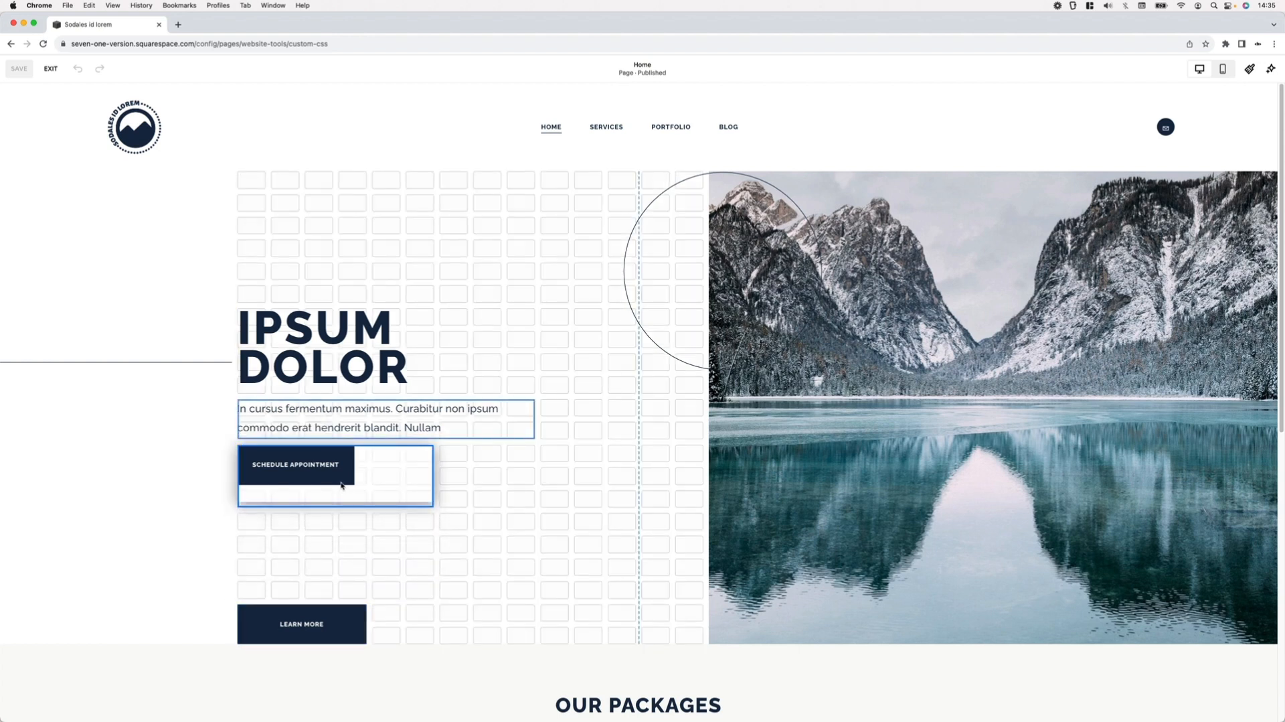
left_click(295, 464)
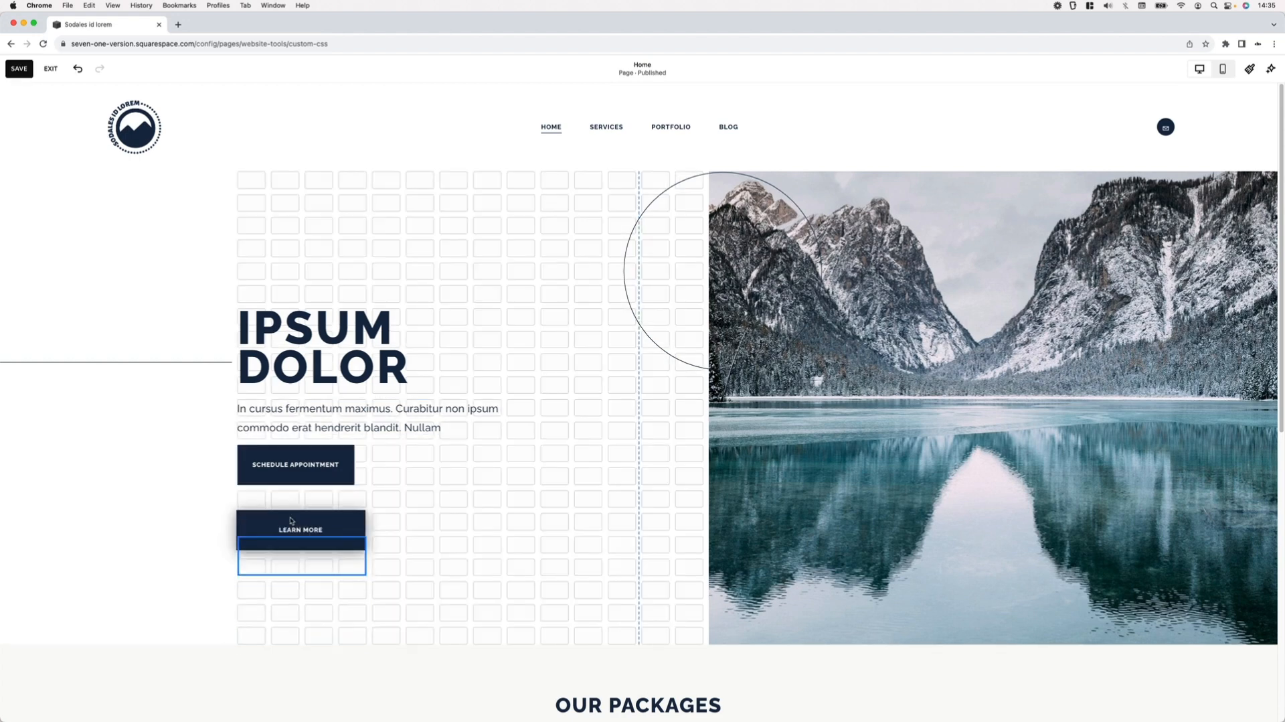
left_click(301, 528)
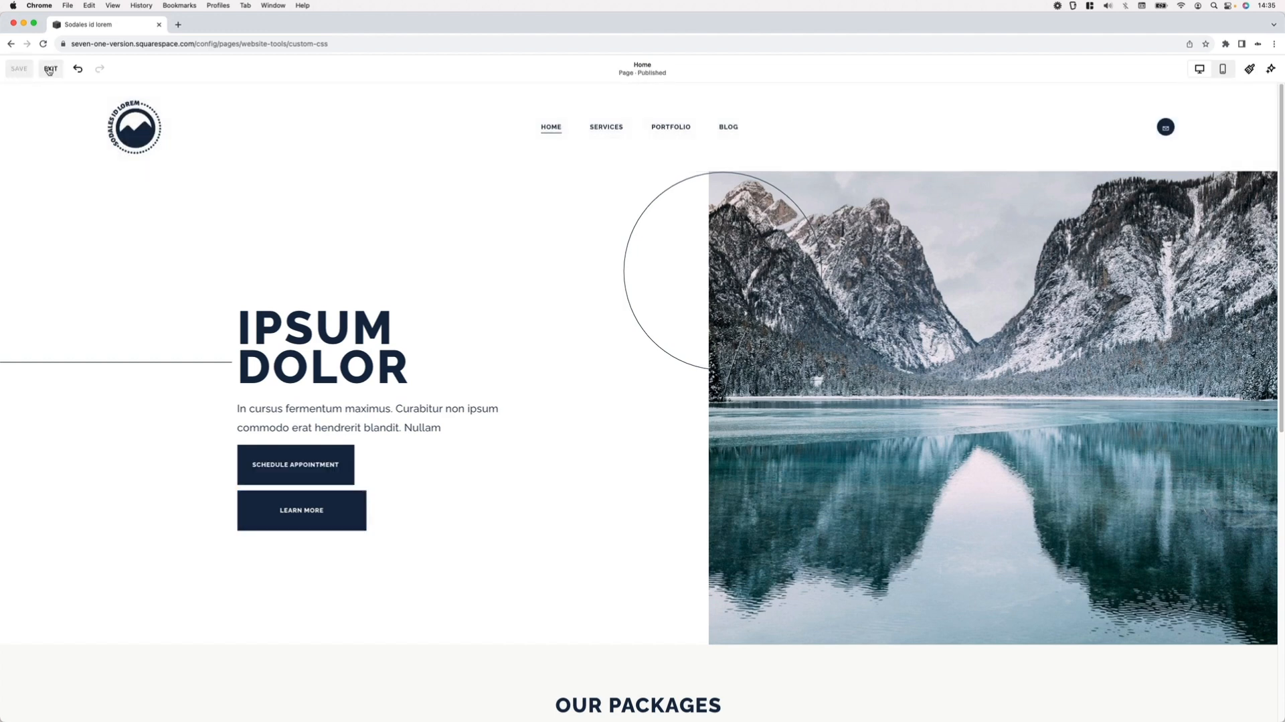
left_click(51, 69)
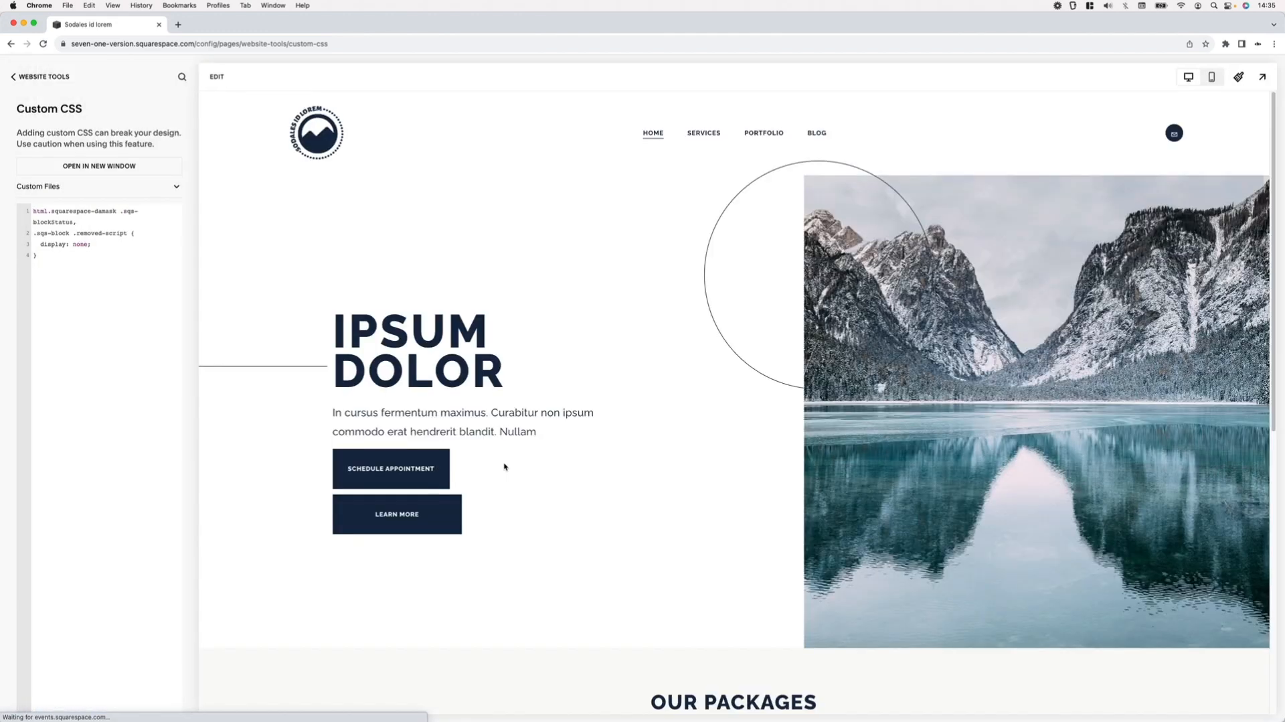